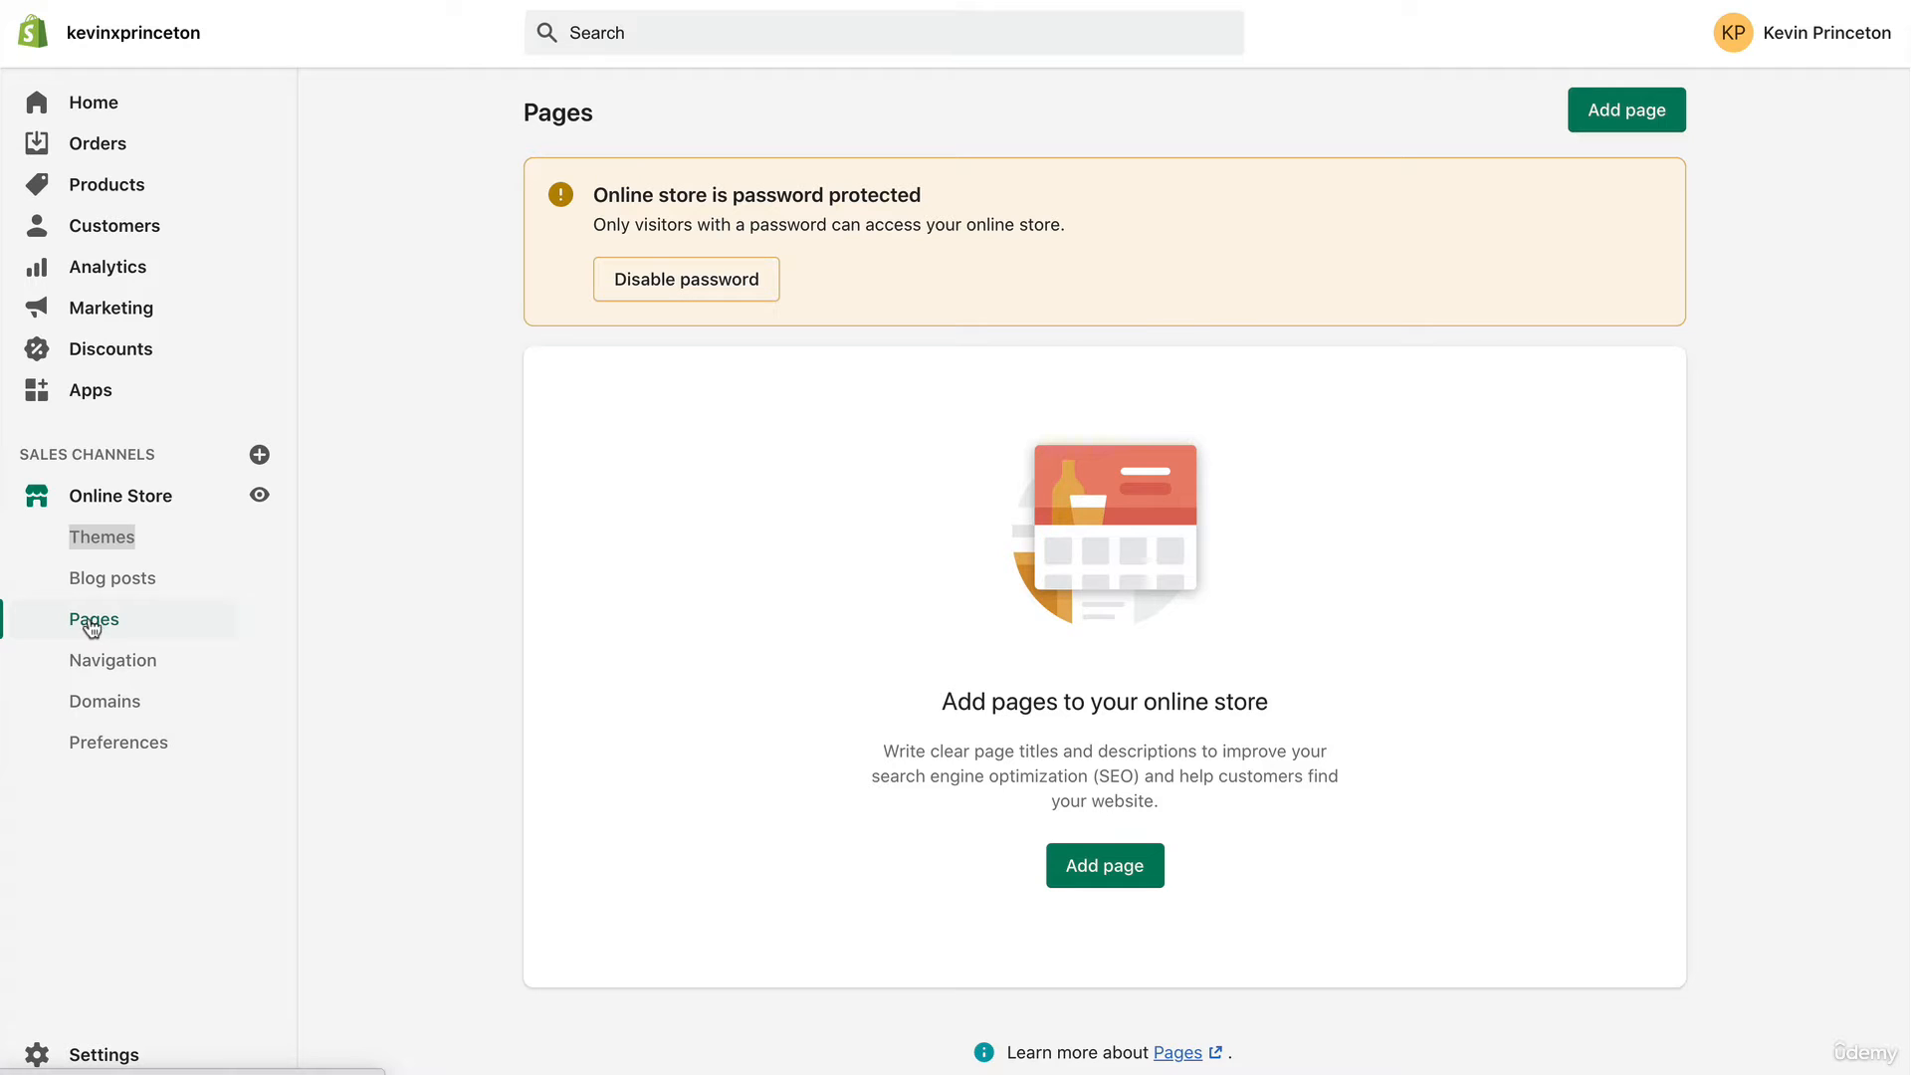
{"action": "mouse_move", "coordinate": [426, 533]}
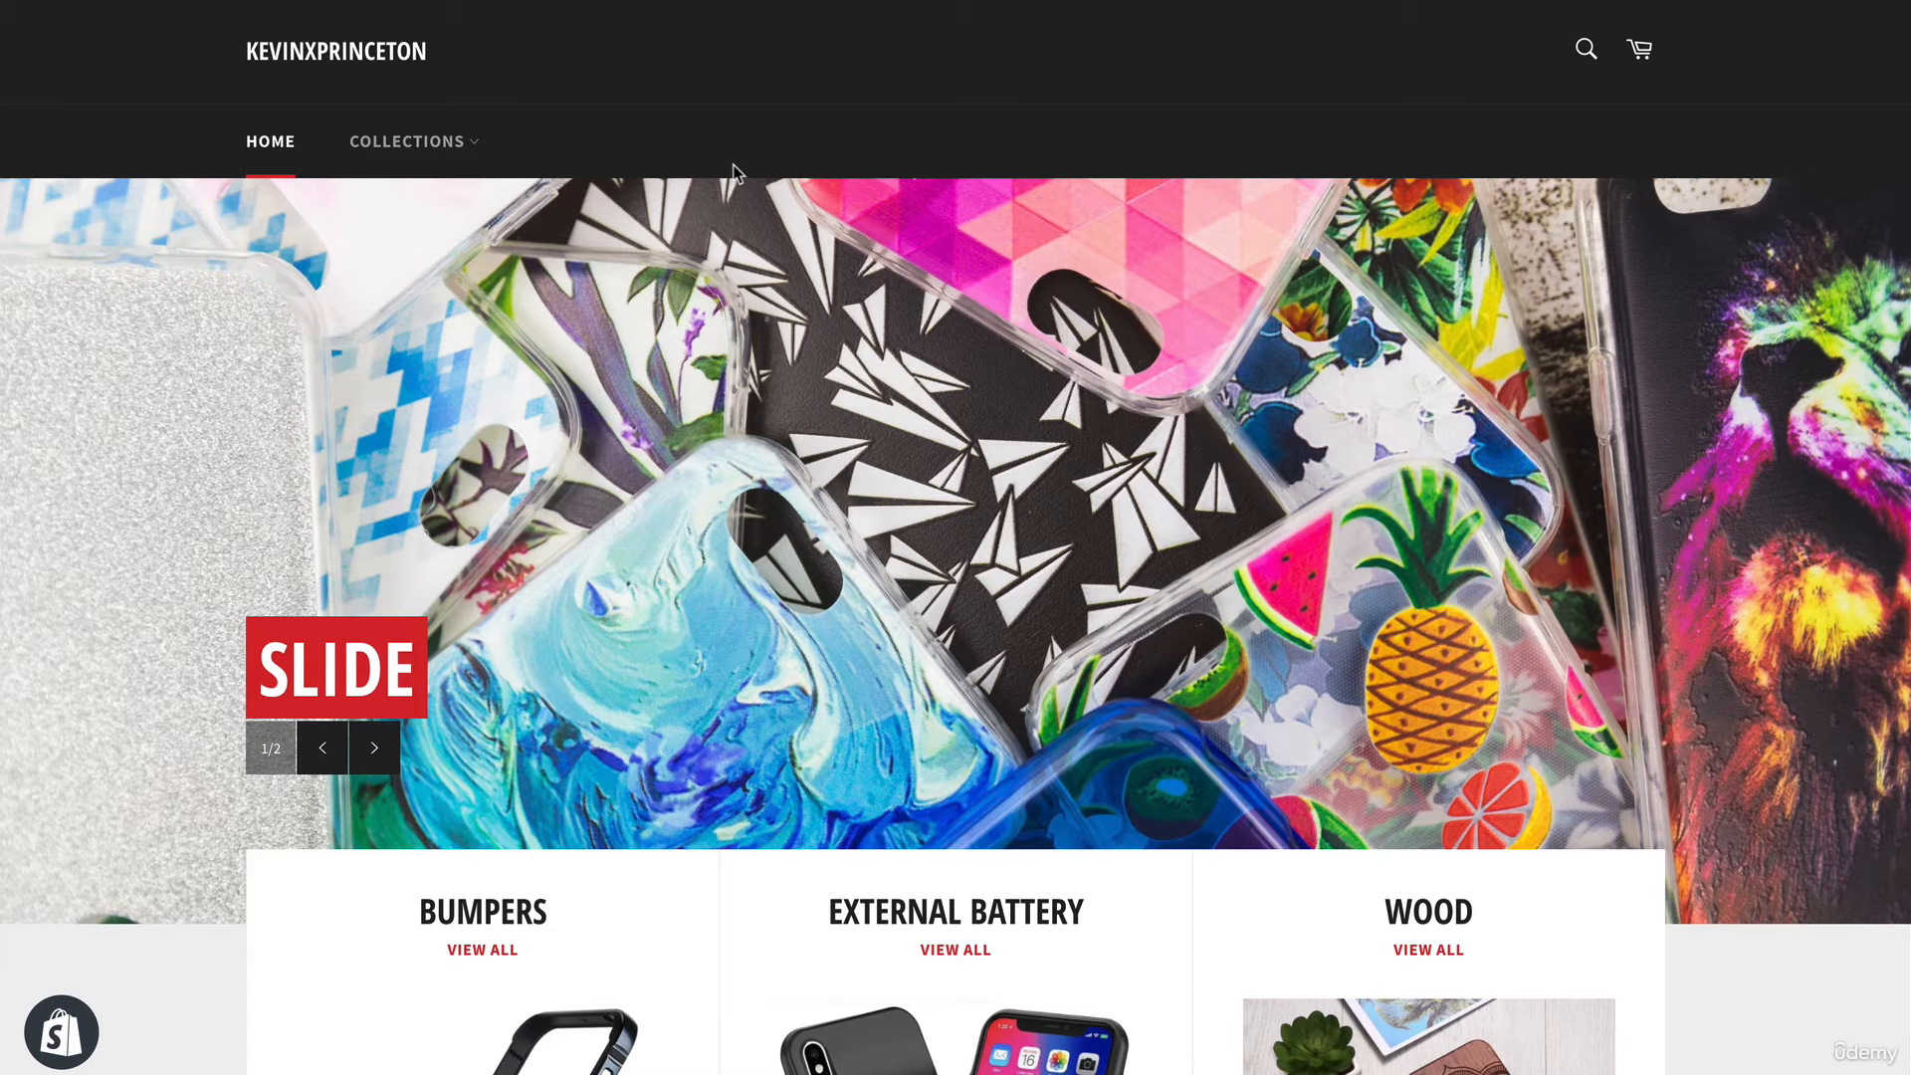
{"action": "mouse_move", "coordinate": [717, 162]}
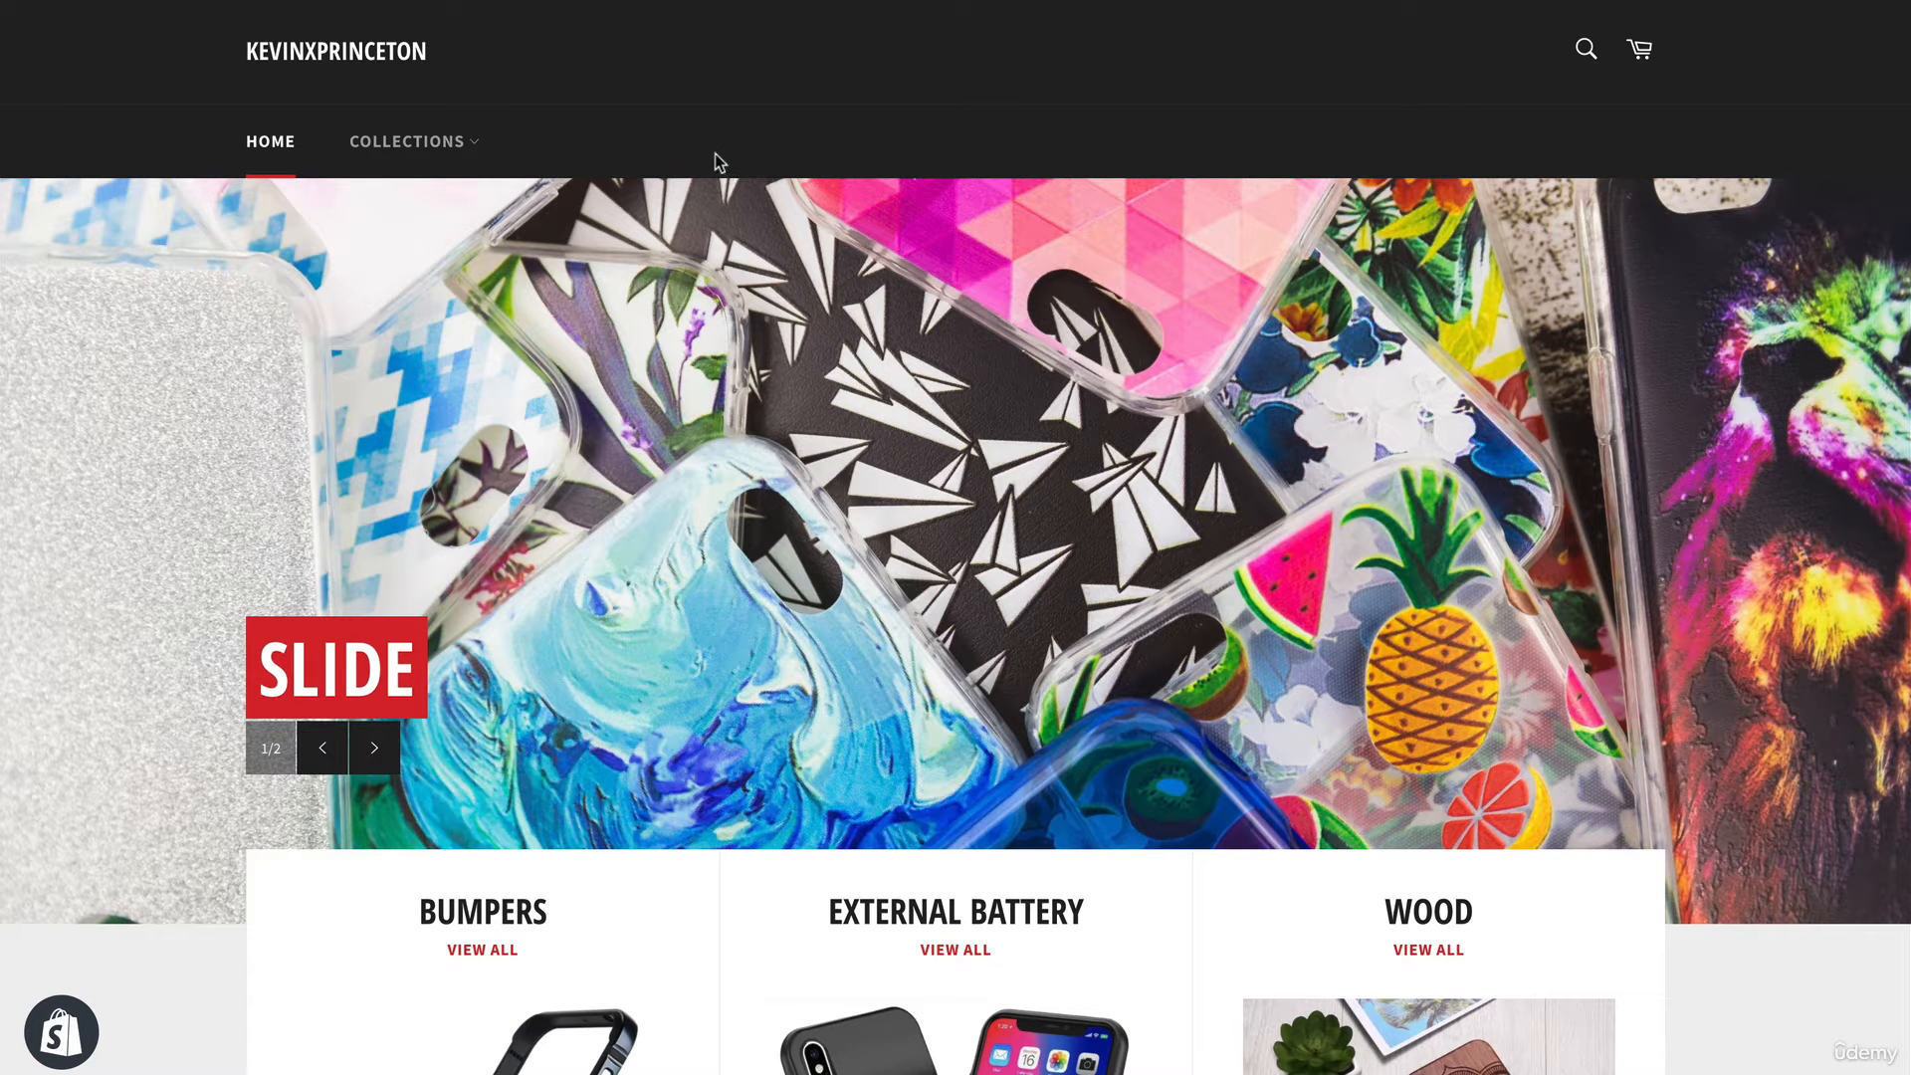
{"action": "mouse_move", "coordinate": [677, 143]}
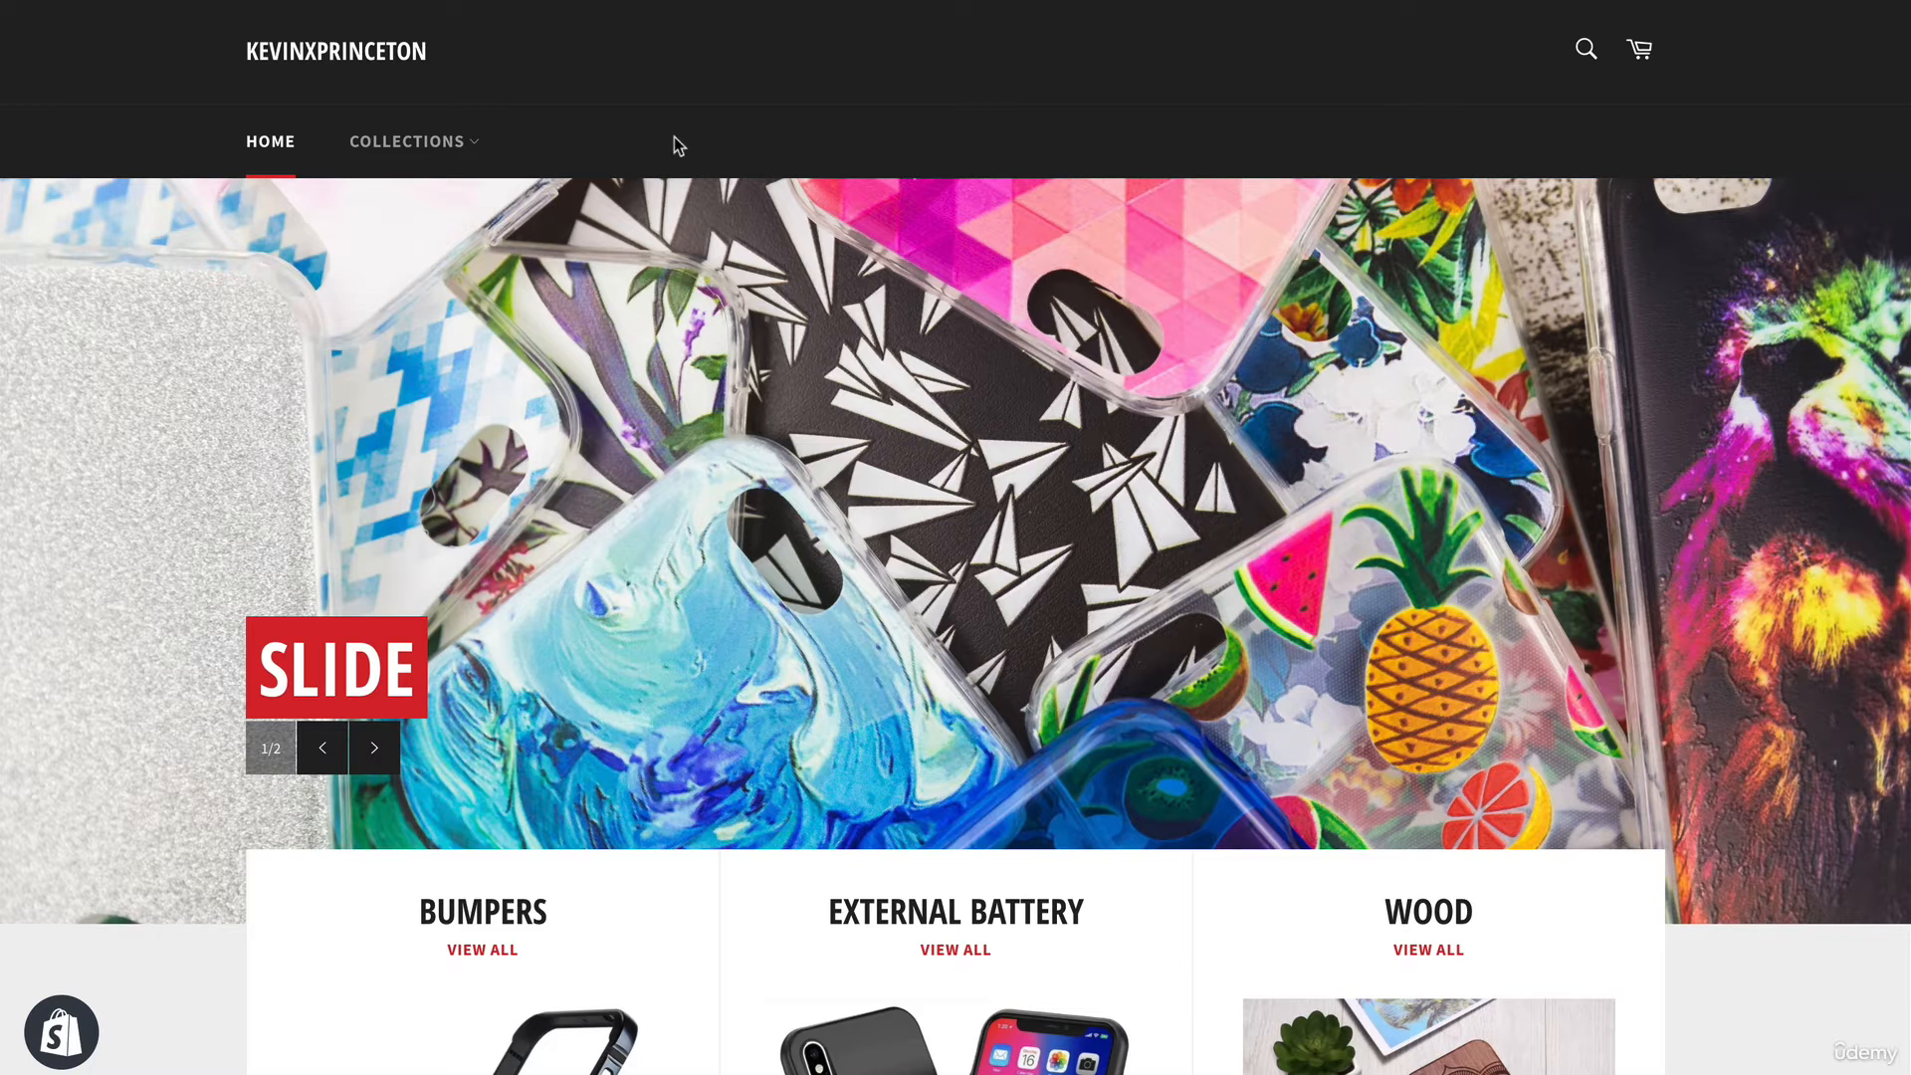
{"action": "mouse_move", "coordinate": [659, 167]}
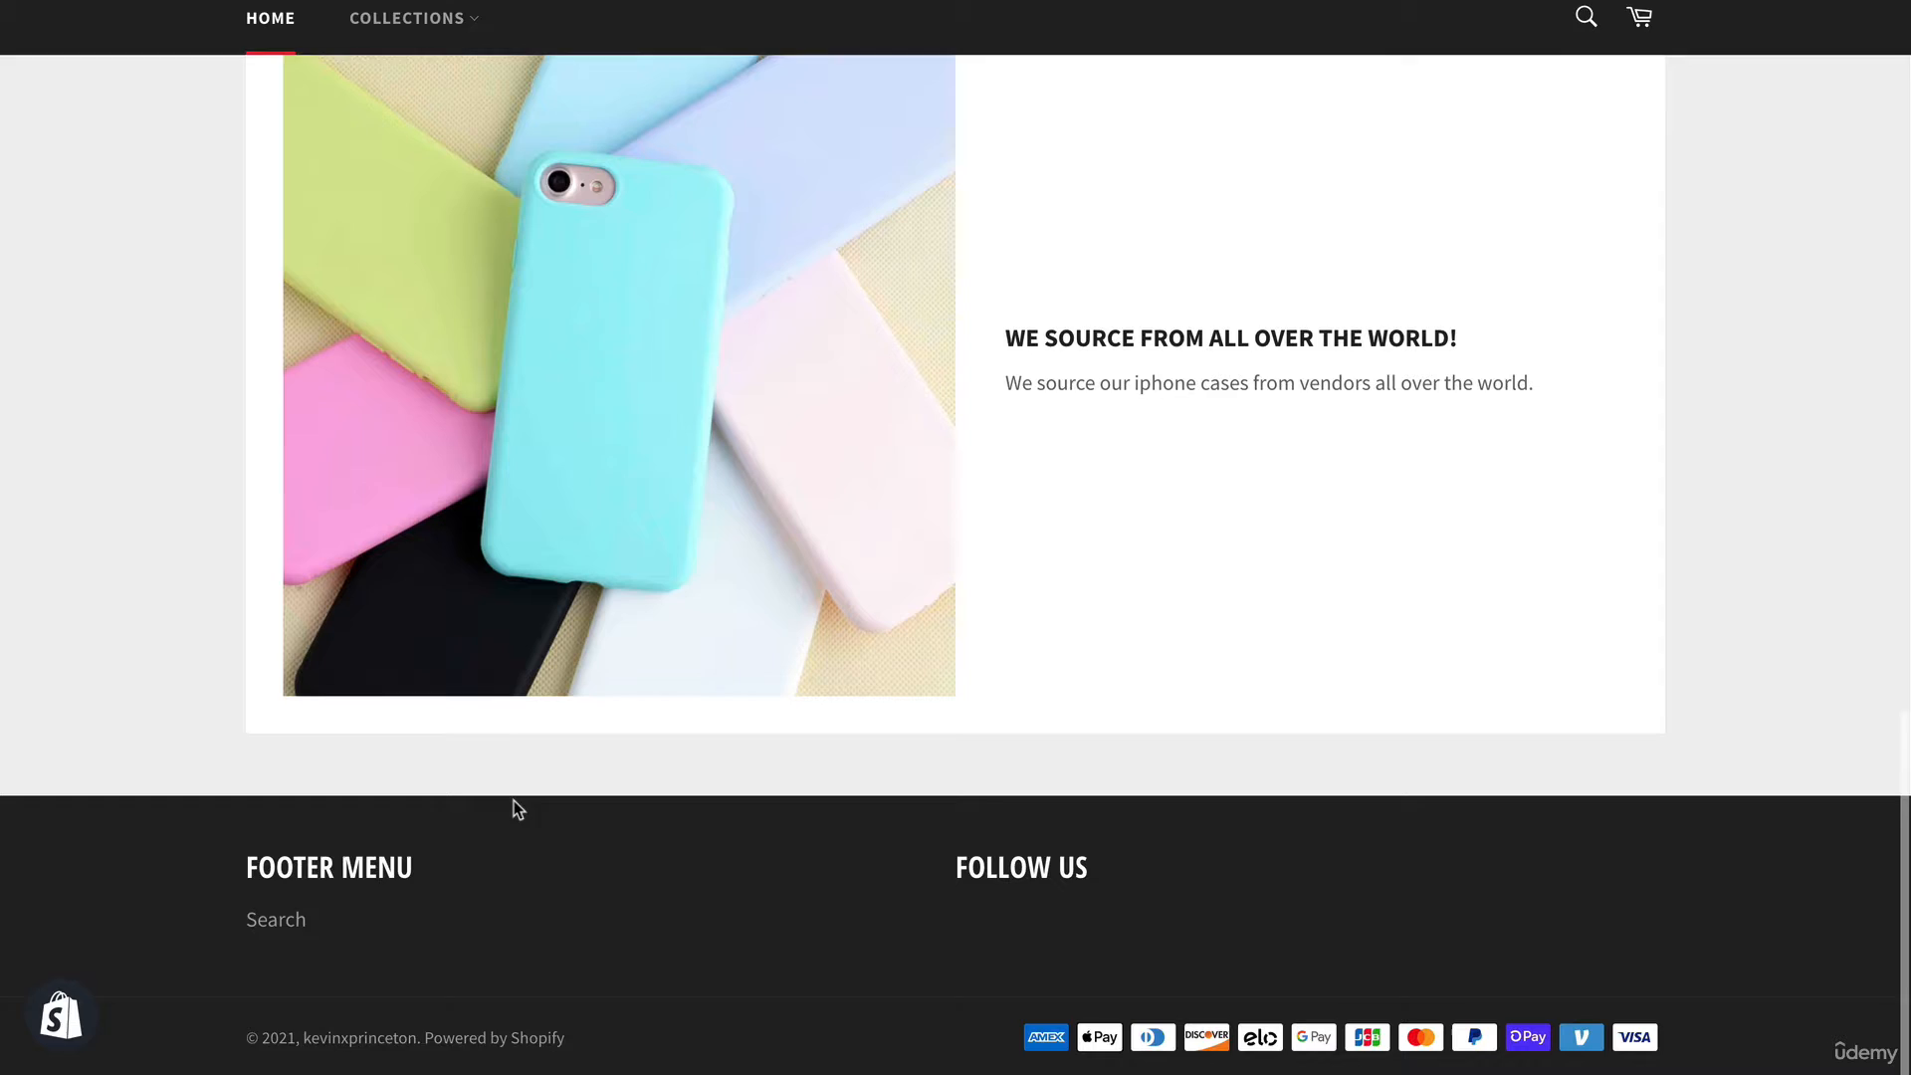
- Scroll the live storefront to review its header menu with only Home and Collections
{"action": "scroll", "scroll_direction": "up", "scroll_amount": 3}
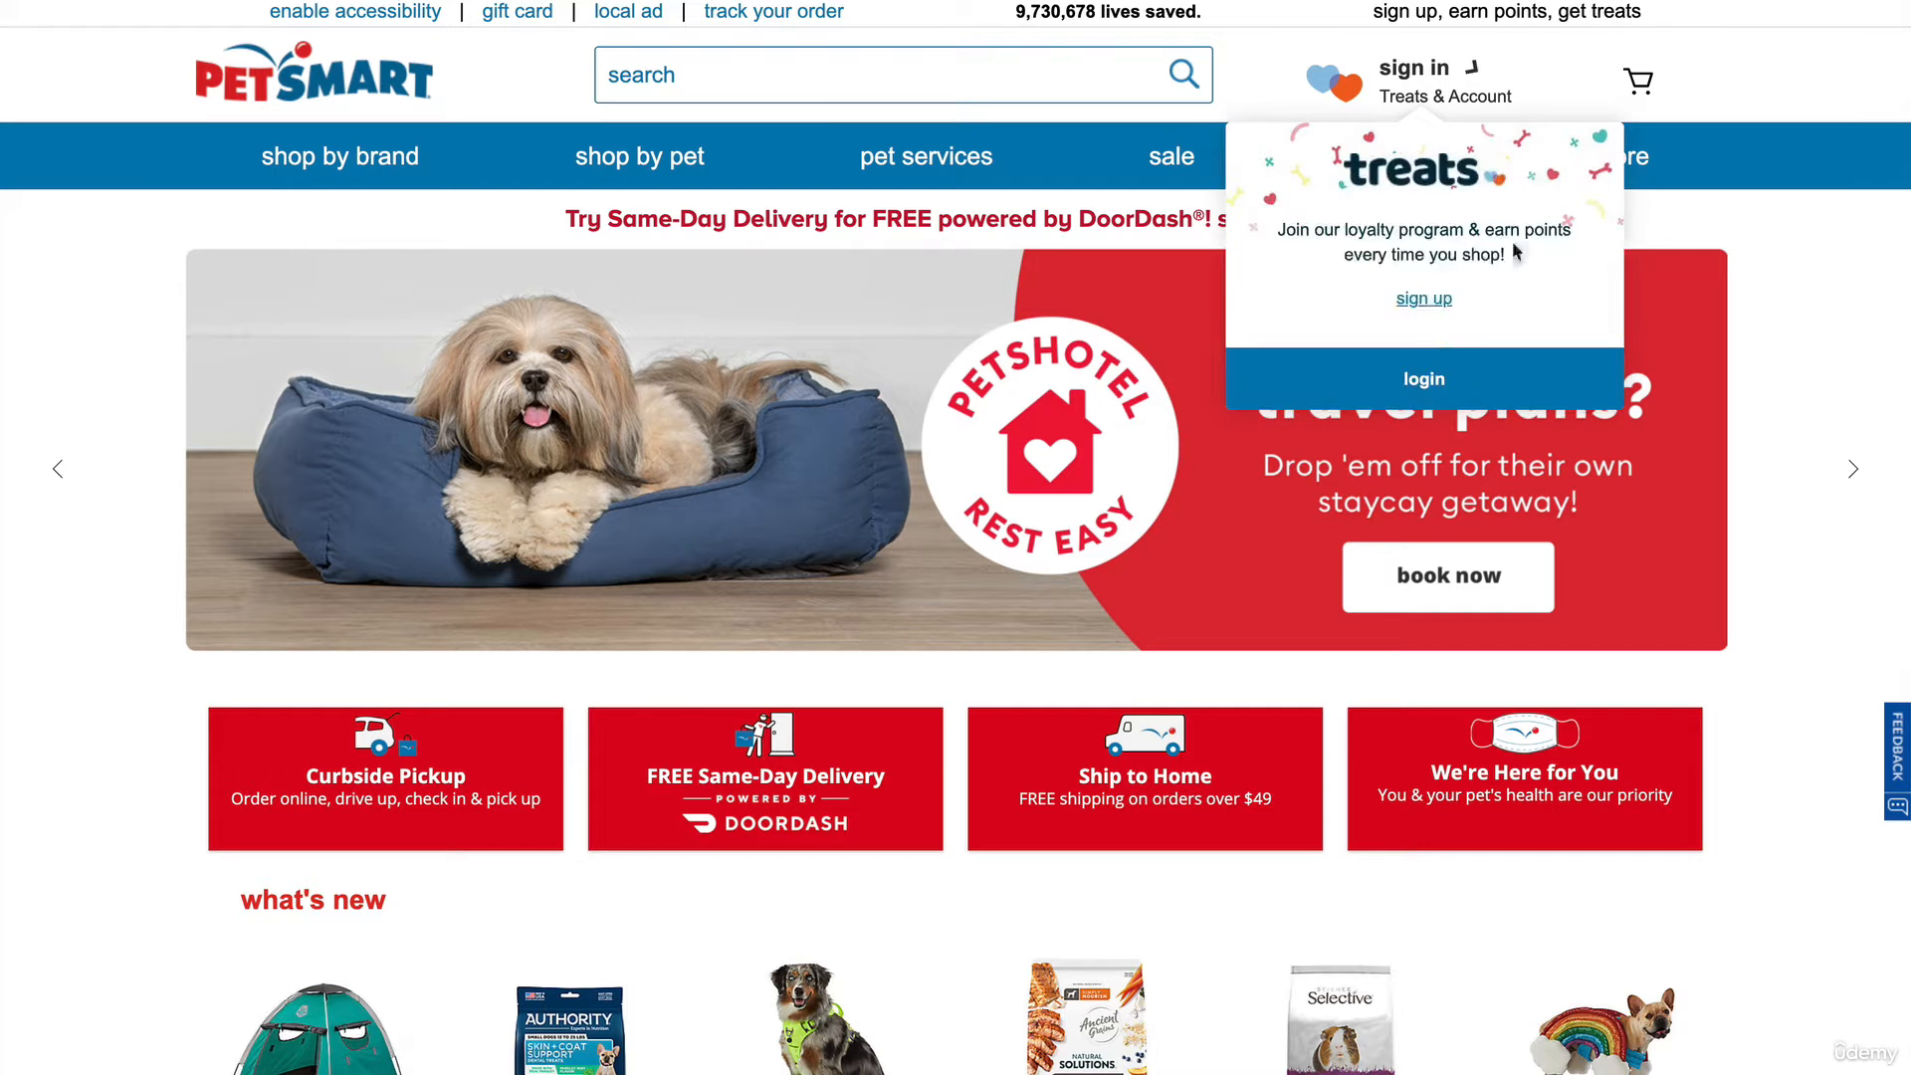
{"action": "mouse_move", "coordinate": [1809, 346]}
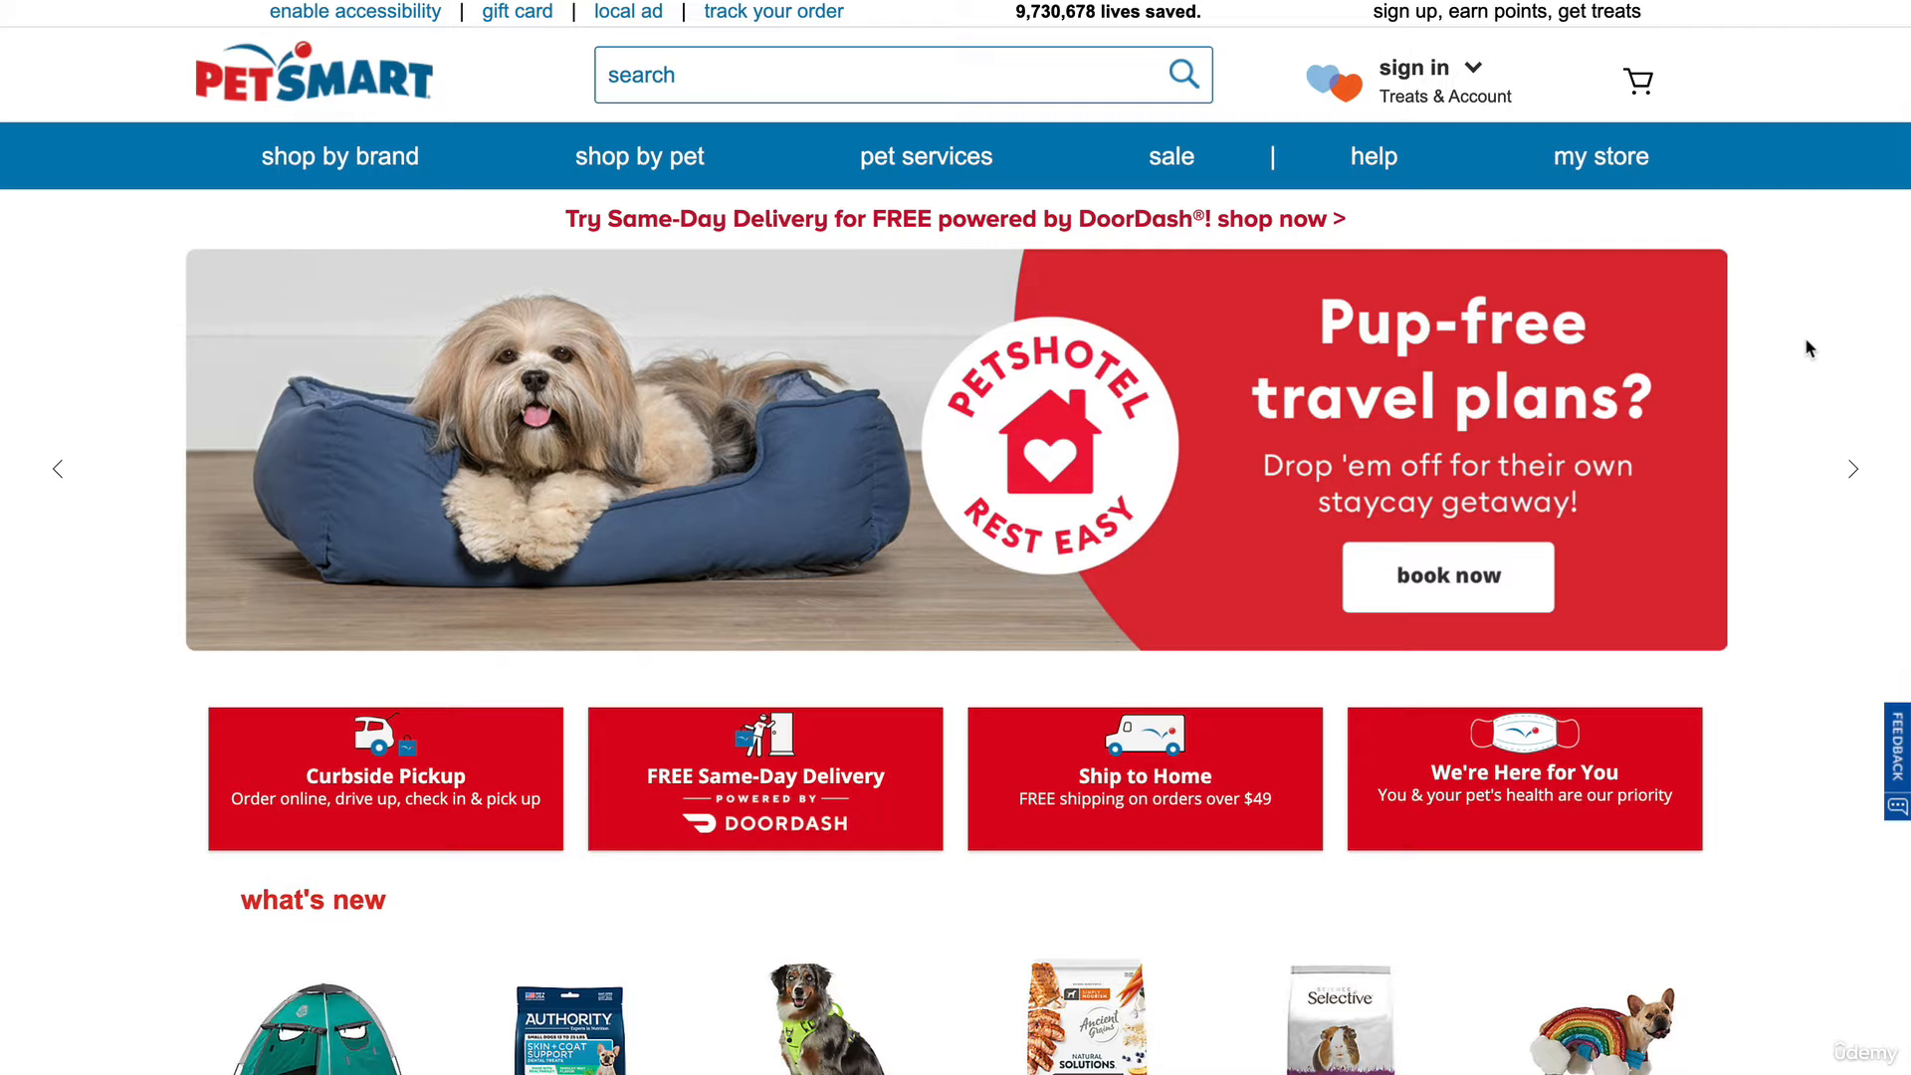
{"action": "mouse_move", "coordinate": [312, 362]}
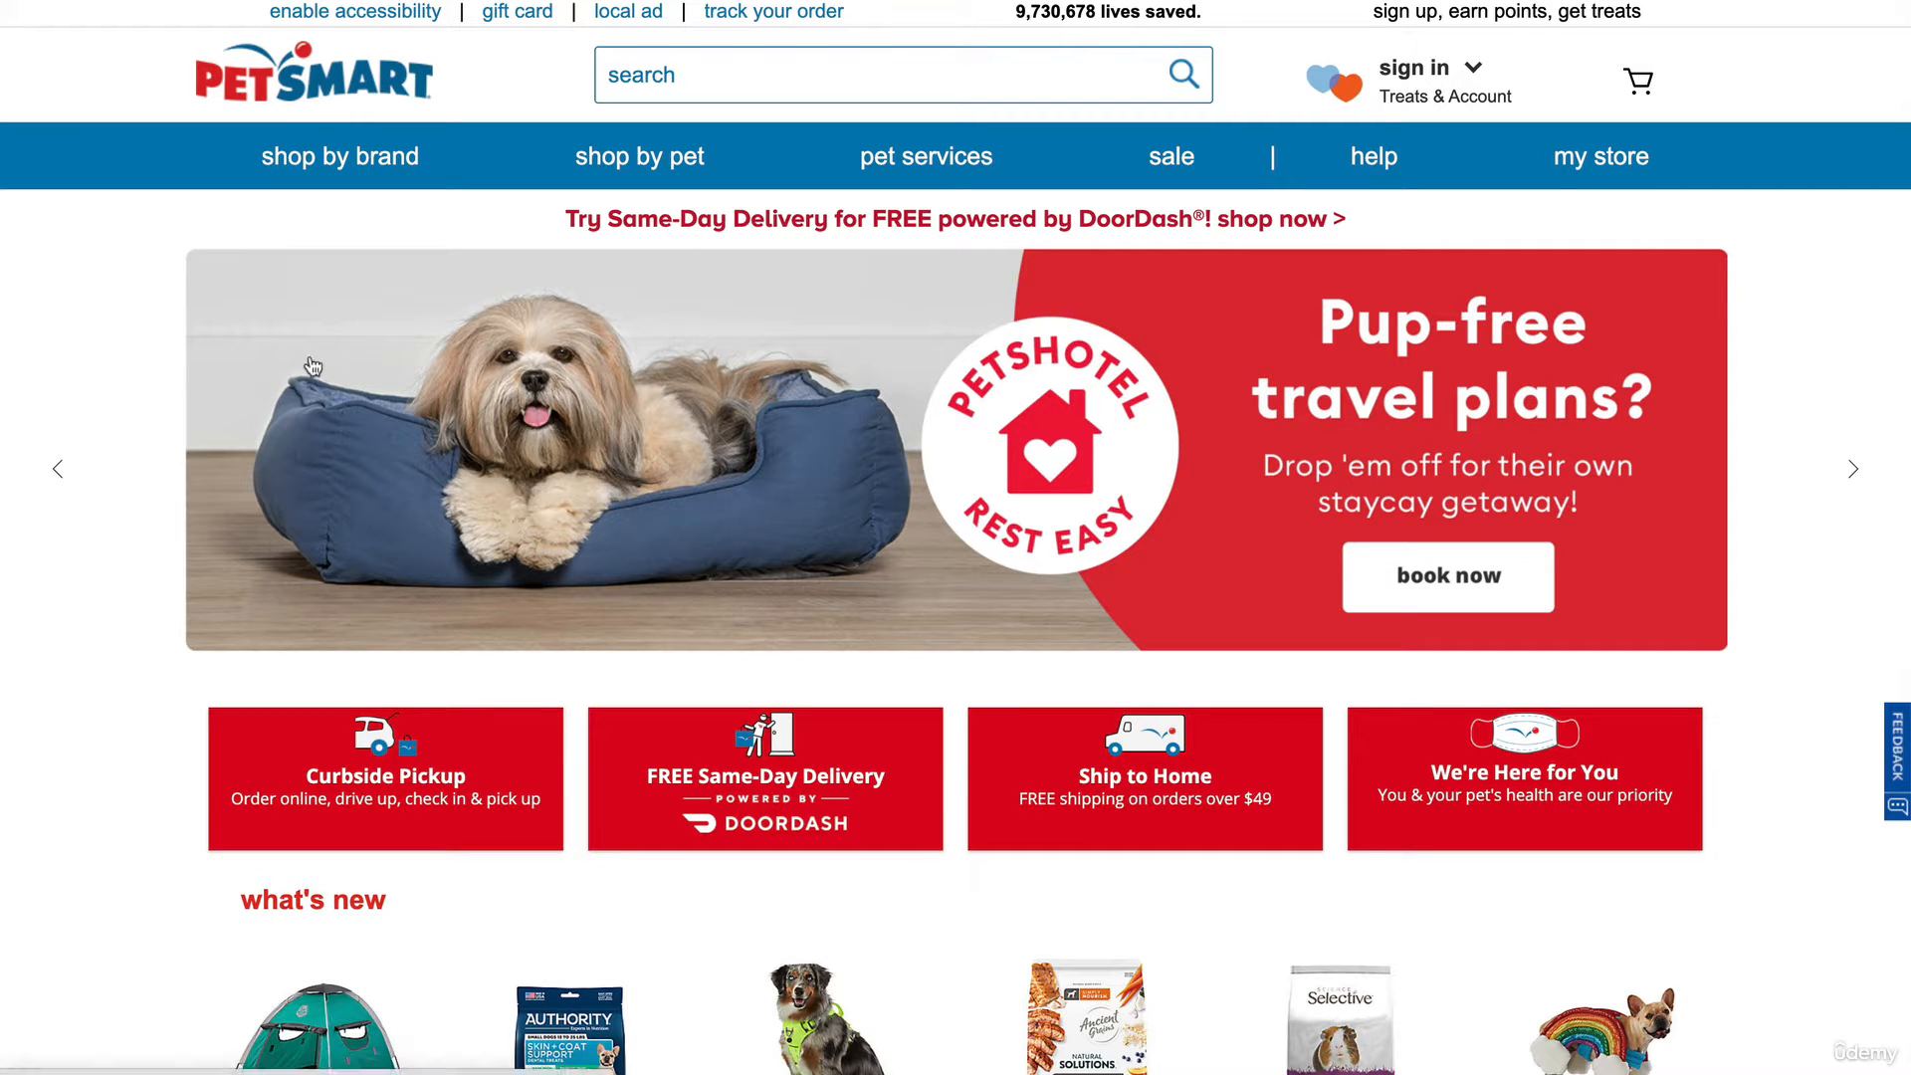
- Reveal PetSmart's help menu with its Contact Us and Track Your Order links
{"action": "left_click", "coordinate": [1372, 156]}
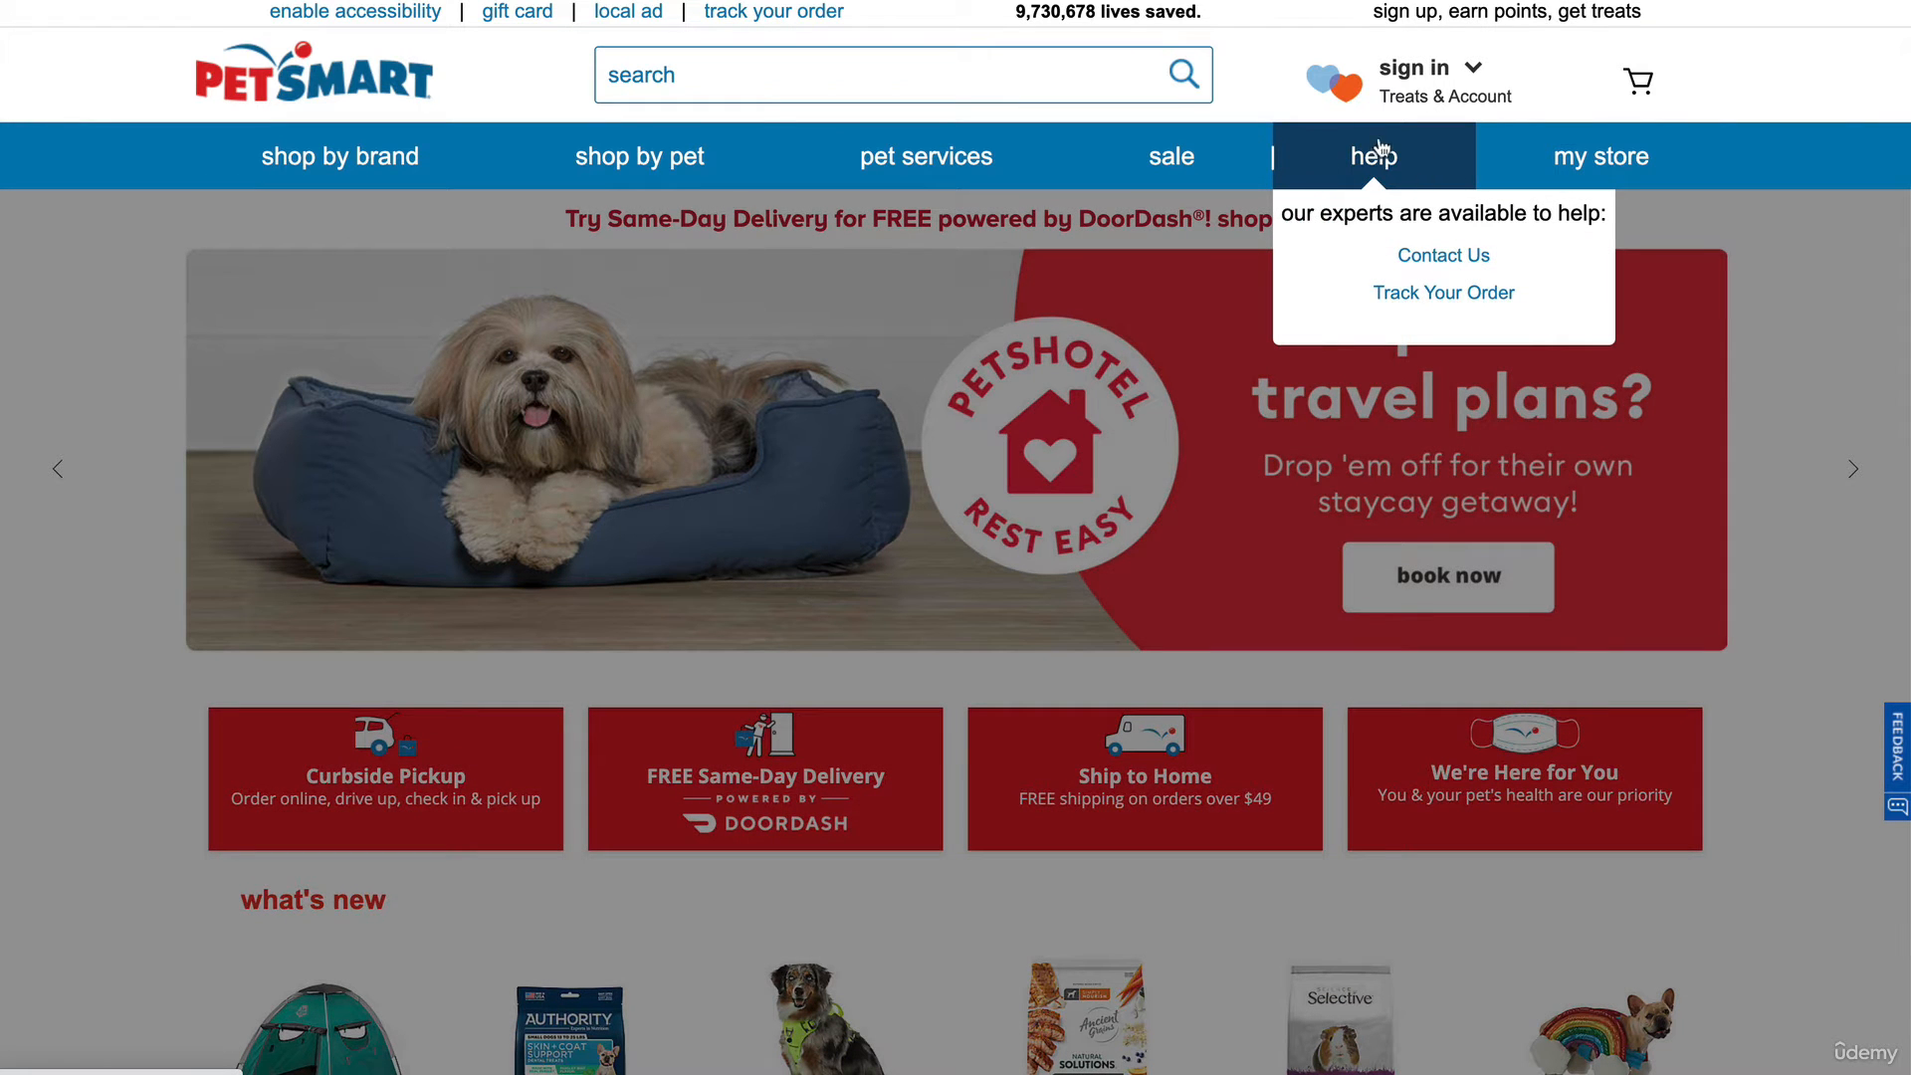
{"action": "mouse_move", "coordinate": [1354, 161]}
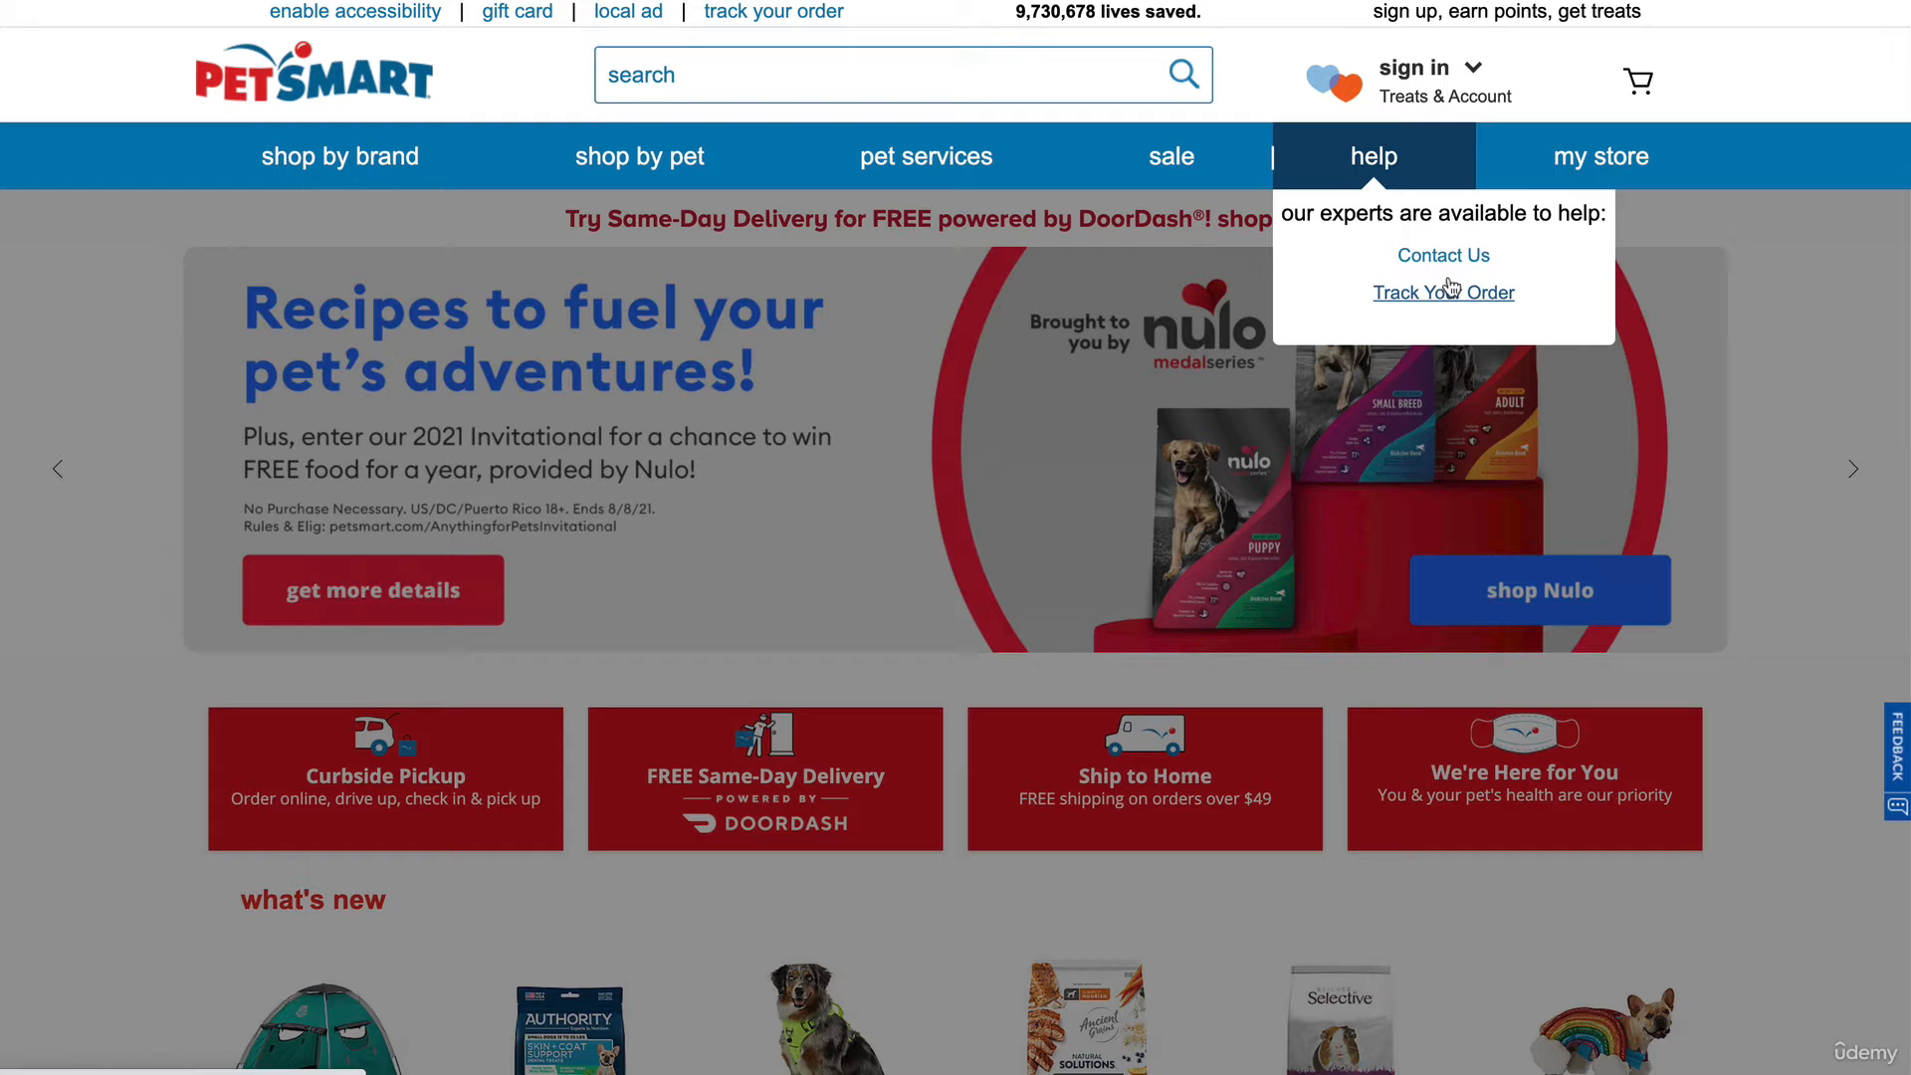
{"action": "mouse_move", "coordinate": [1443, 255]}
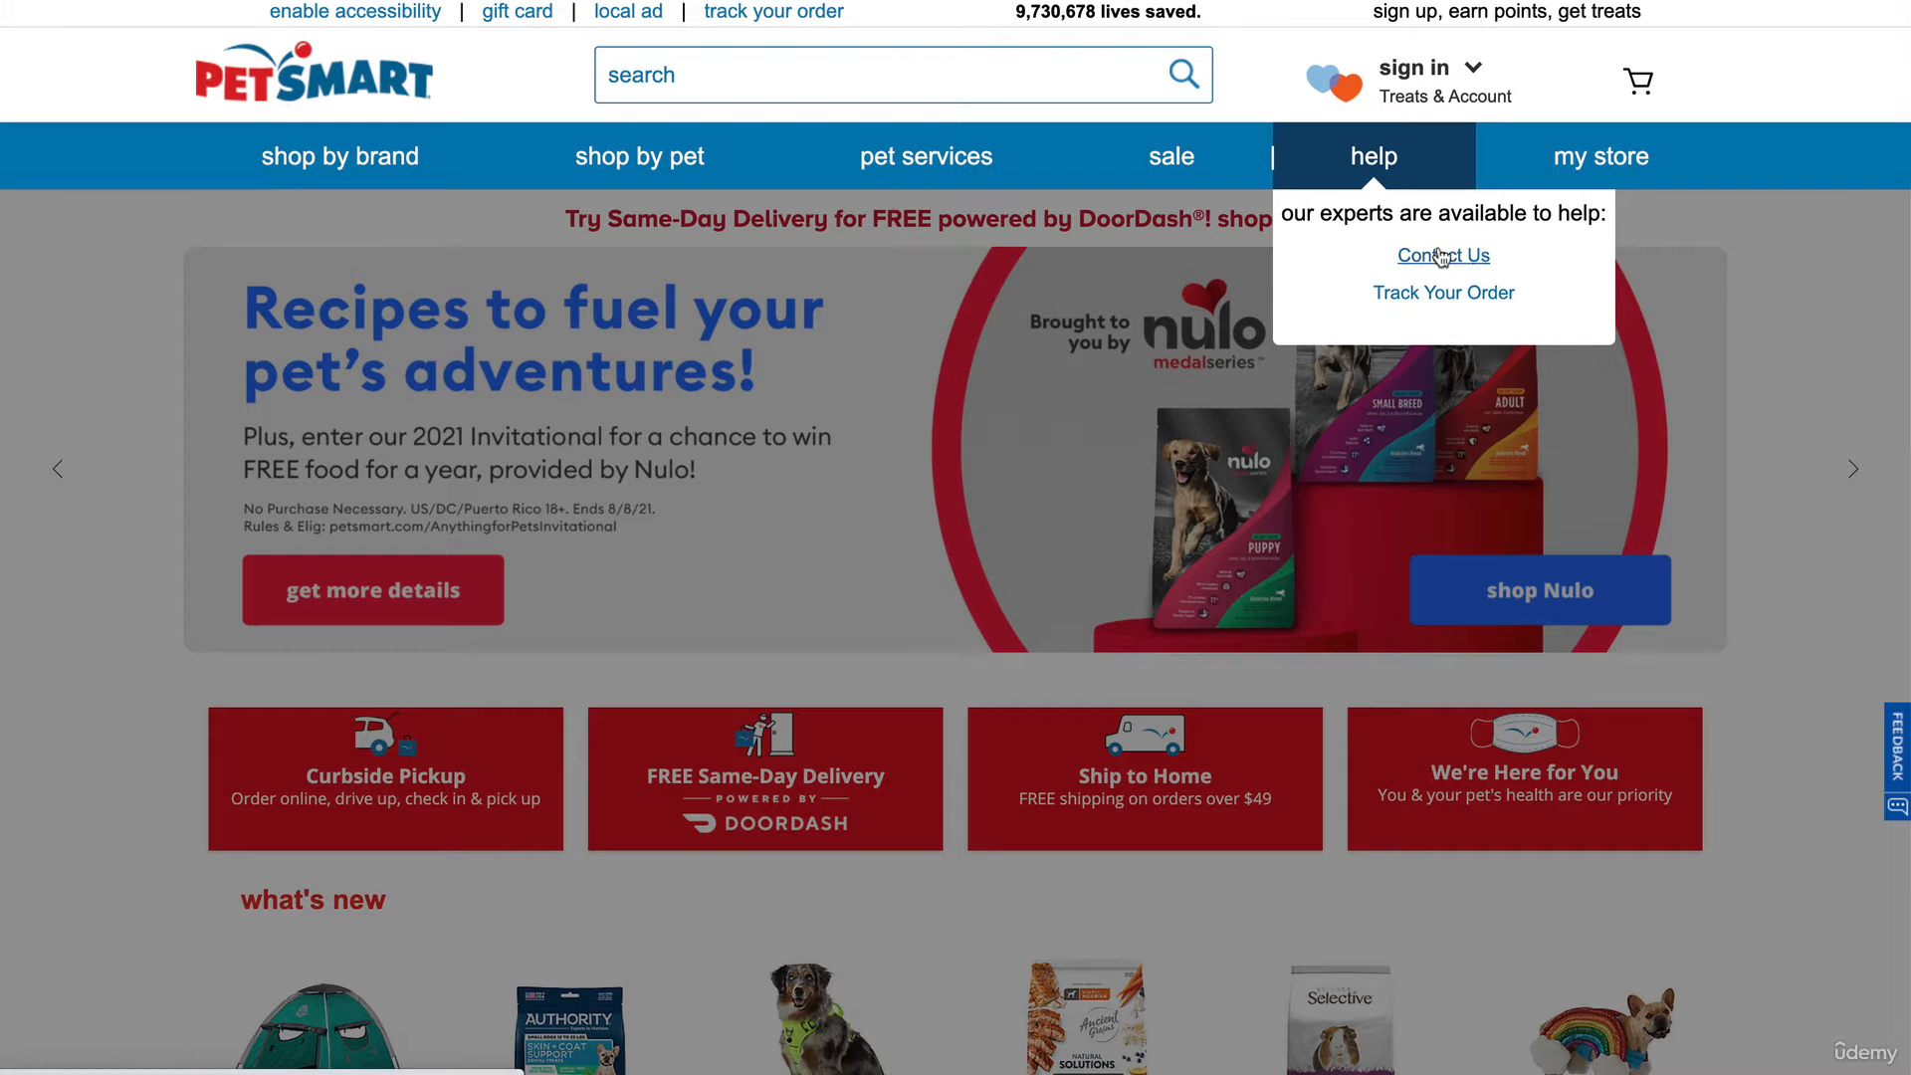
{"action": "mouse_move", "coordinate": [1425, 145]}
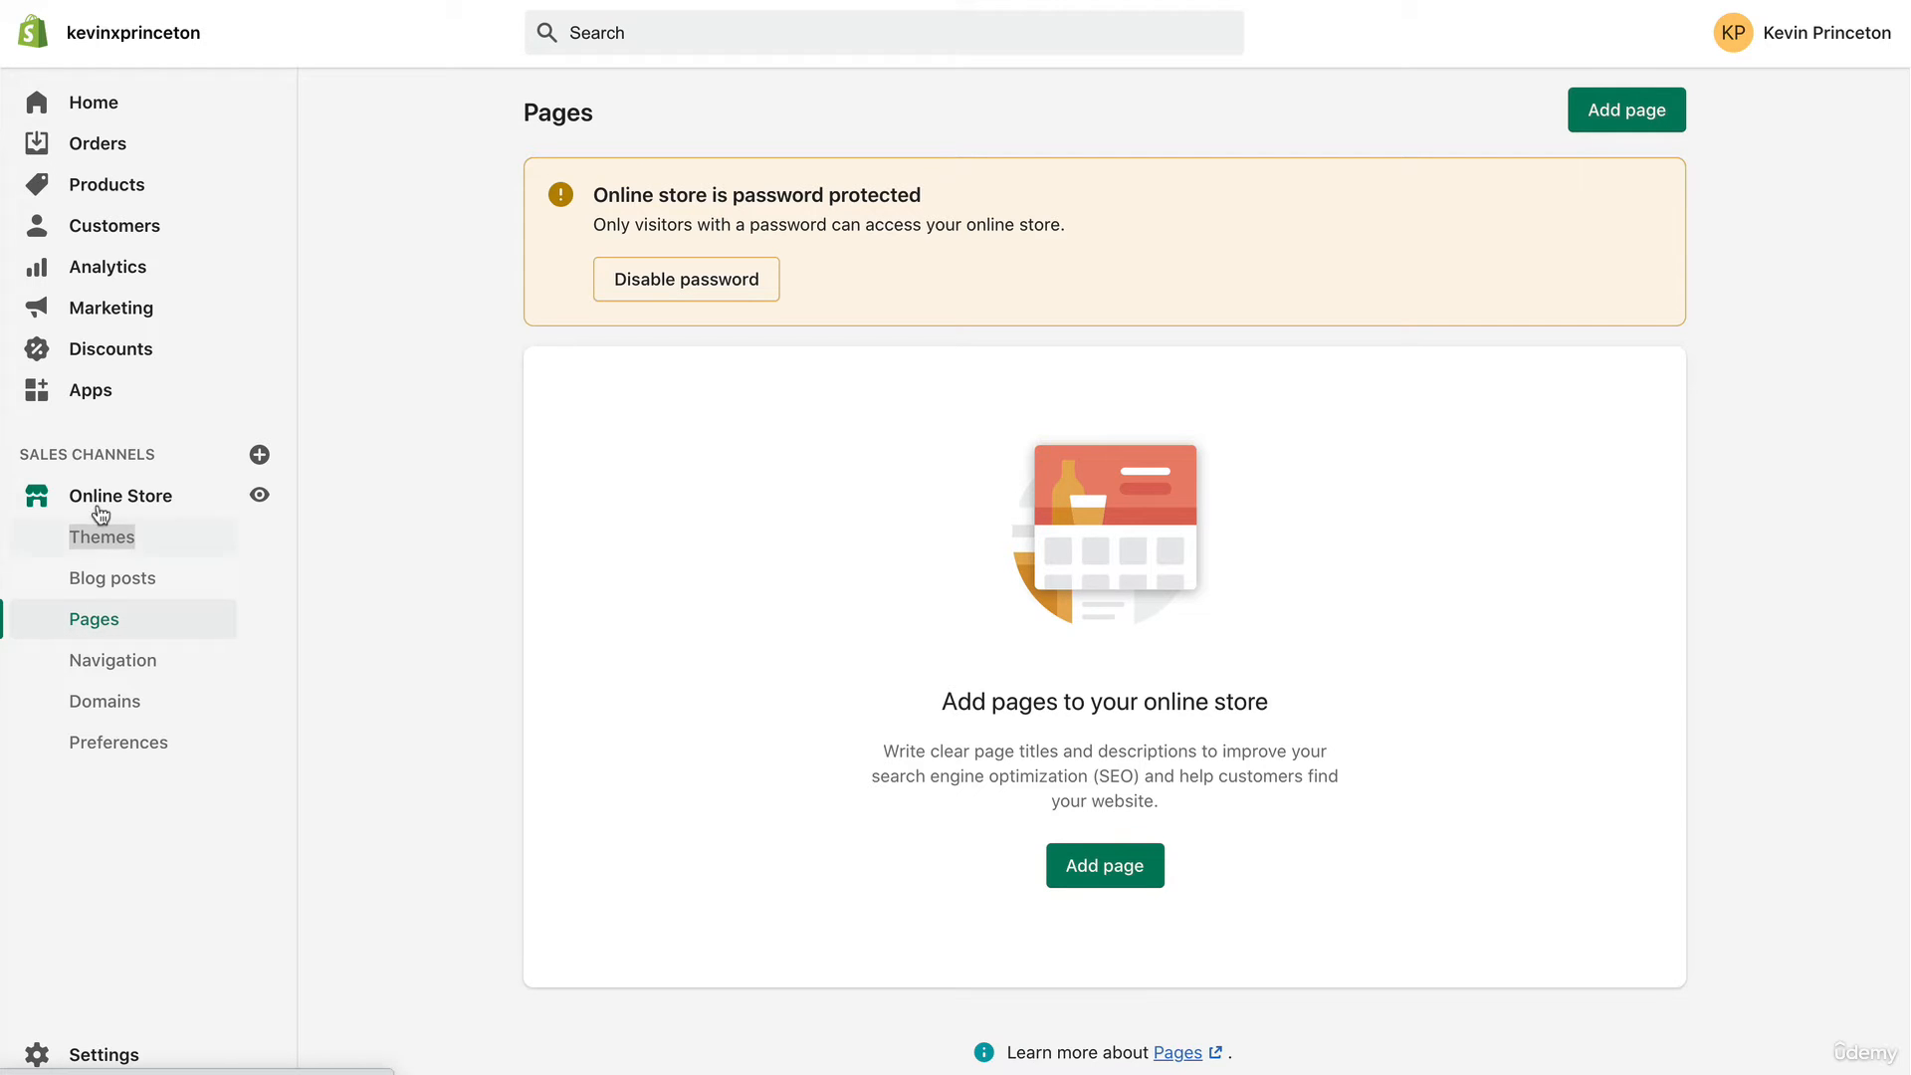
{"action": "mouse_move", "coordinate": [96, 631]}
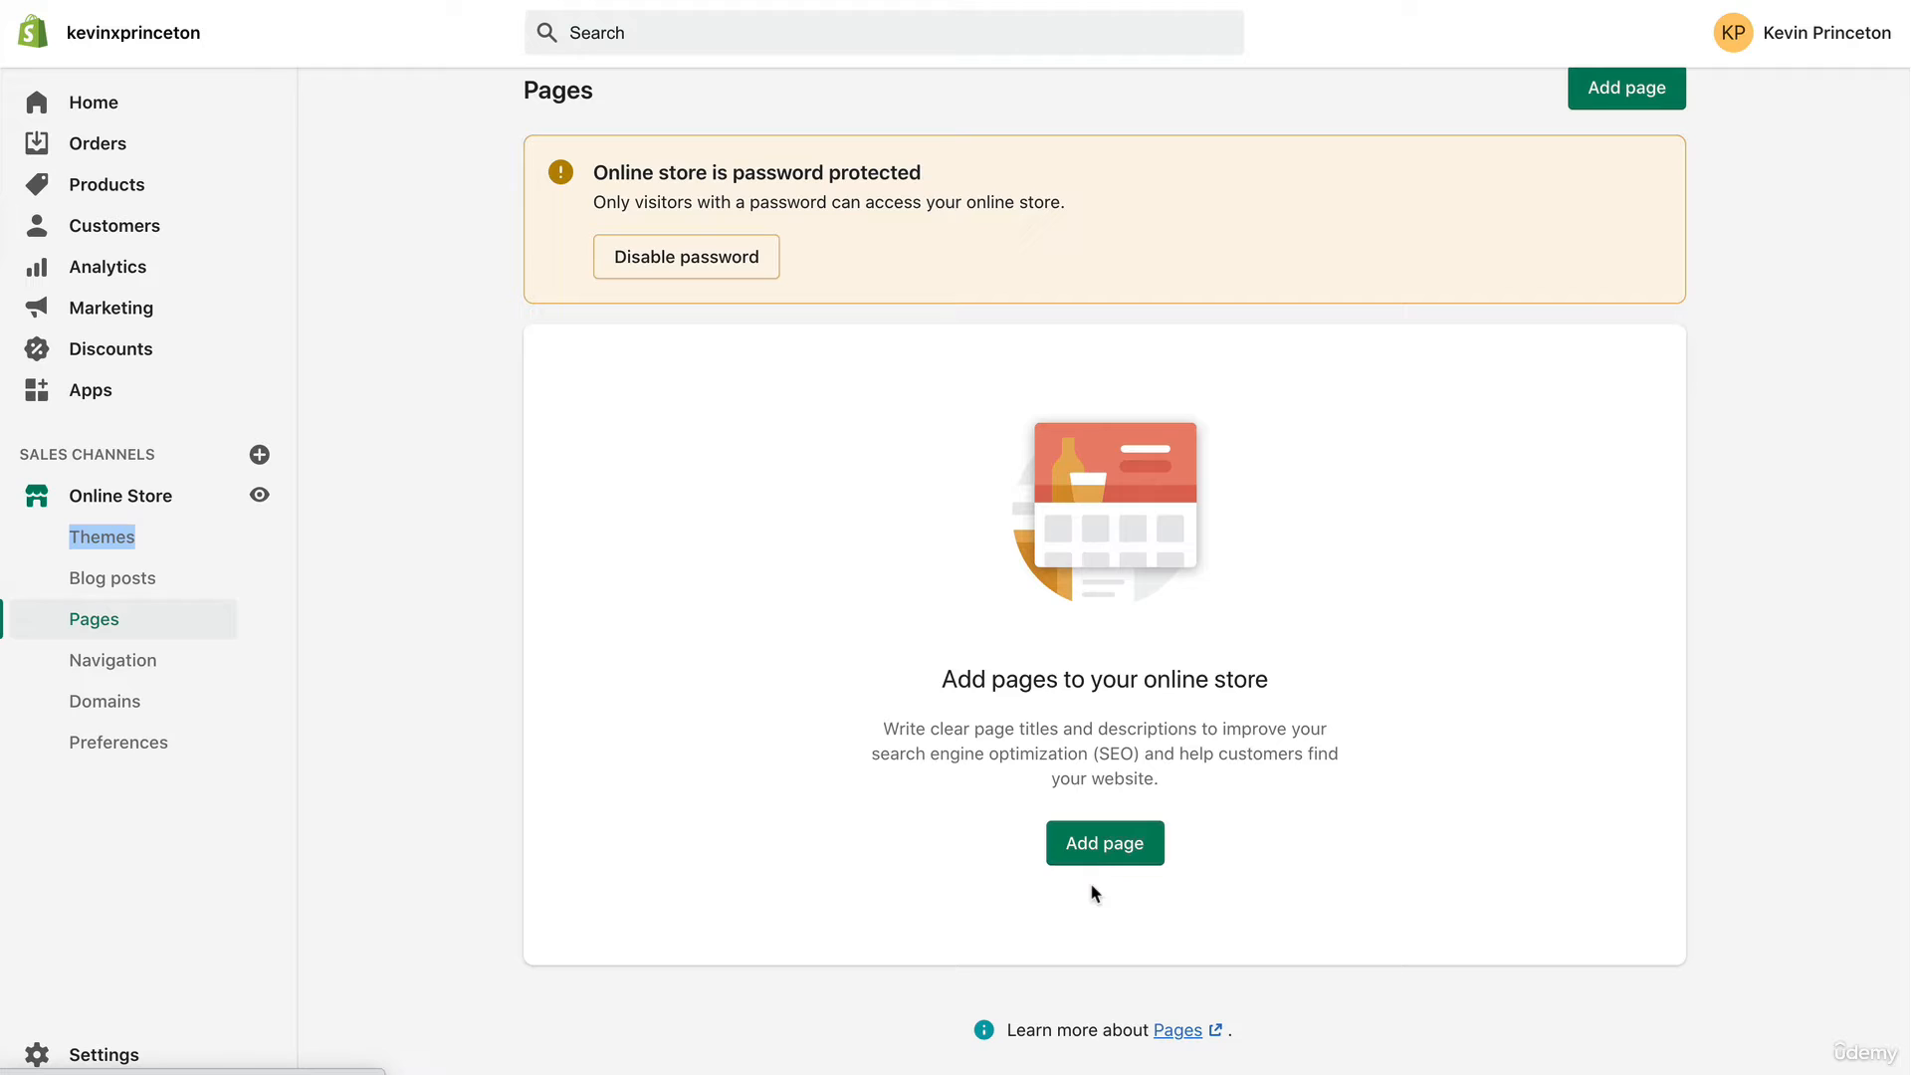
- Create a new page and set its theme template to contact
{"action": "left_click", "coordinate": [1103, 842]}
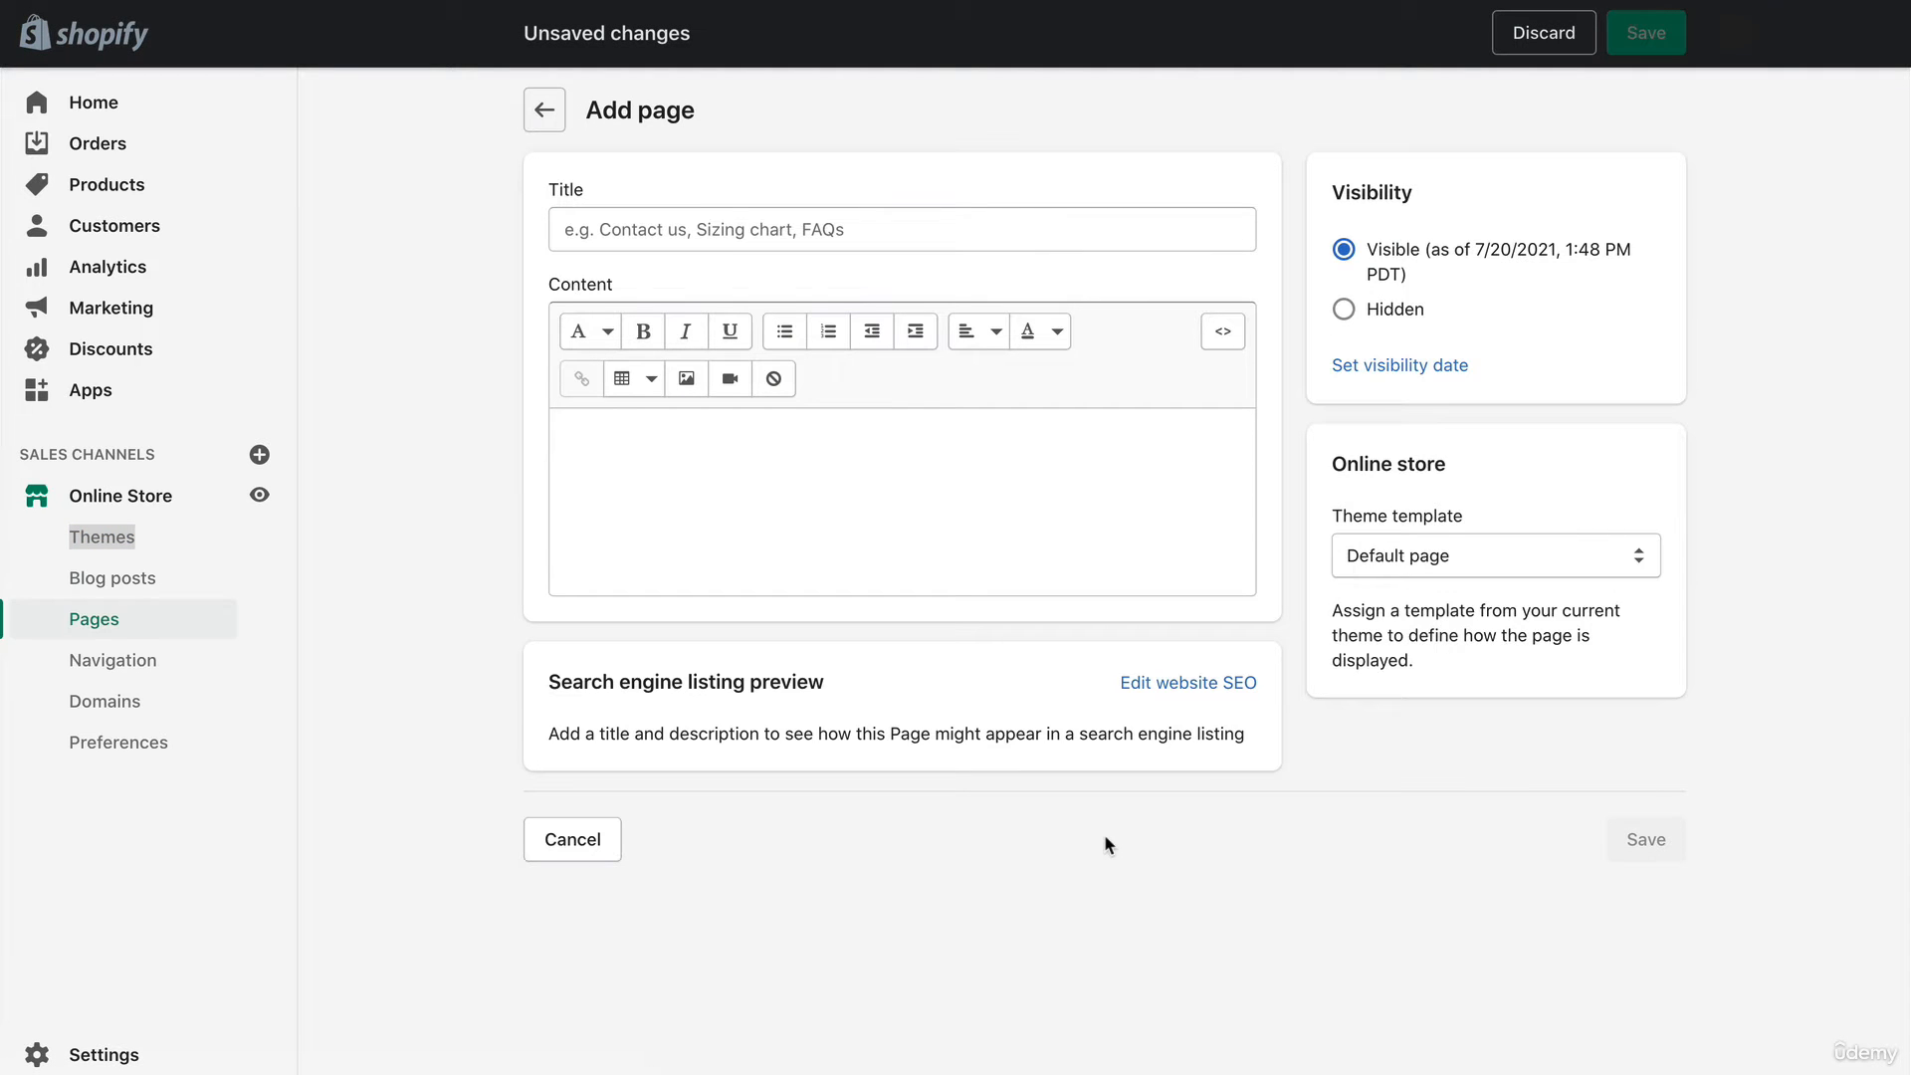
{"action": "mouse_move", "coordinate": [1300, 798]}
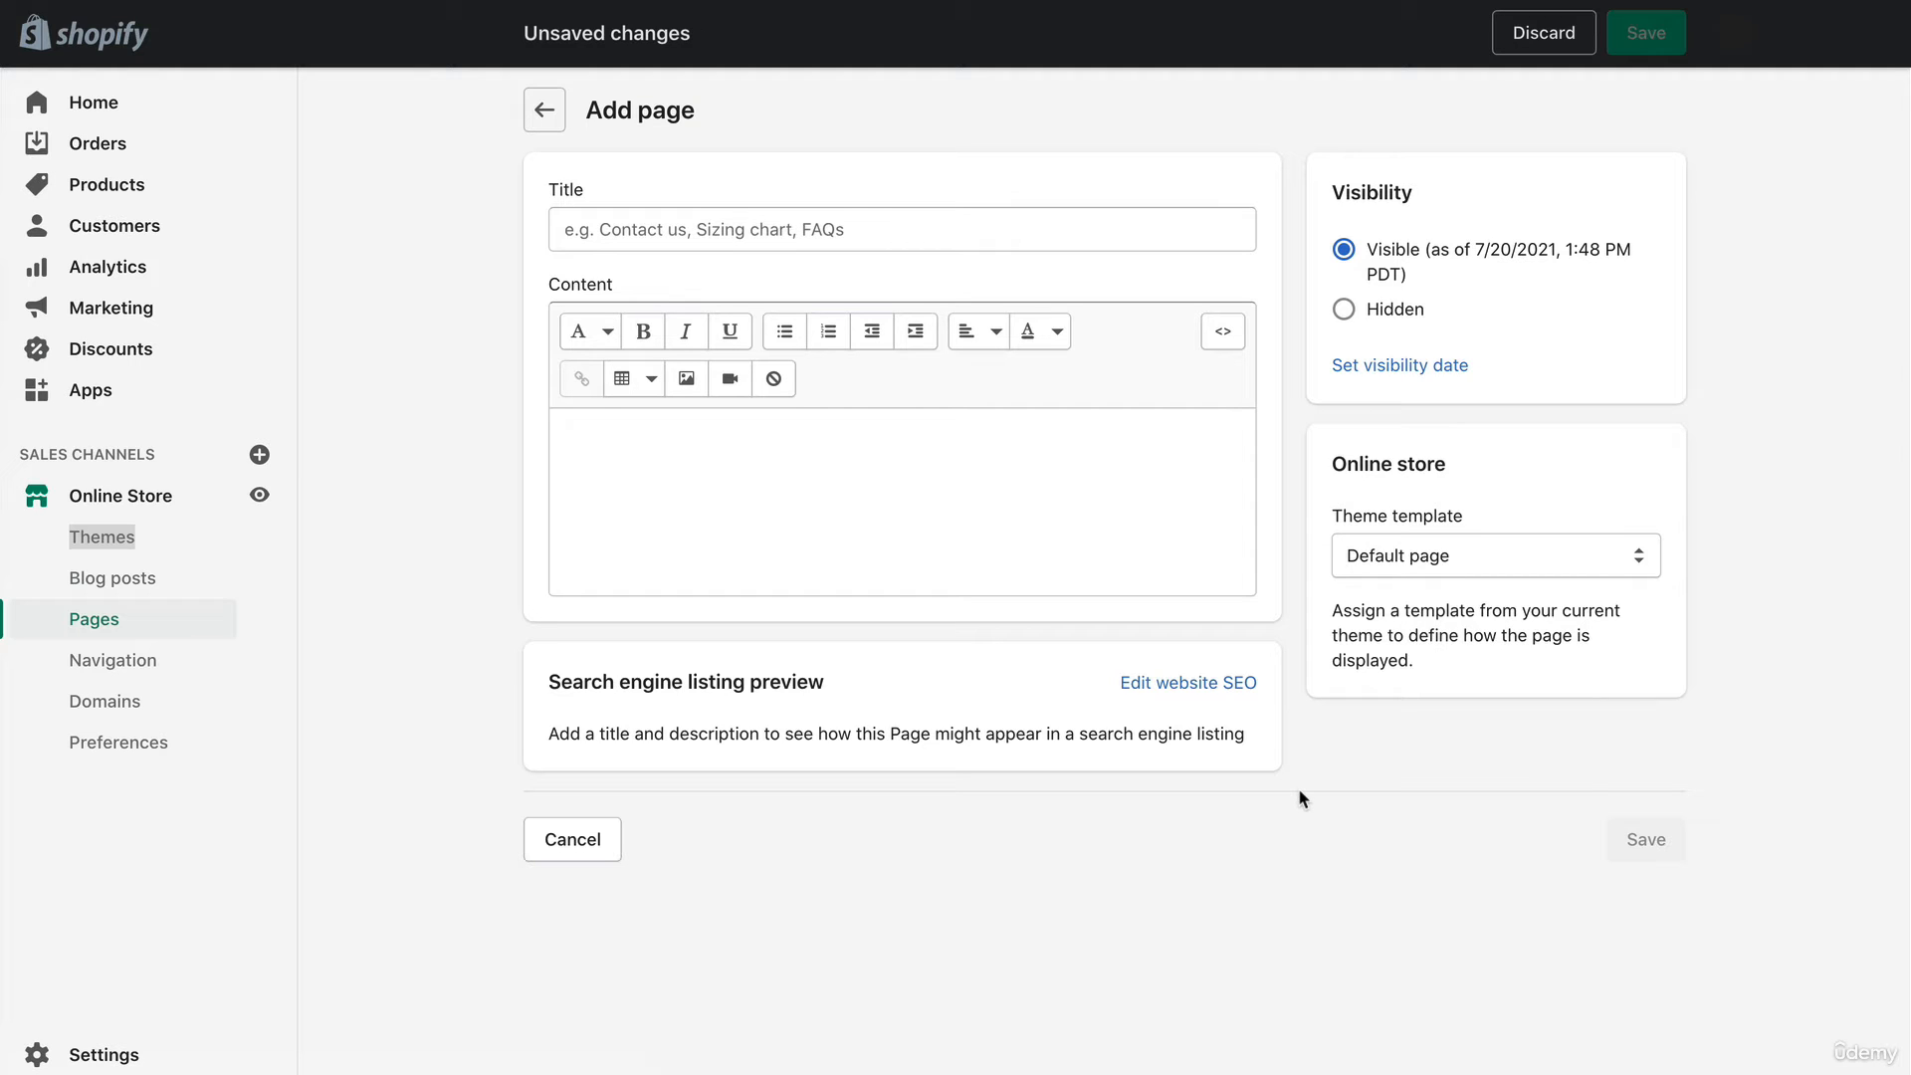
{"action": "mouse_move", "coordinate": [1378, 592]}
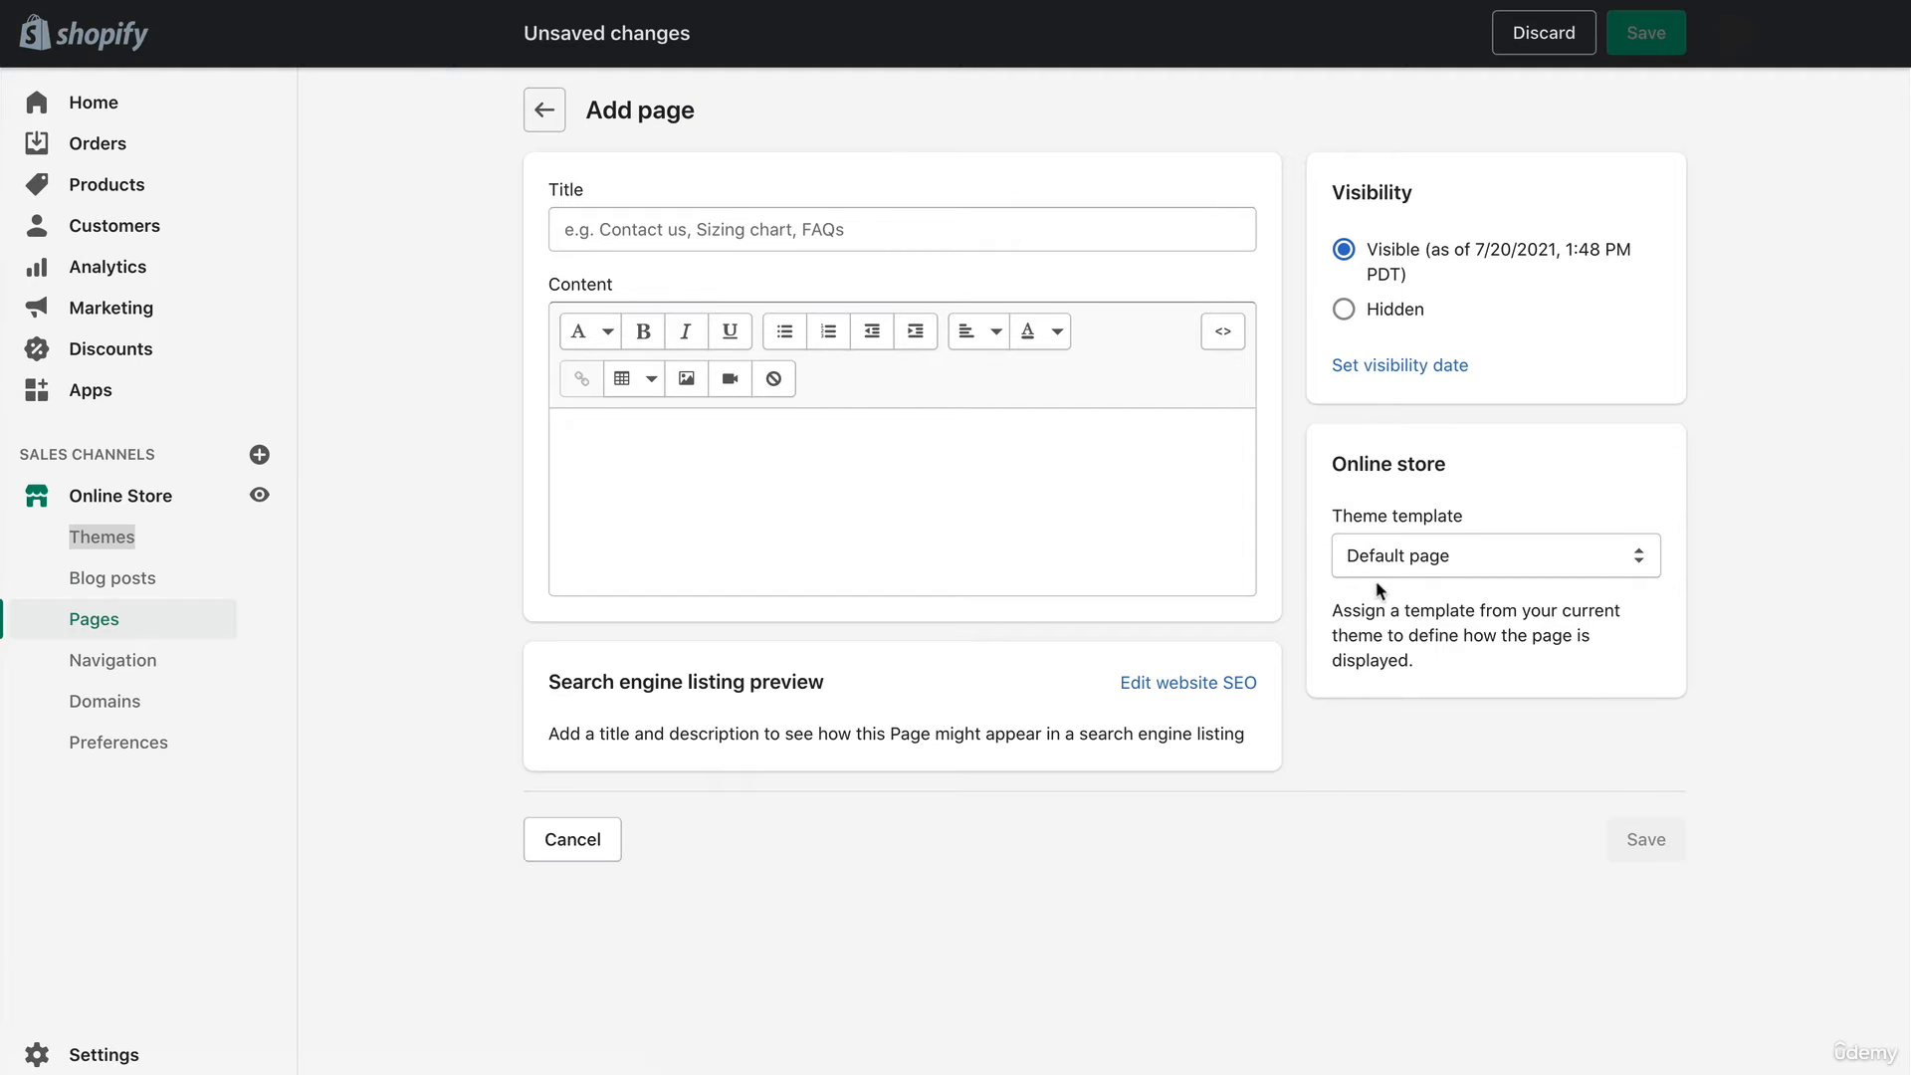
{"action": "left_click", "coordinate": [1495, 555]}
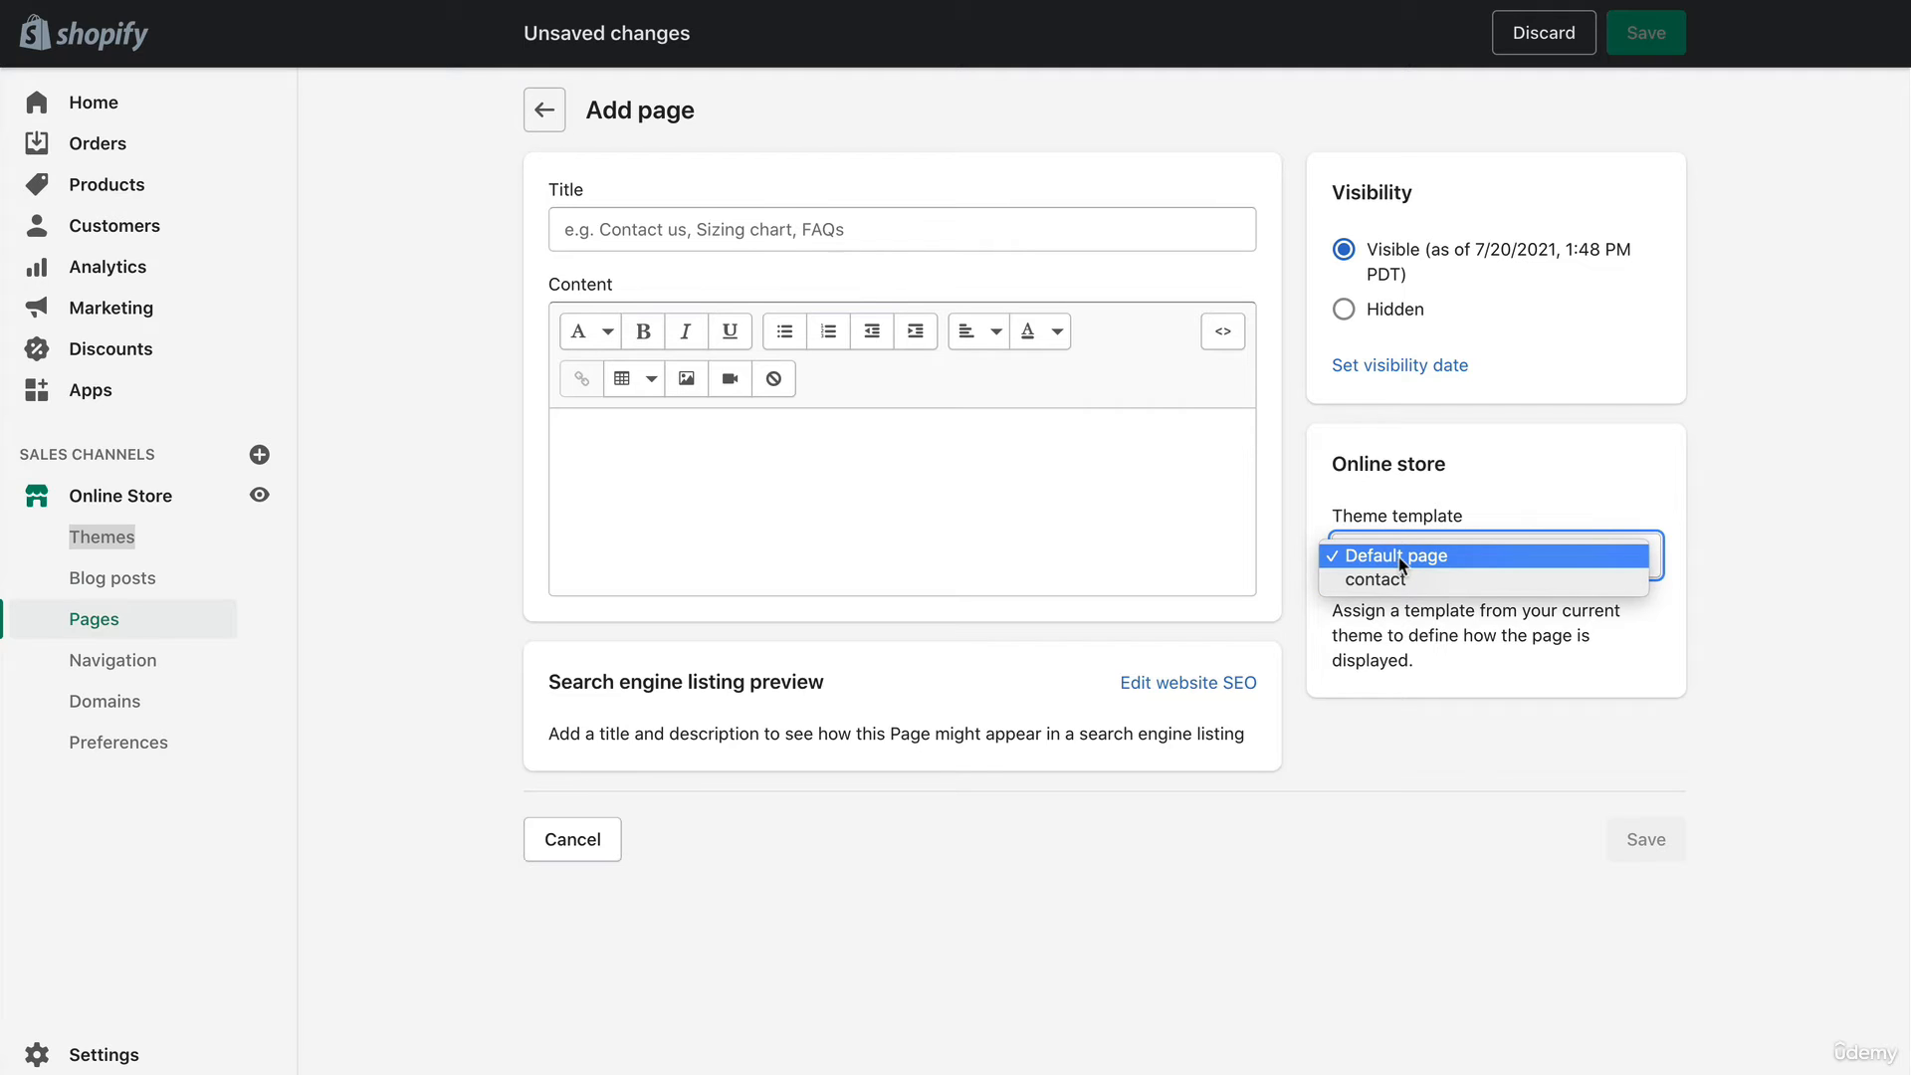
{"action": "mouse_move", "coordinate": [1376, 579]}
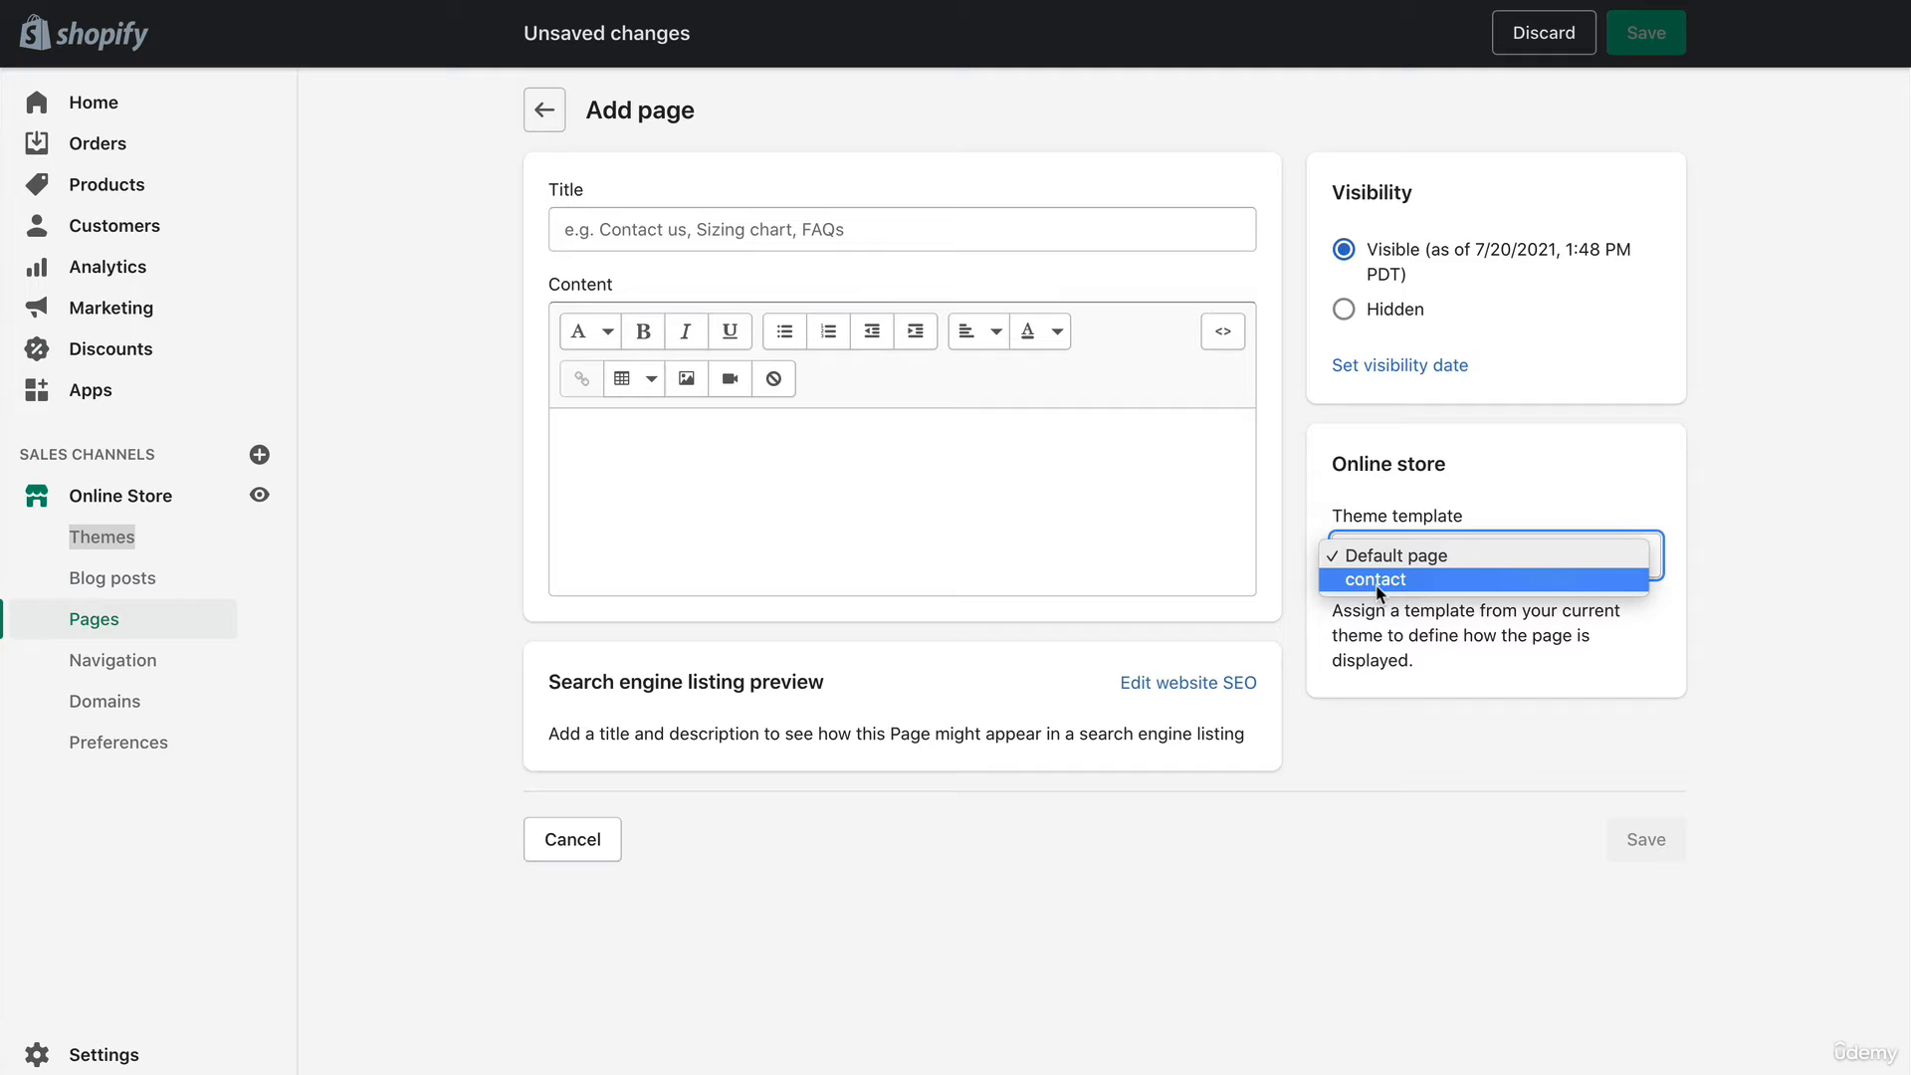
{"action": "mouse_move", "coordinate": [1377, 595]}
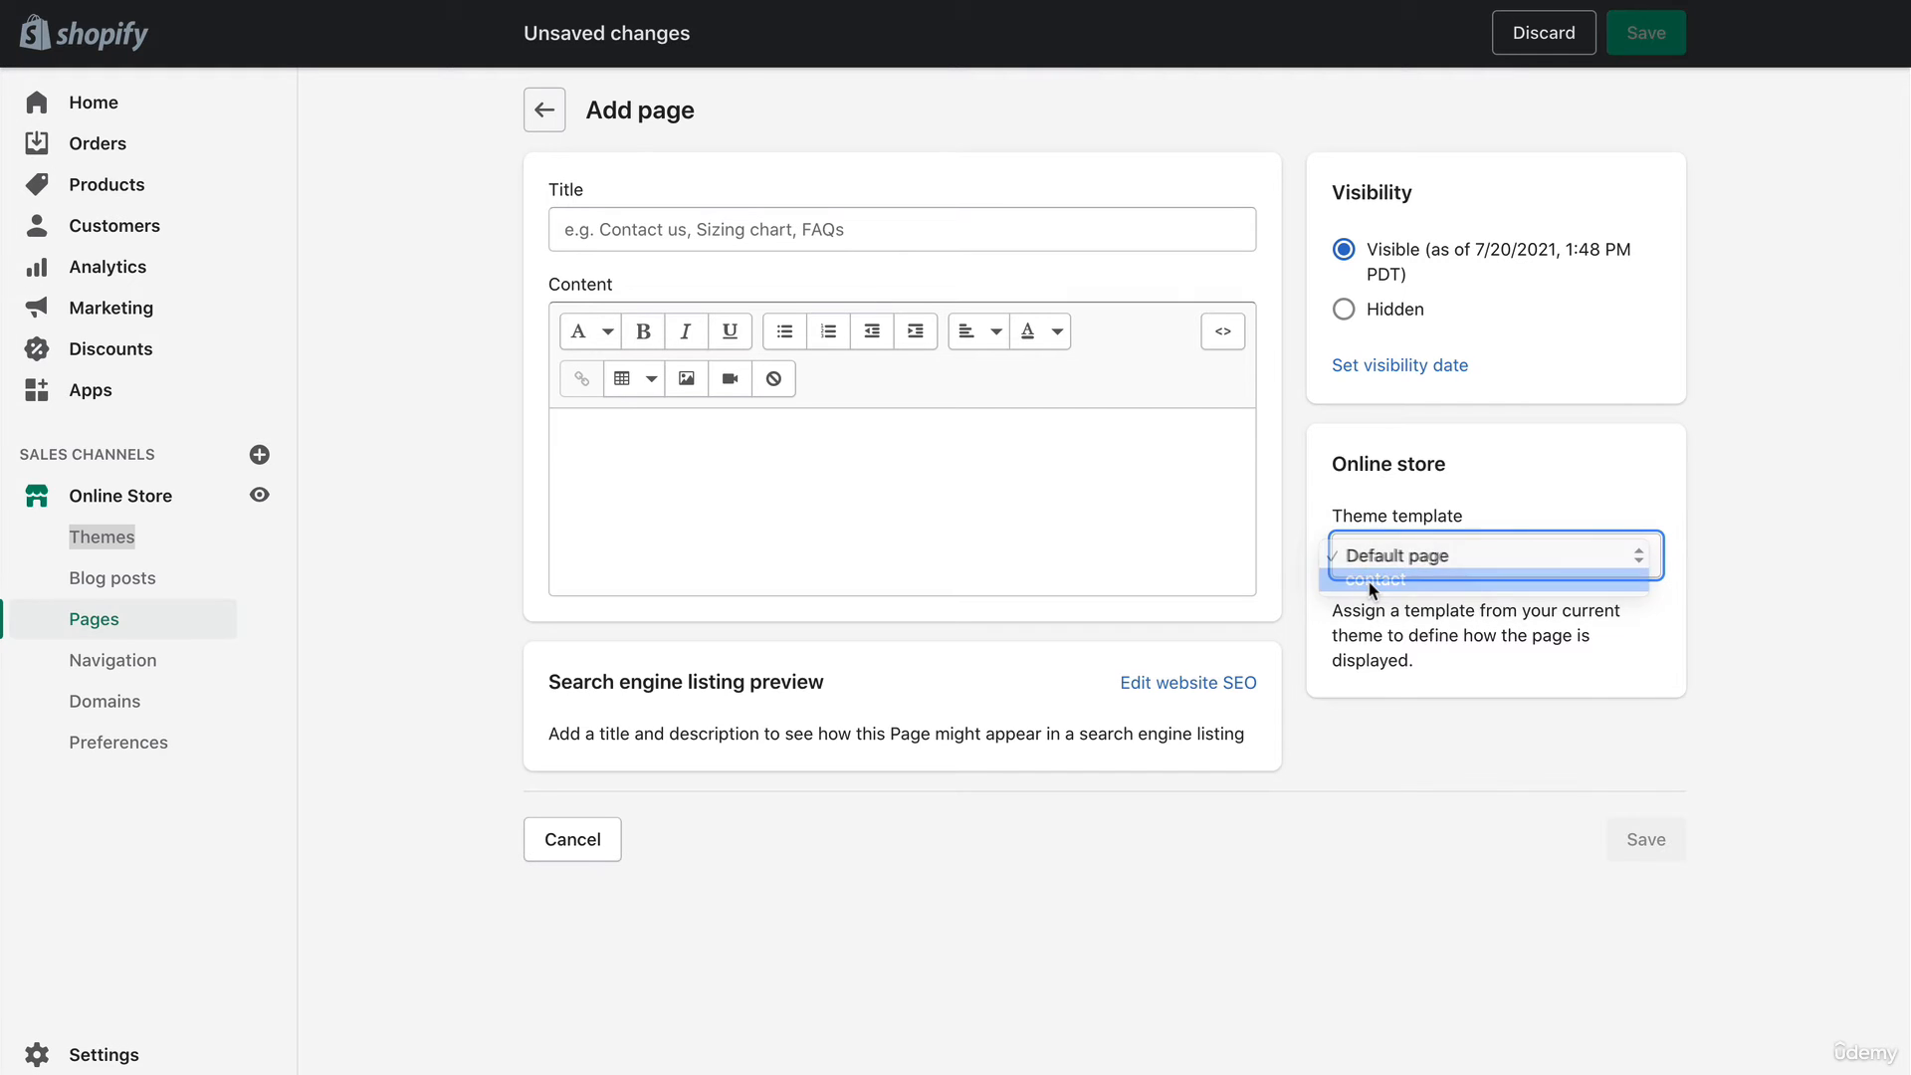
{"action": "left_click", "coordinate": [1374, 579]}
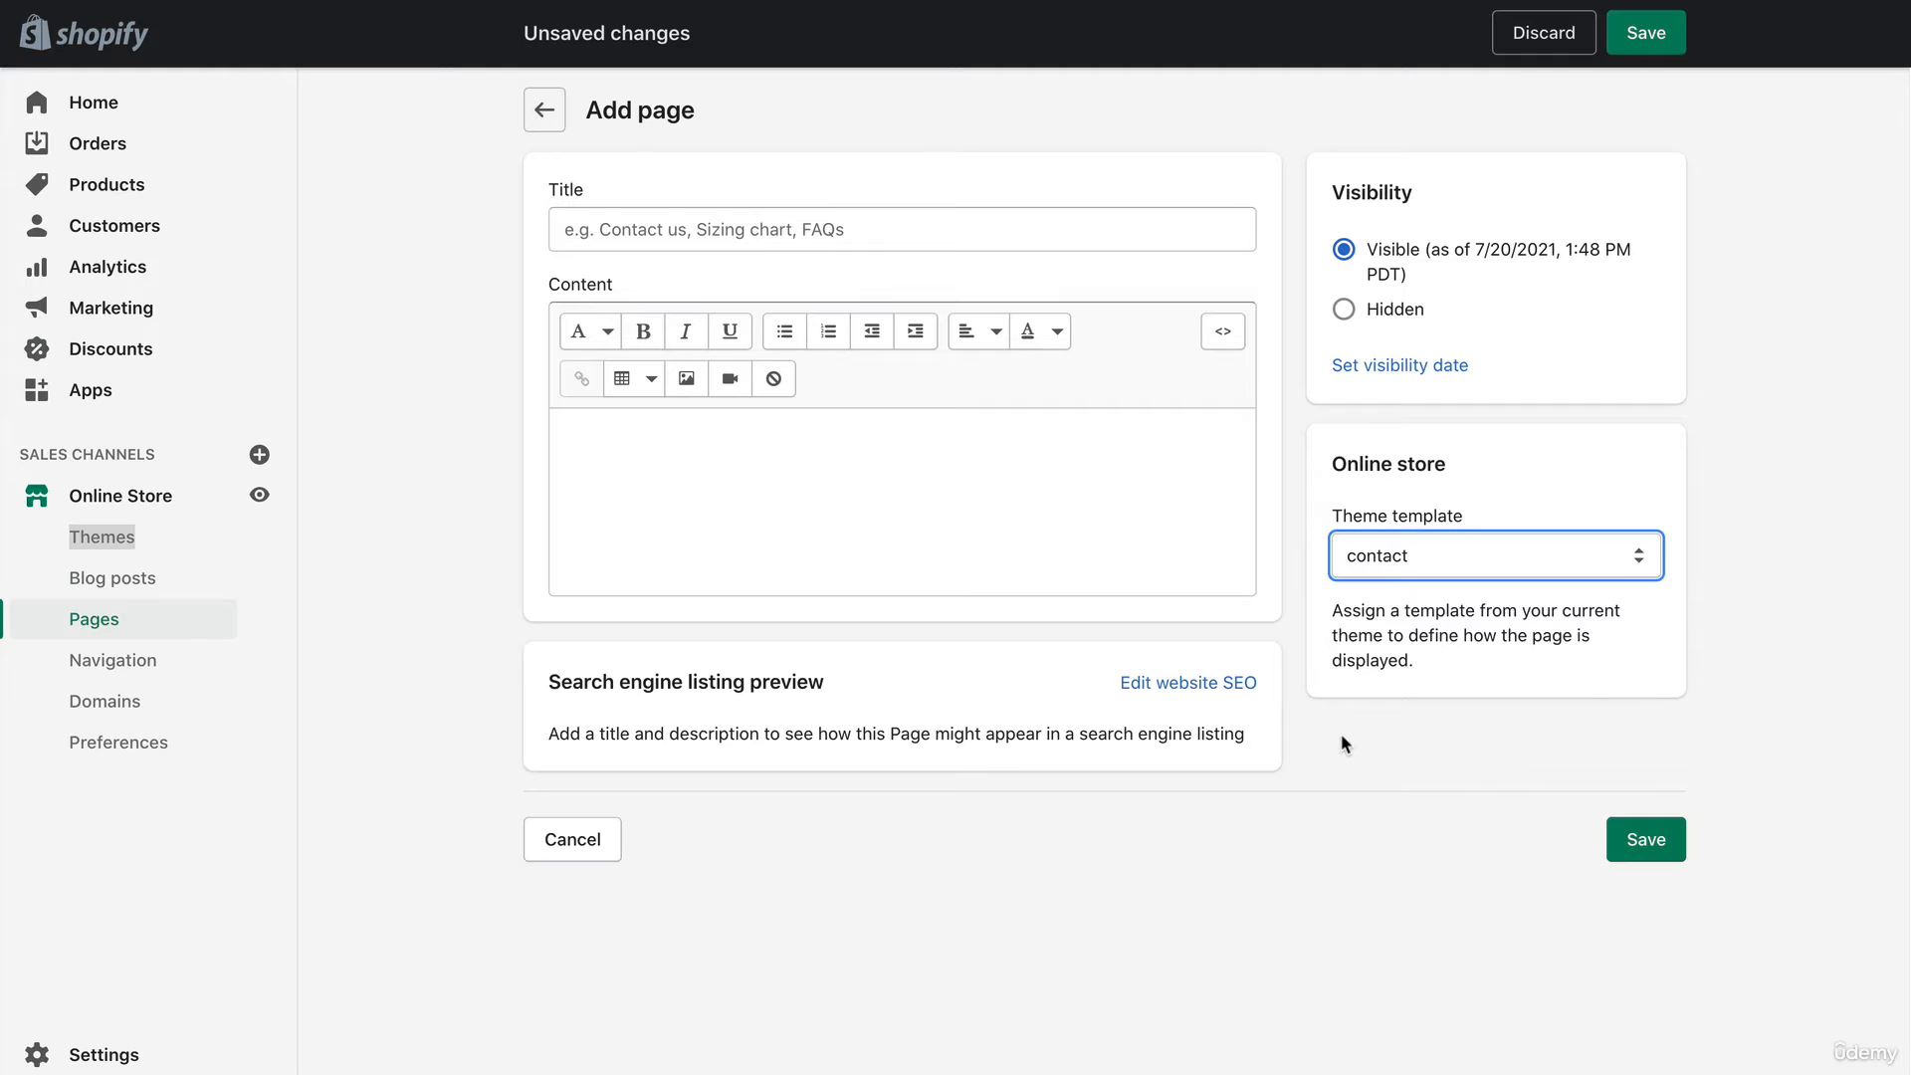
{"action": "mouse_move", "coordinate": [1411, 585]}
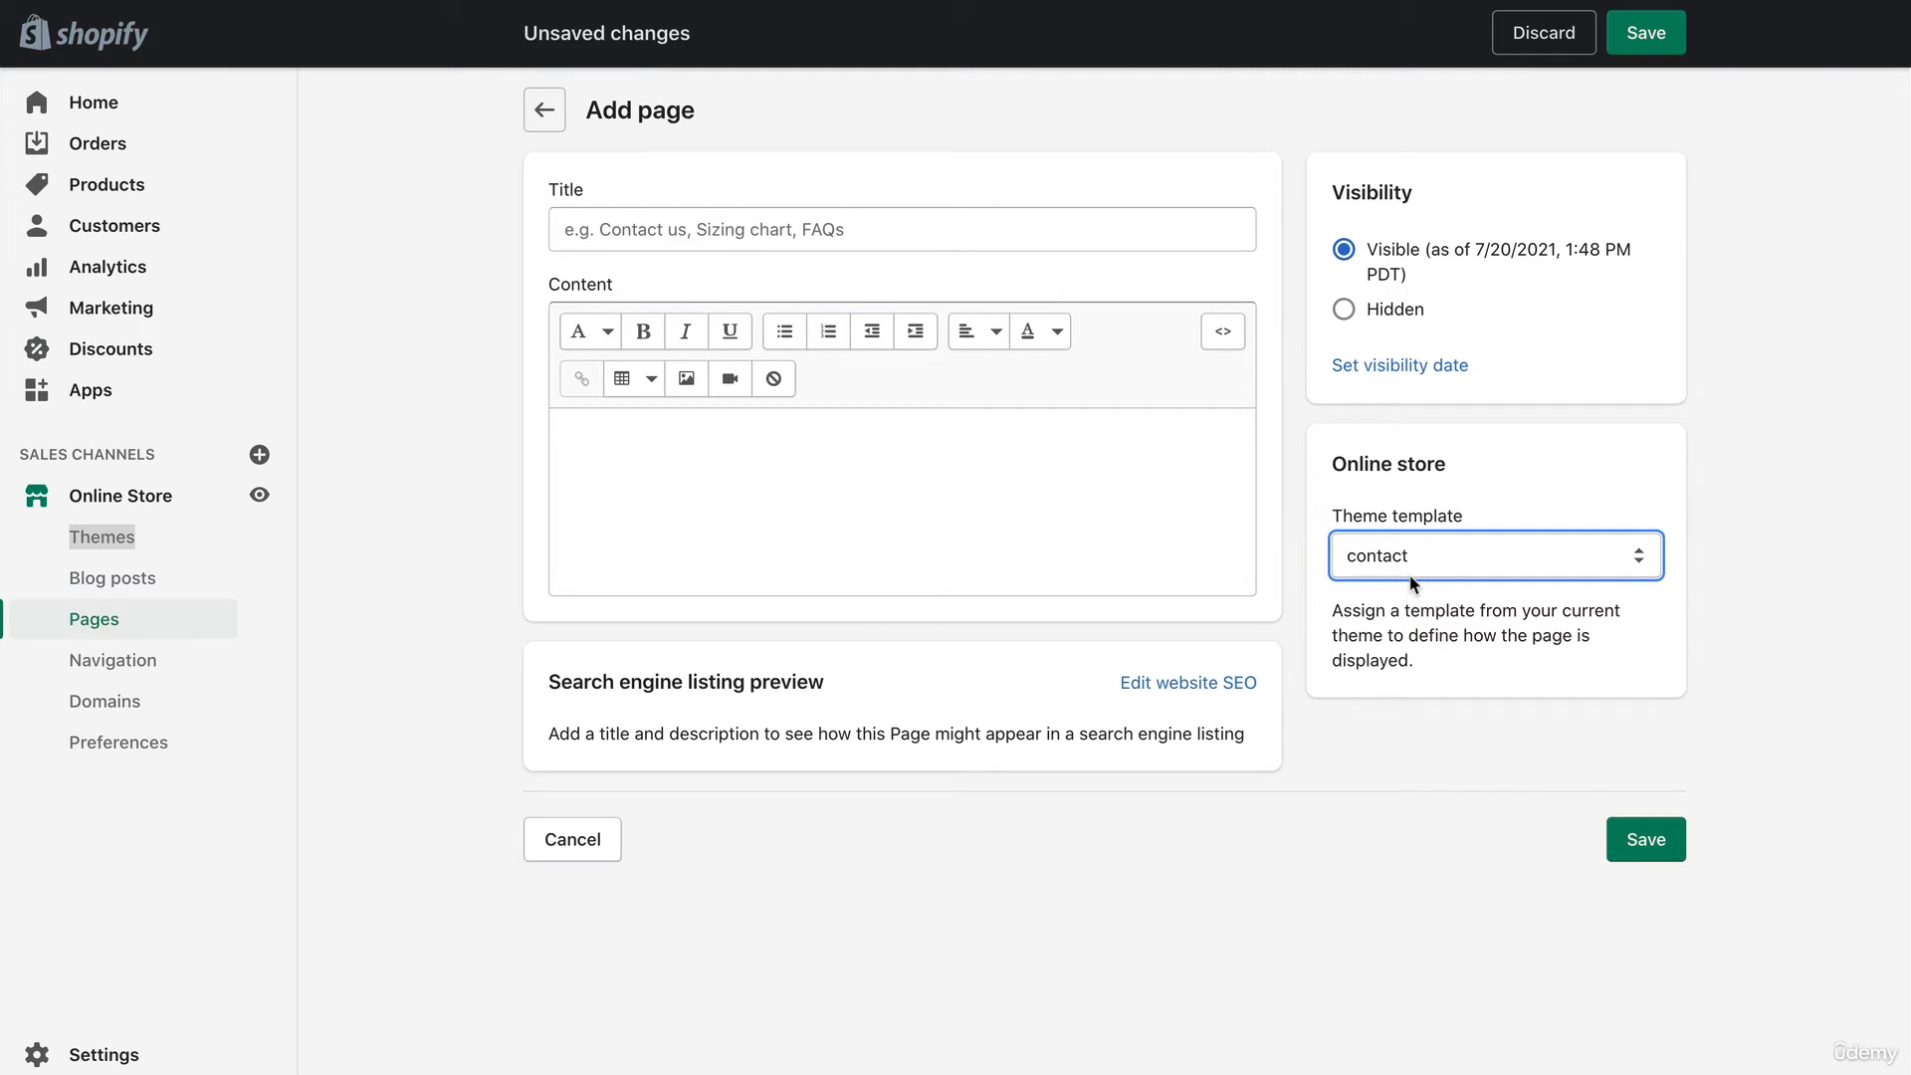
{"action": "mouse_move", "coordinate": [1407, 627]}
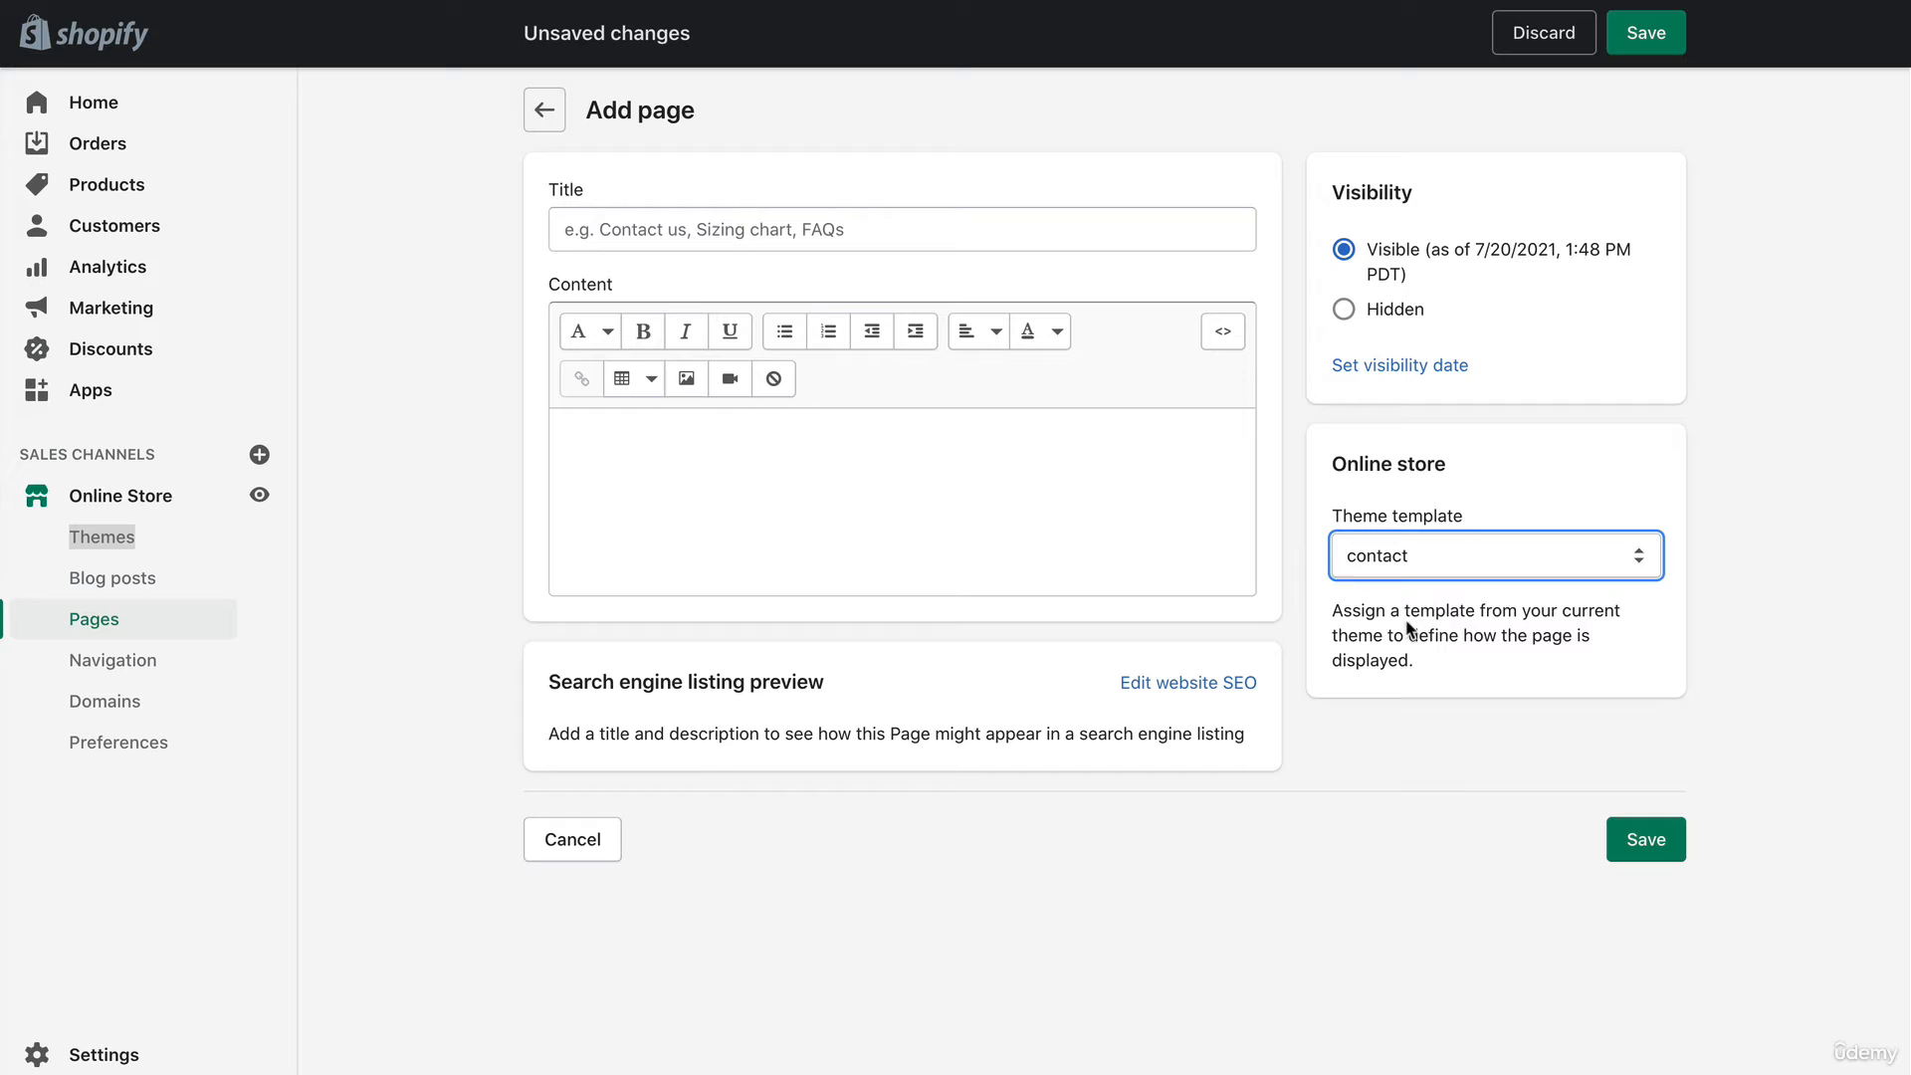
- Title the page 'Contact Us' with matching content and save it
{"action": "left_click", "coordinate": [900, 229]}
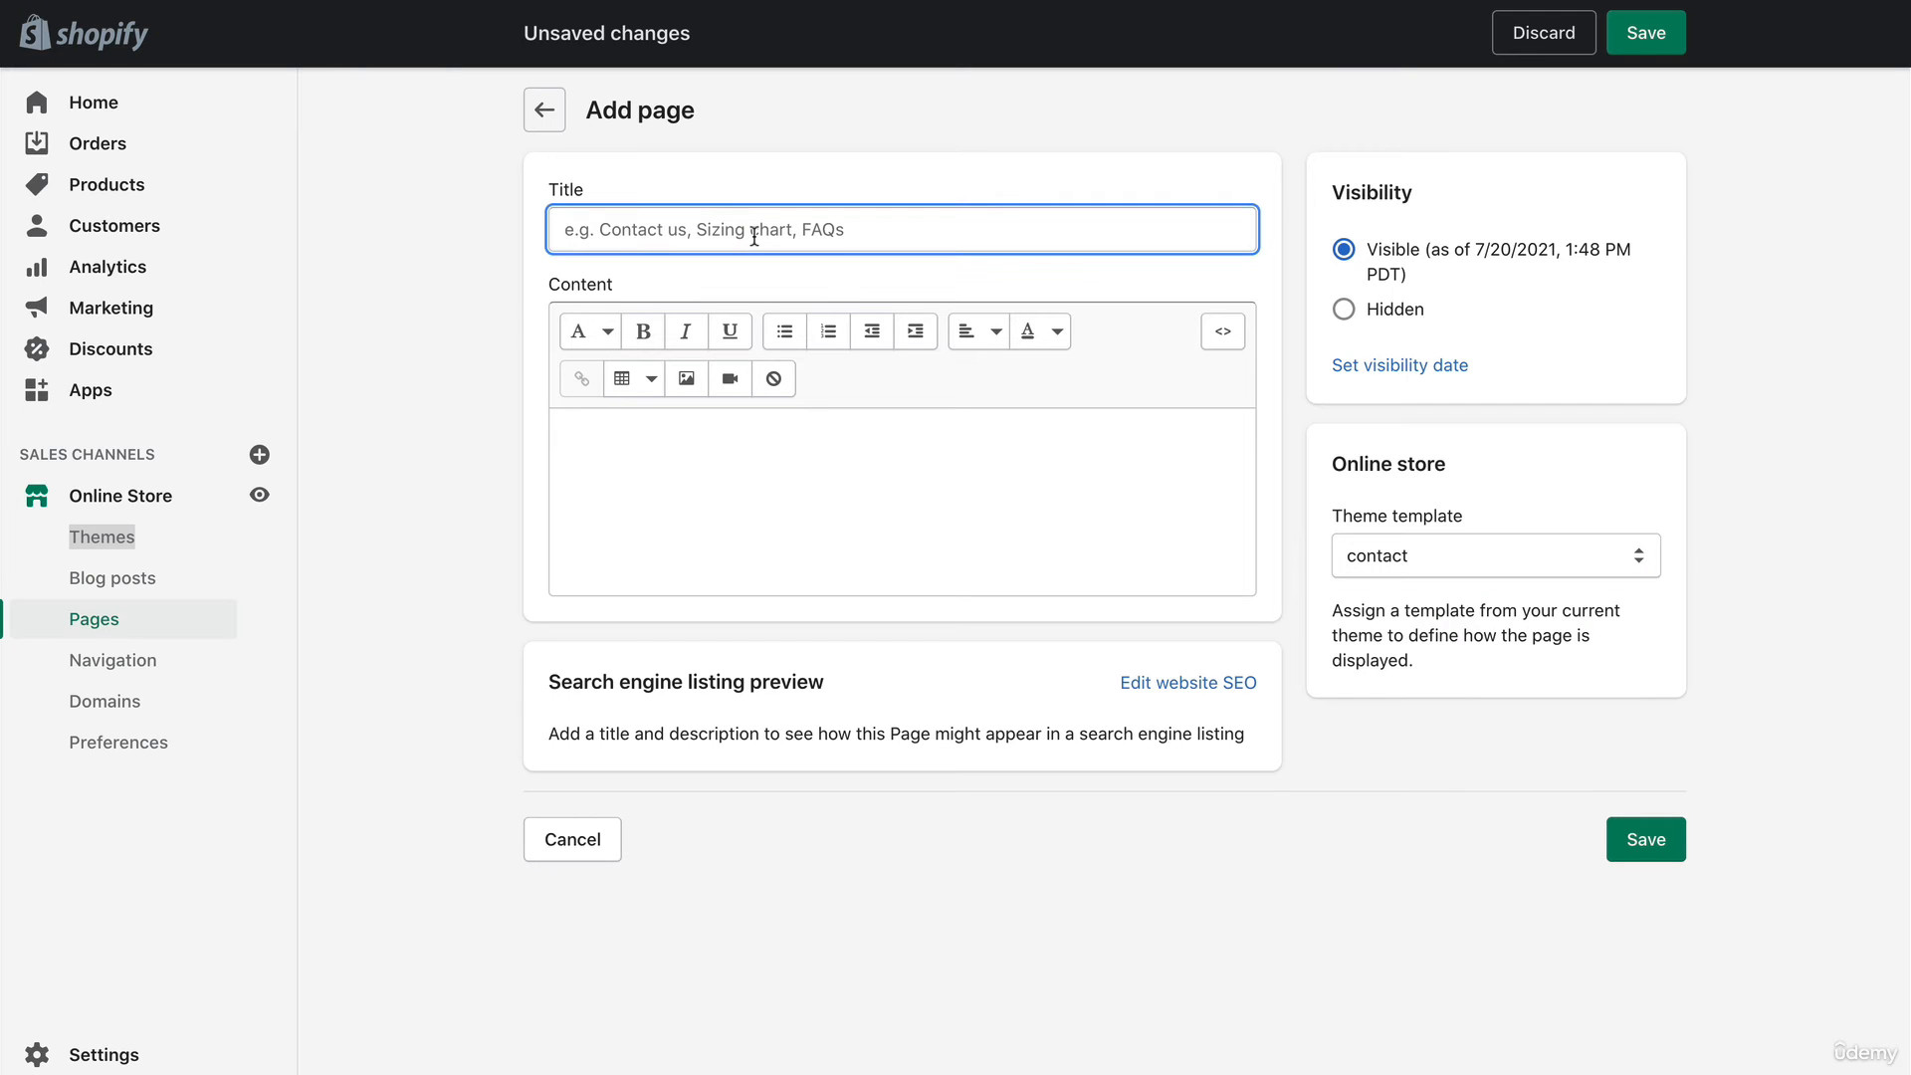
{"action": "type", "text": "Contact Us"}
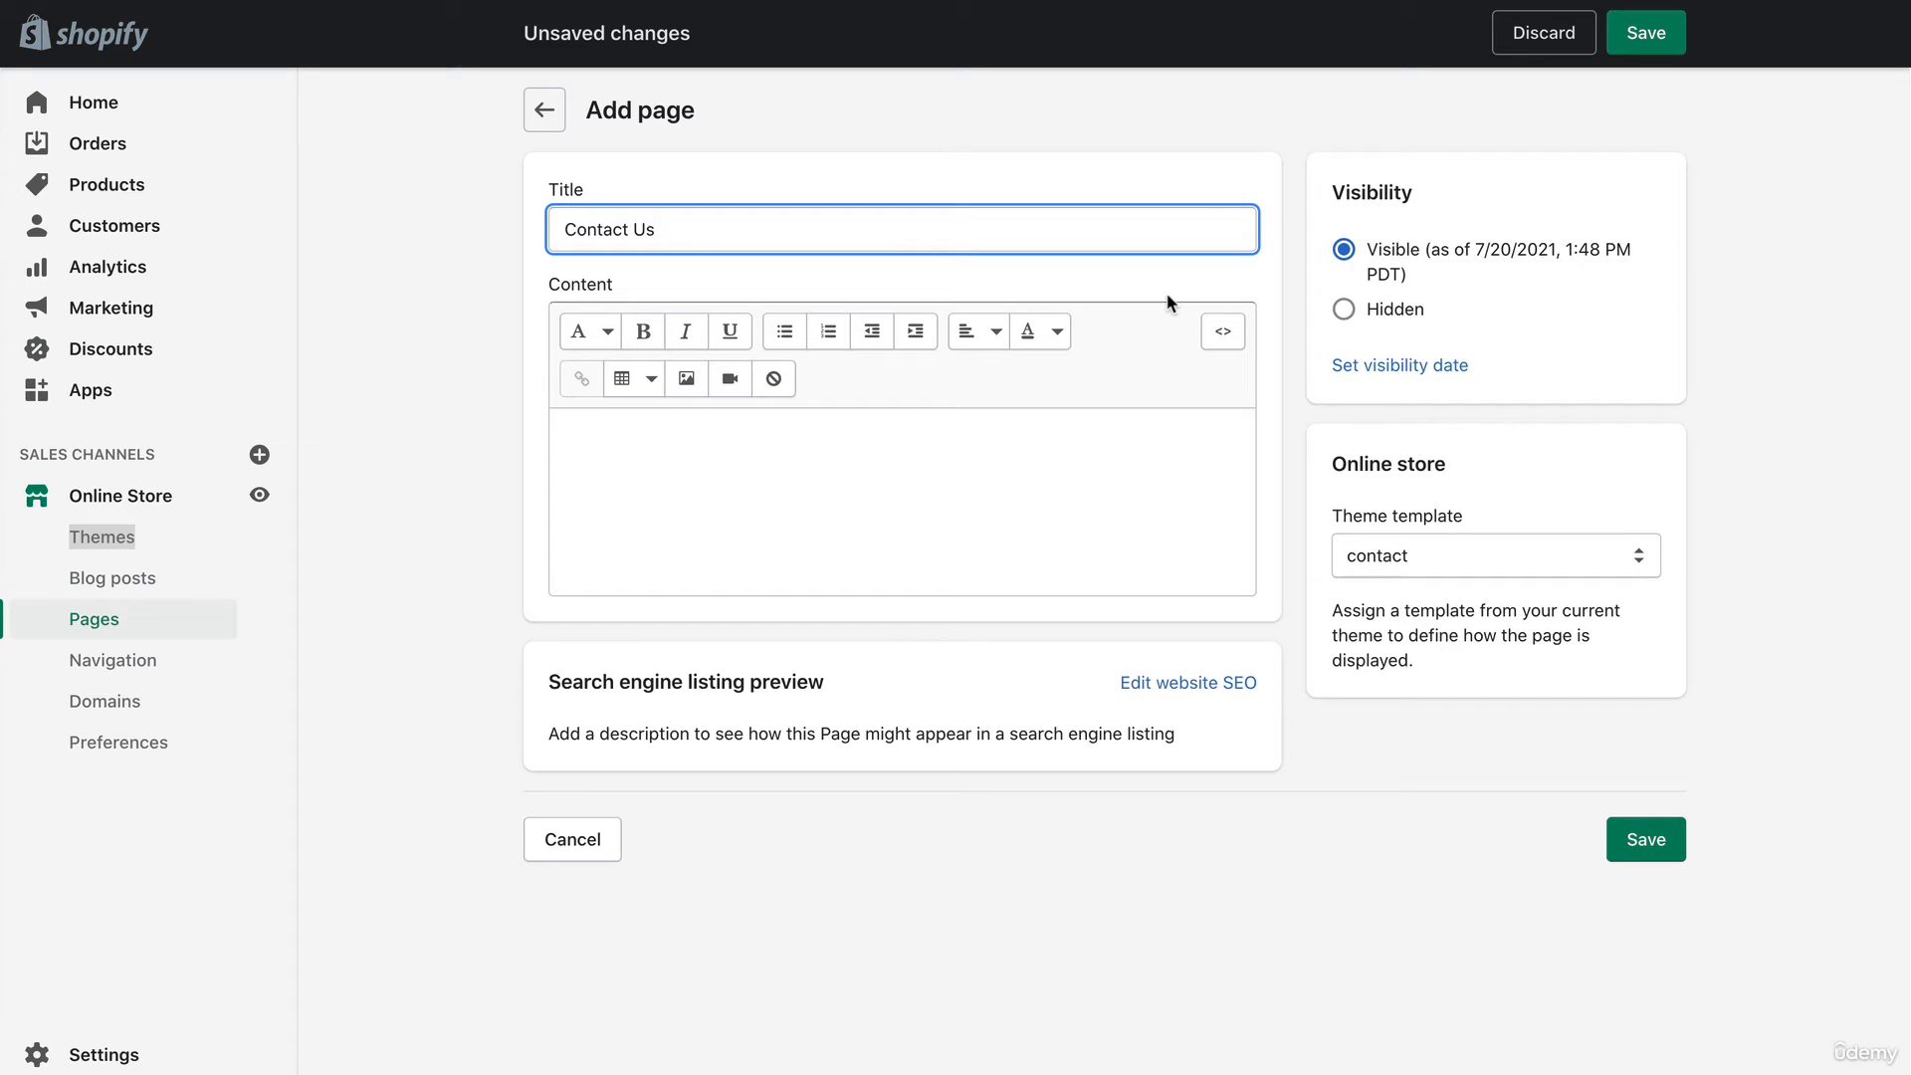
{"action": "mouse_move", "coordinate": [696, 466]}
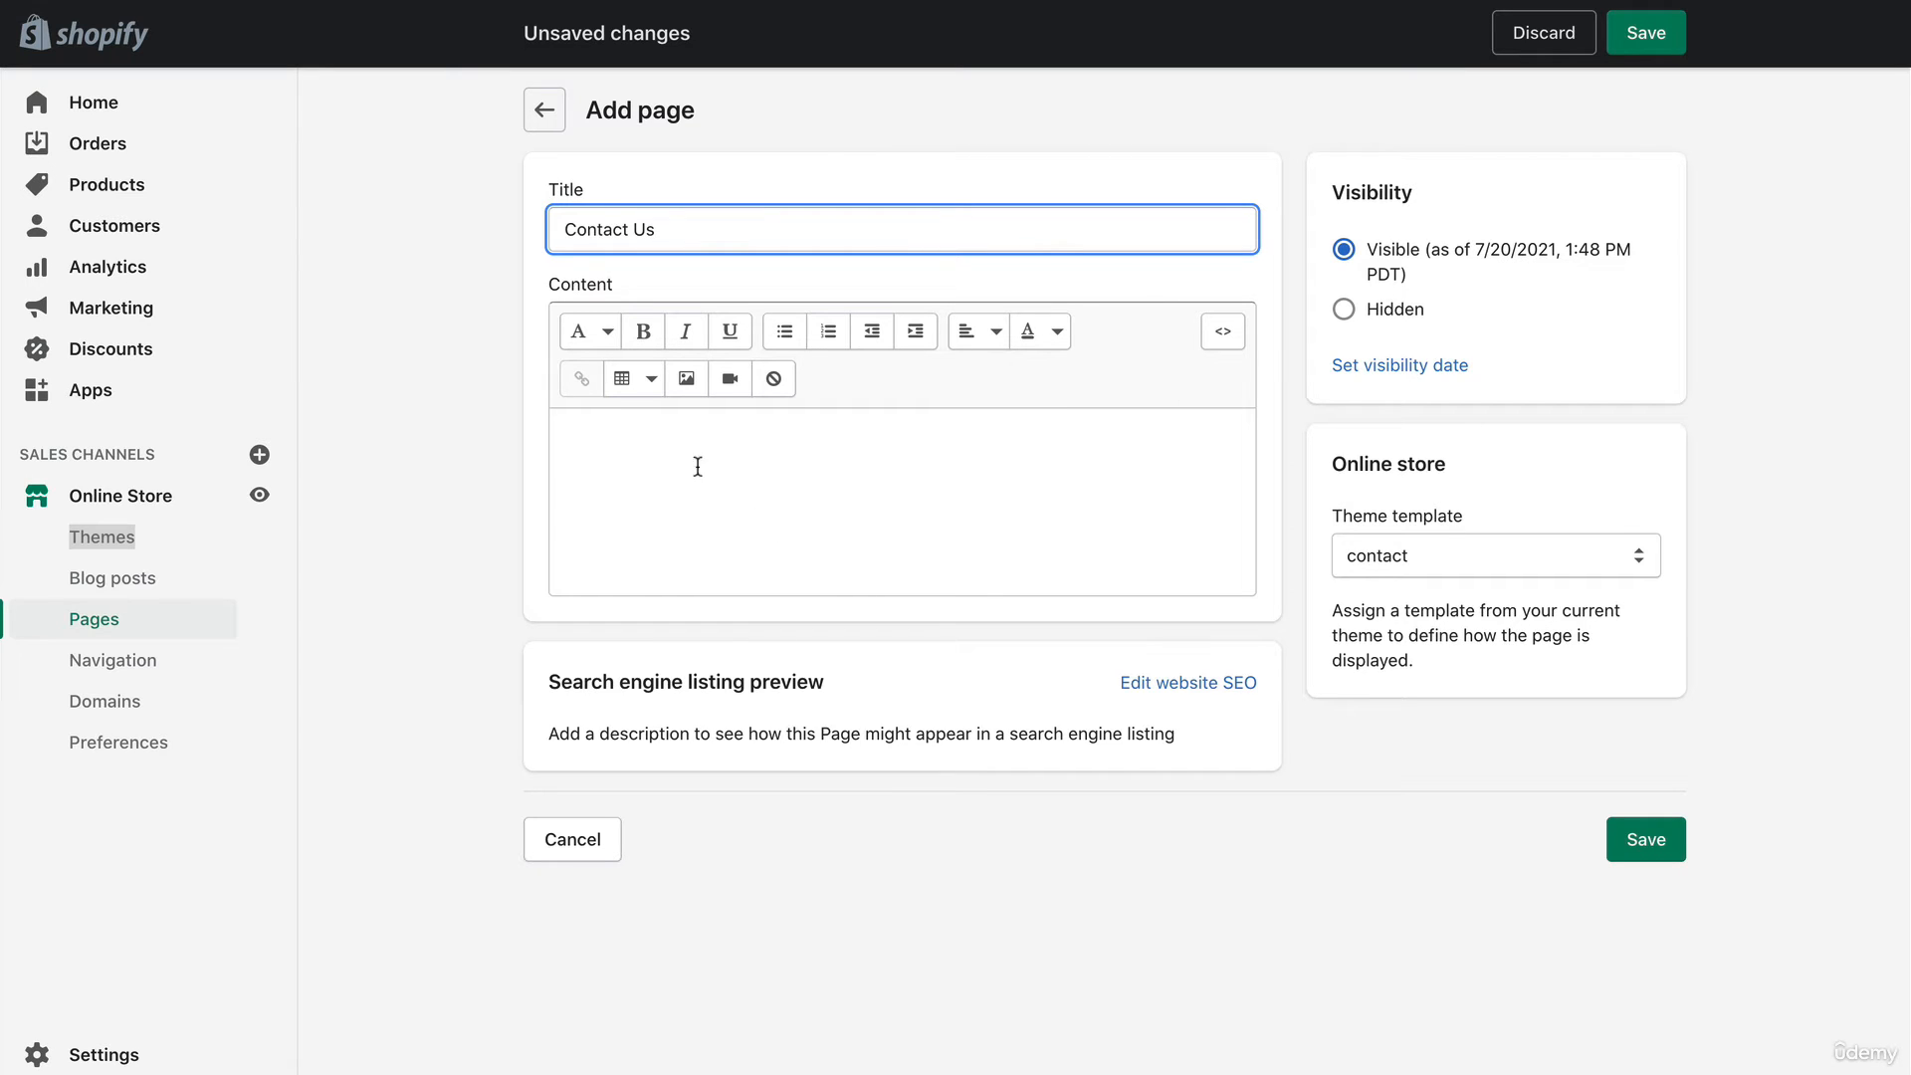
{"action": "mouse_move", "coordinate": [947, 472]}
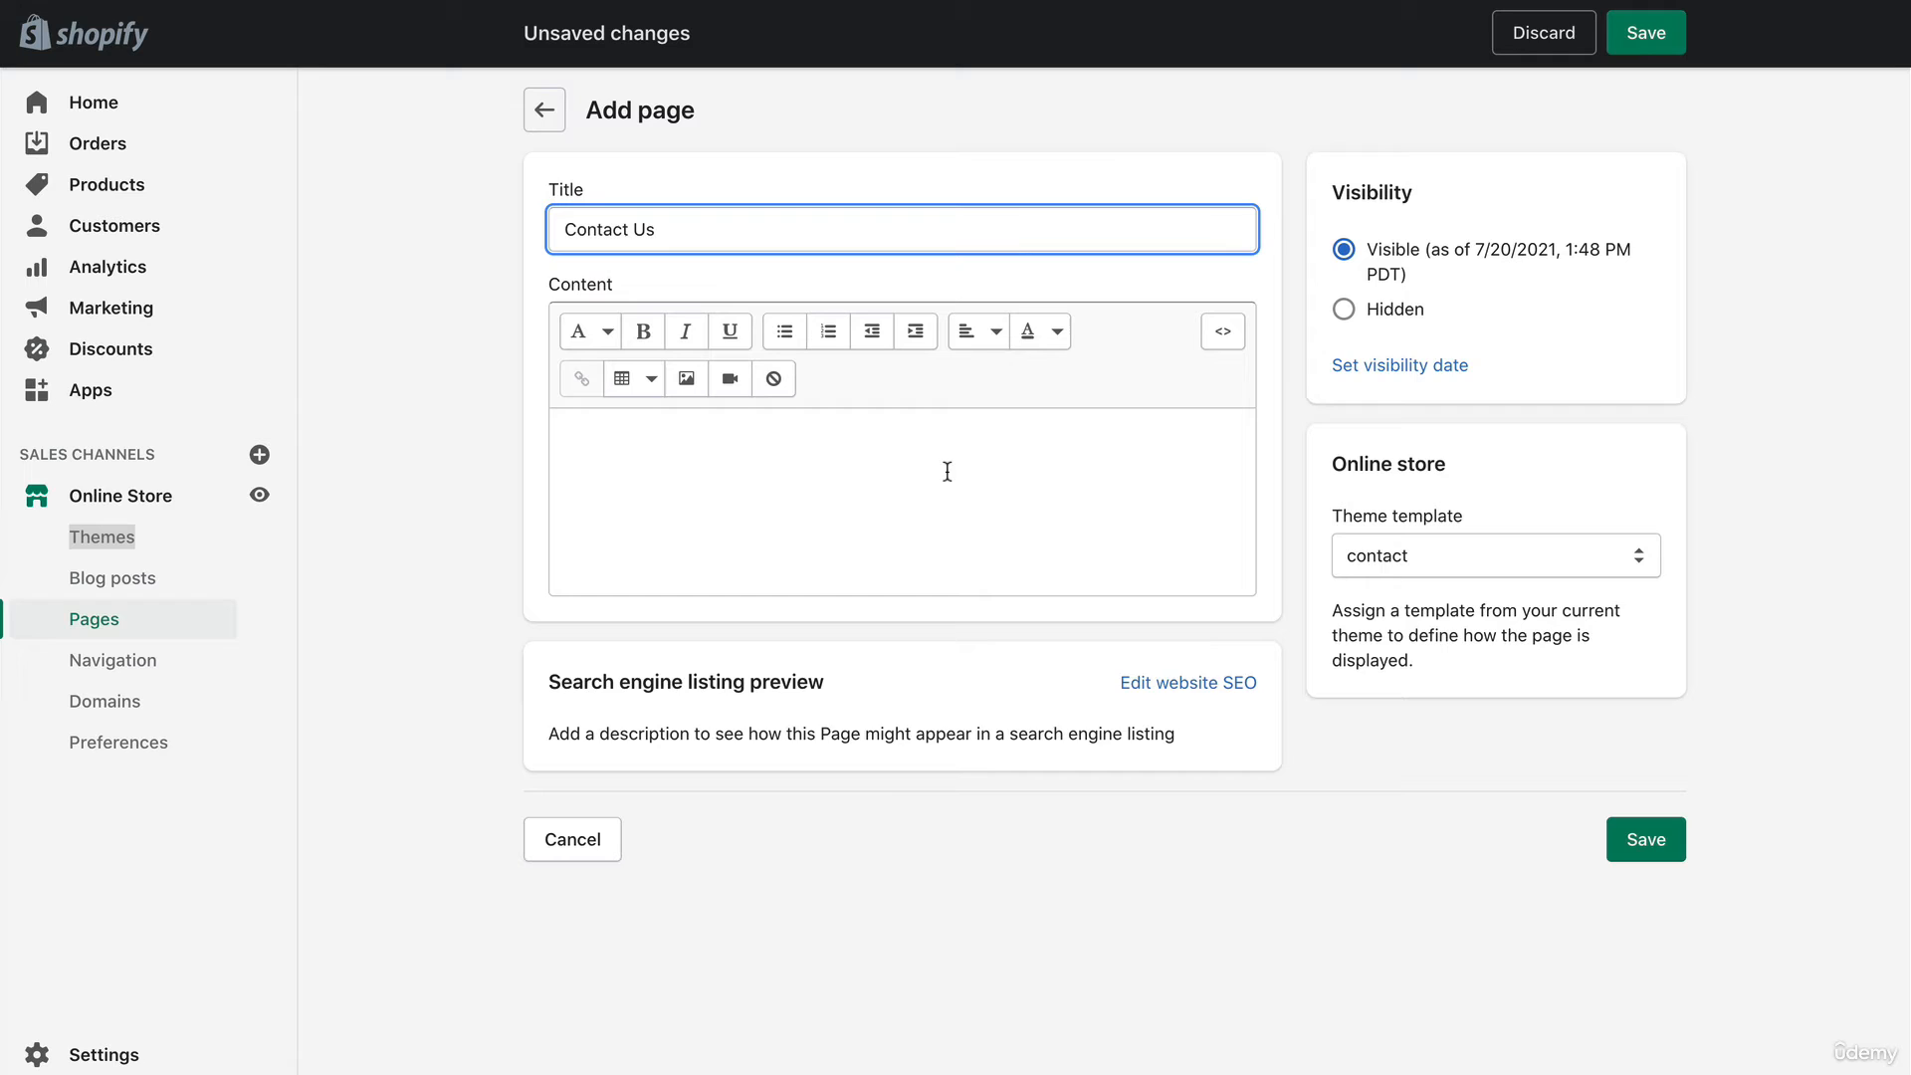
{"action": "mouse_move", "coordinate": [729, 497]}
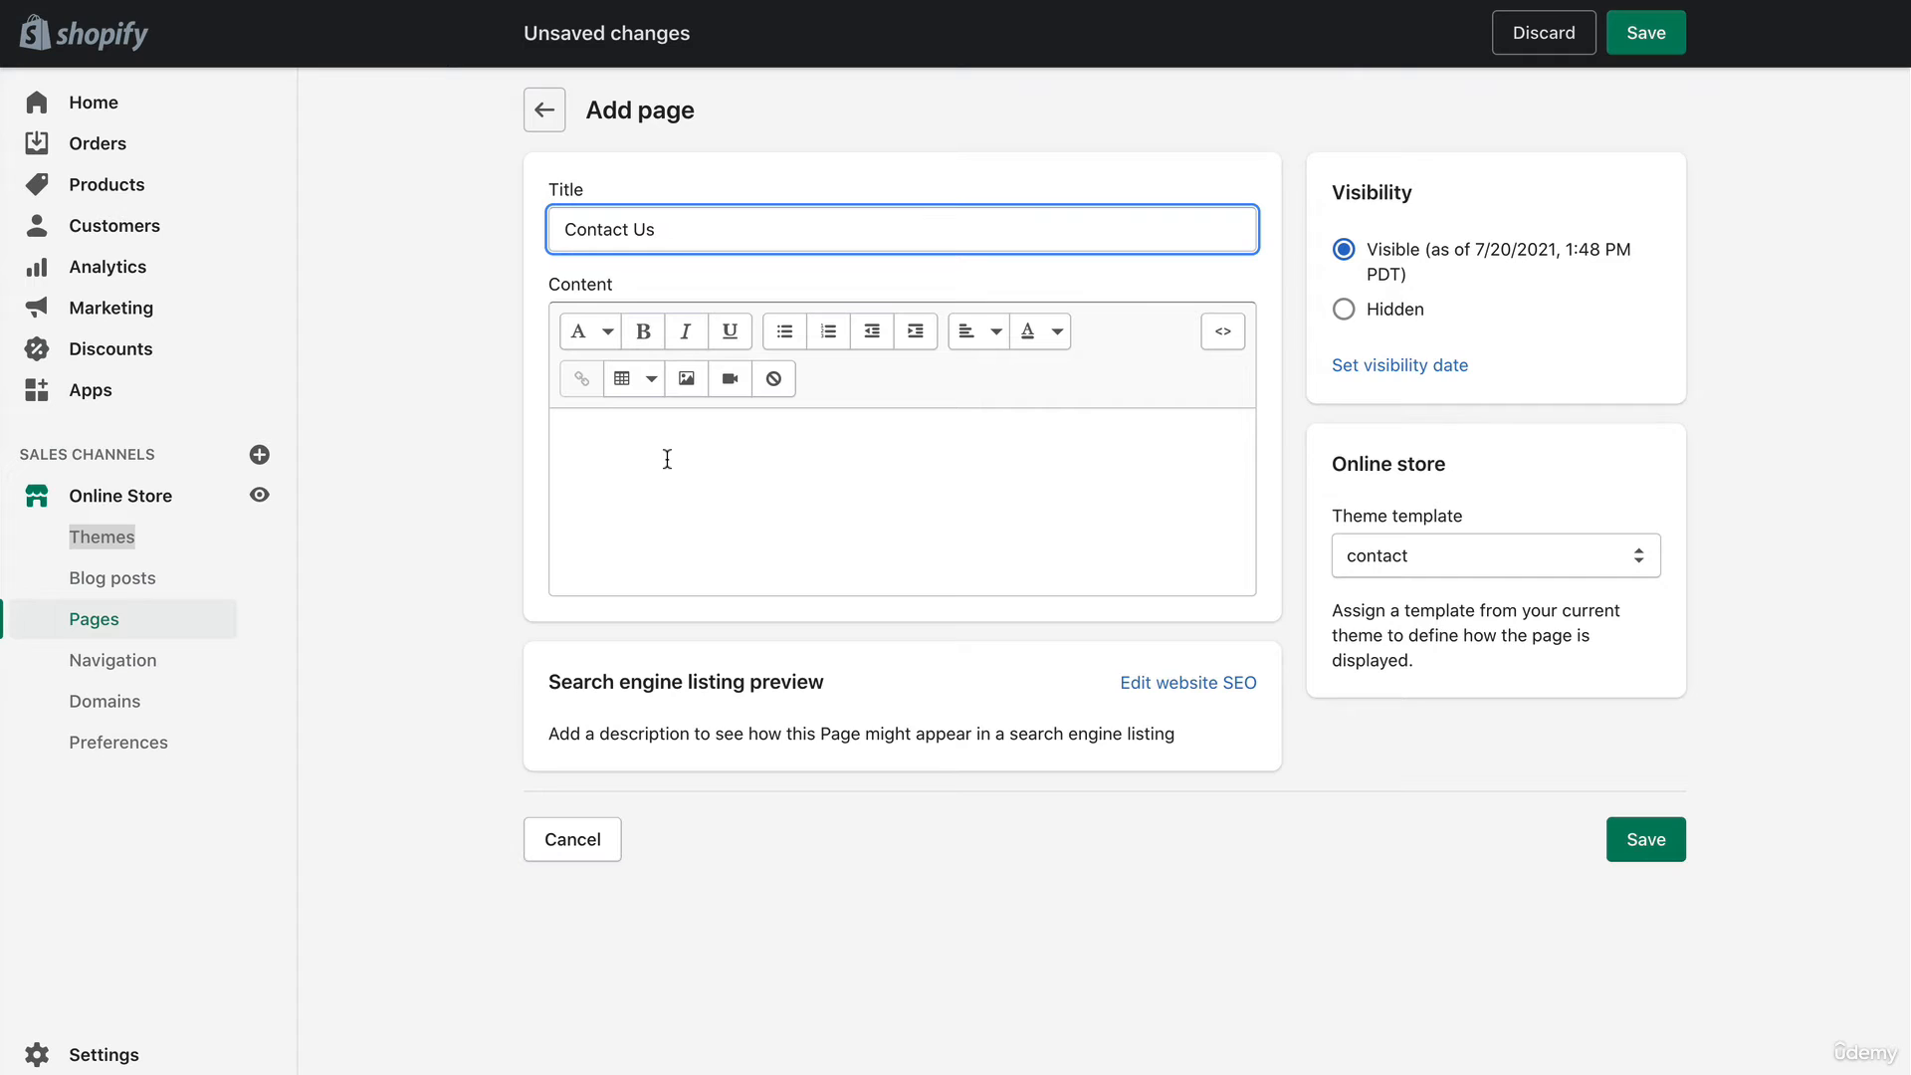
{"action": "mouse_move", "coordinate": [619, 448]}
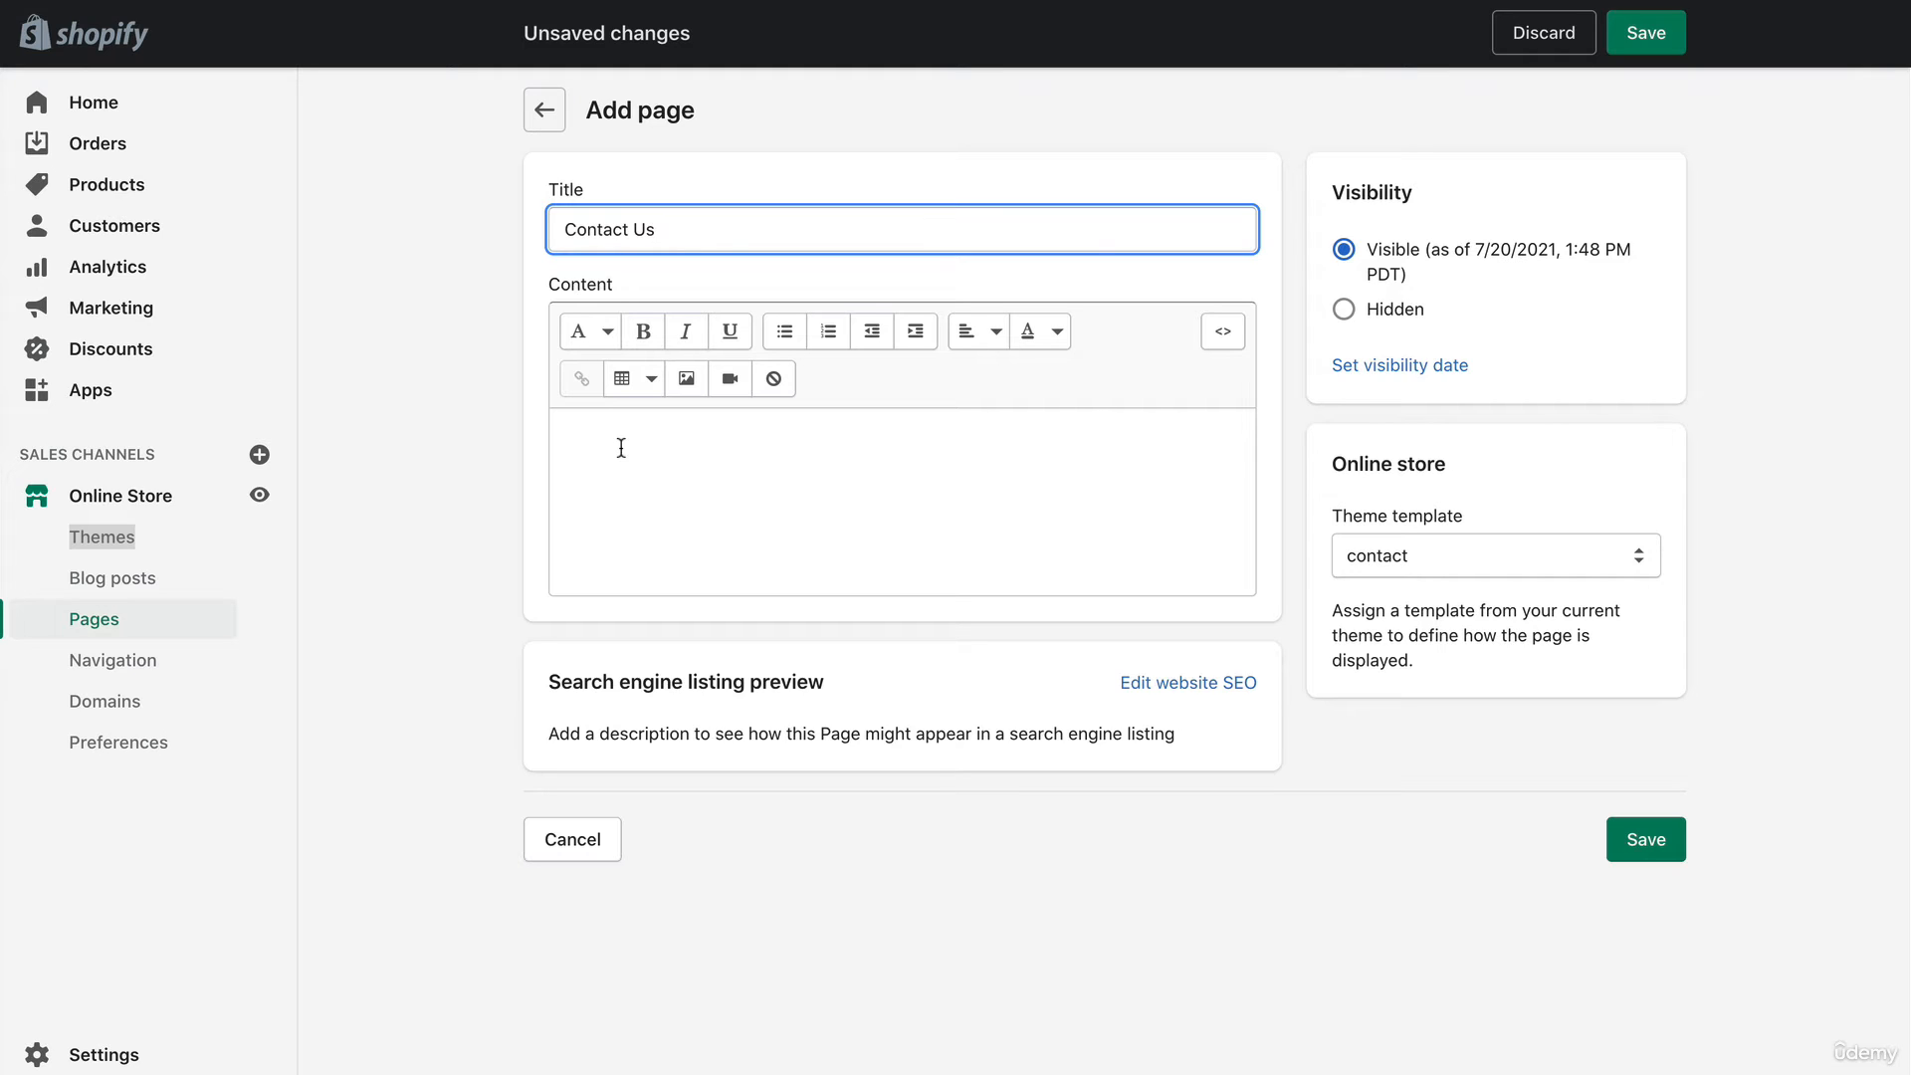
{"action": "mouse_move", "coordinate": [621, 476]}
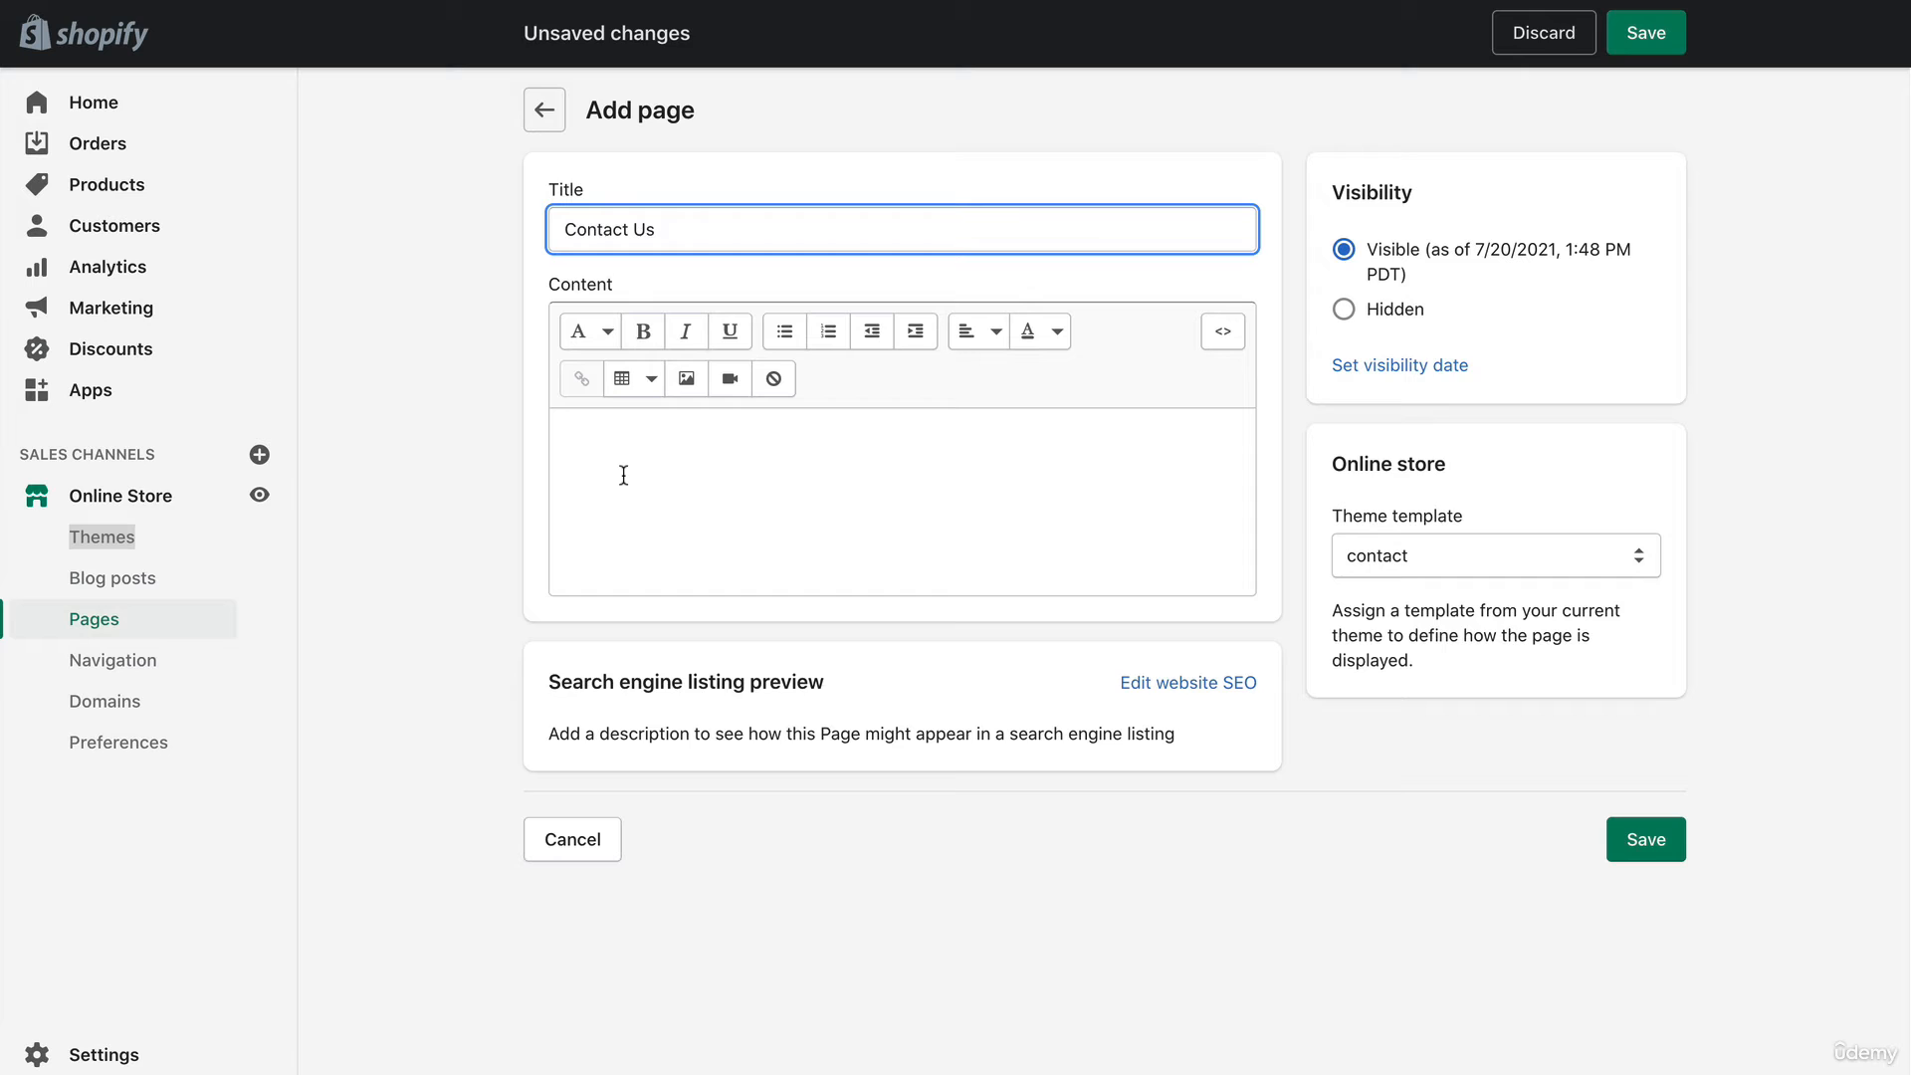
{"action": "type", "text": "Contact Us"}
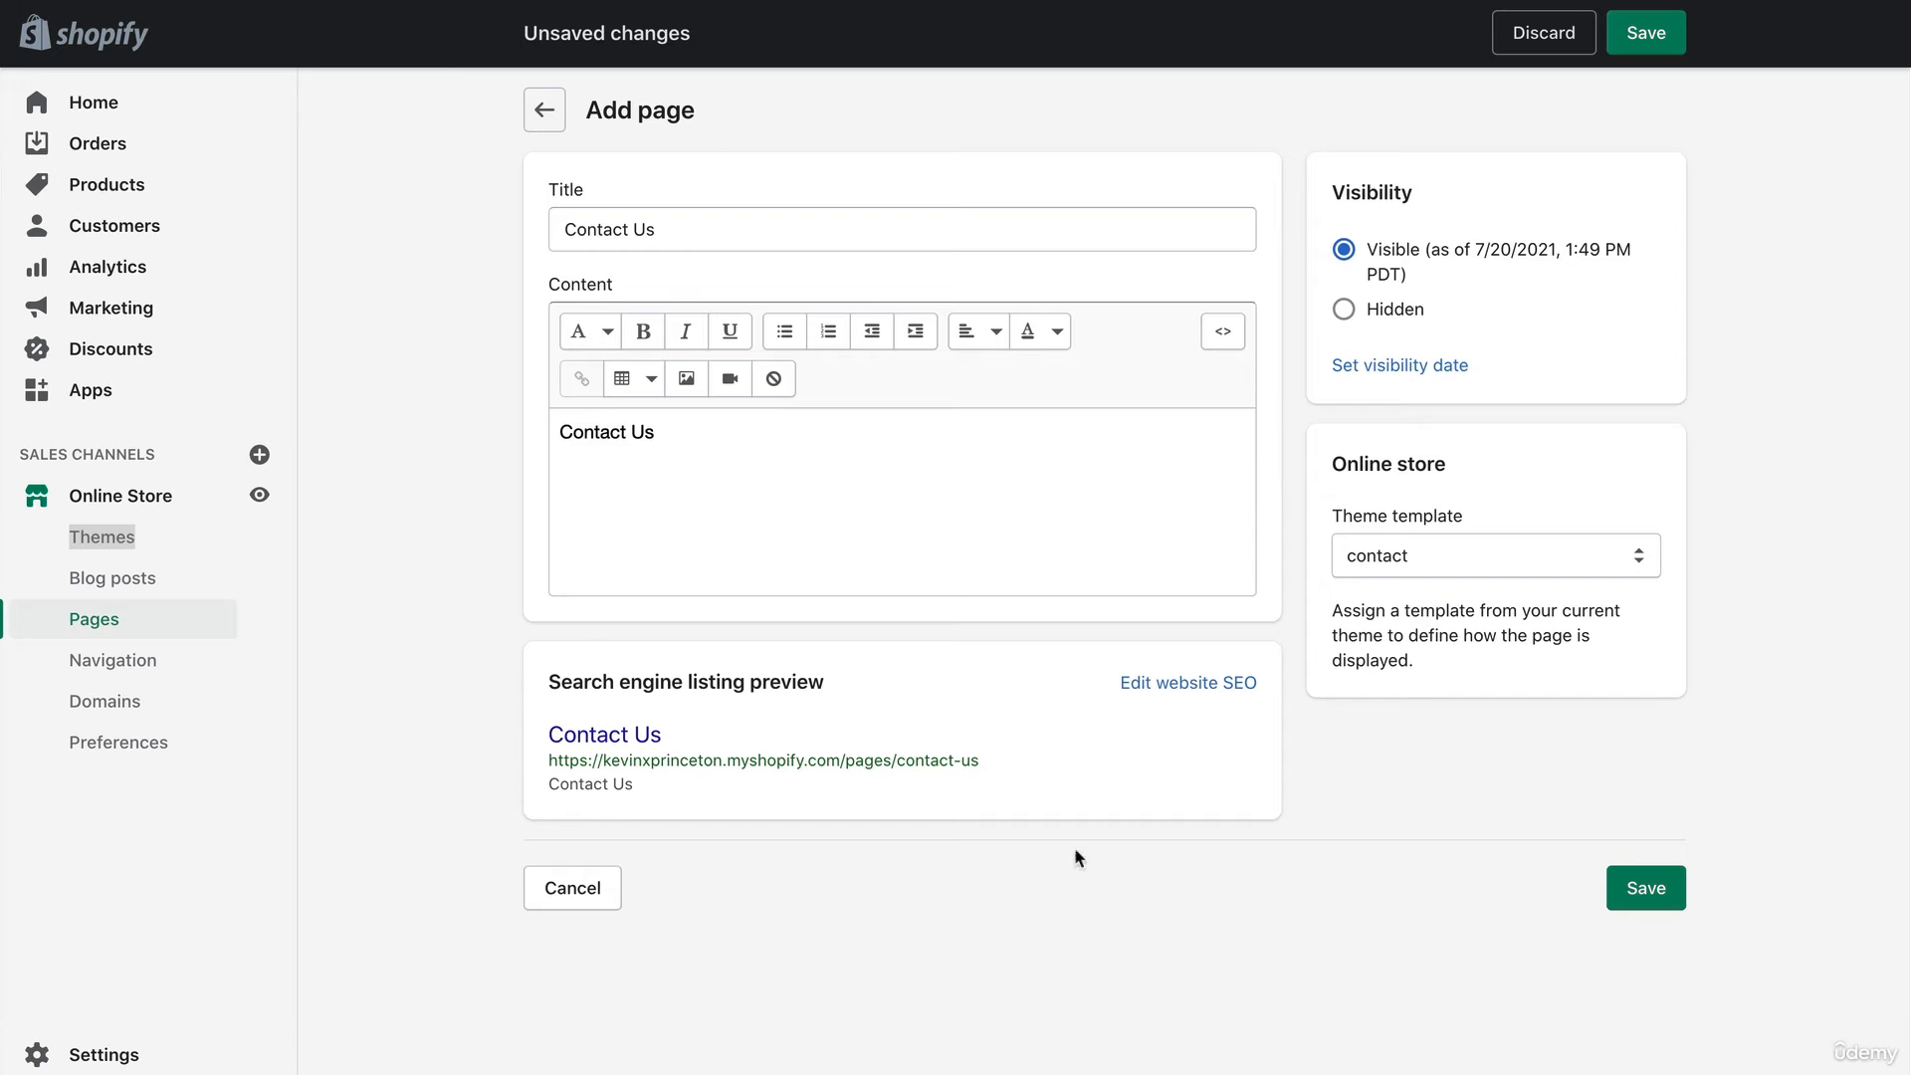
{"action": "left_click", "coordinate": [1646, 888]}
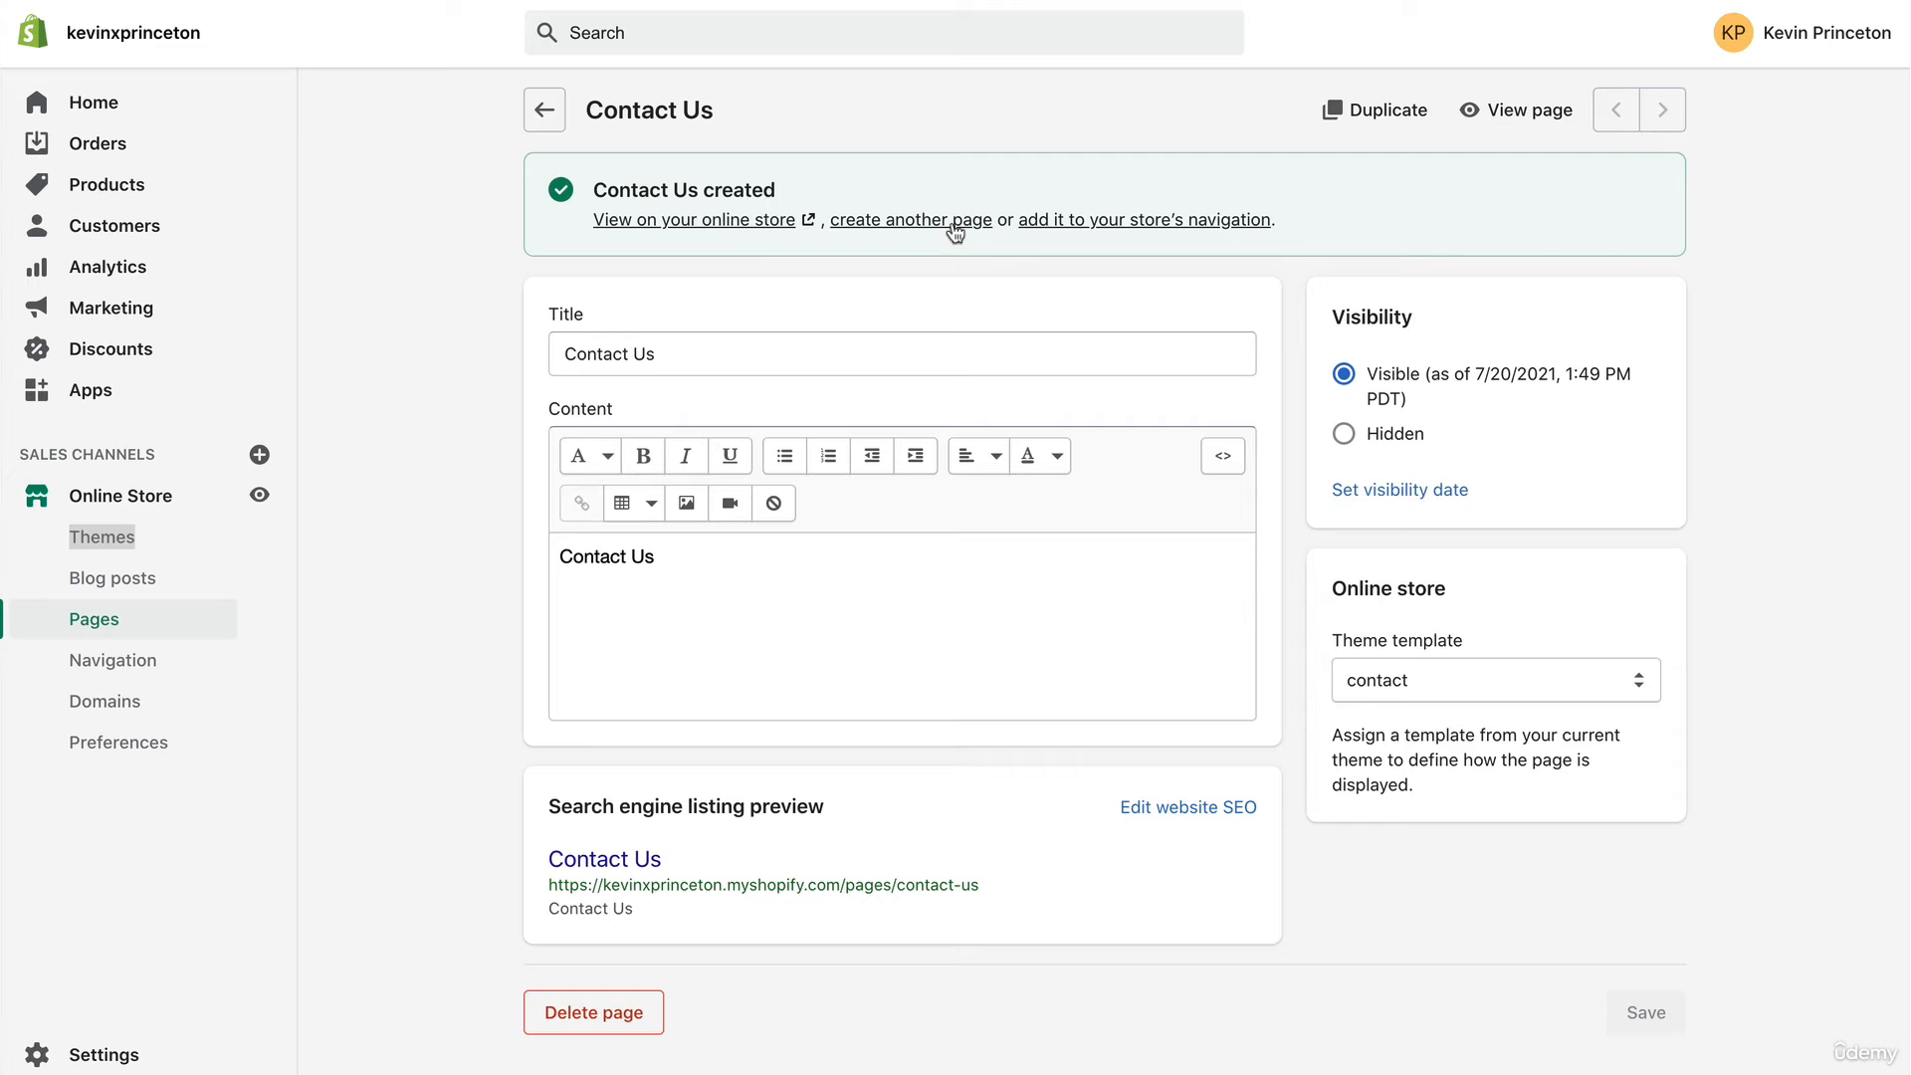
{"action": "mouse_move", "coordinate": [665, 231]}
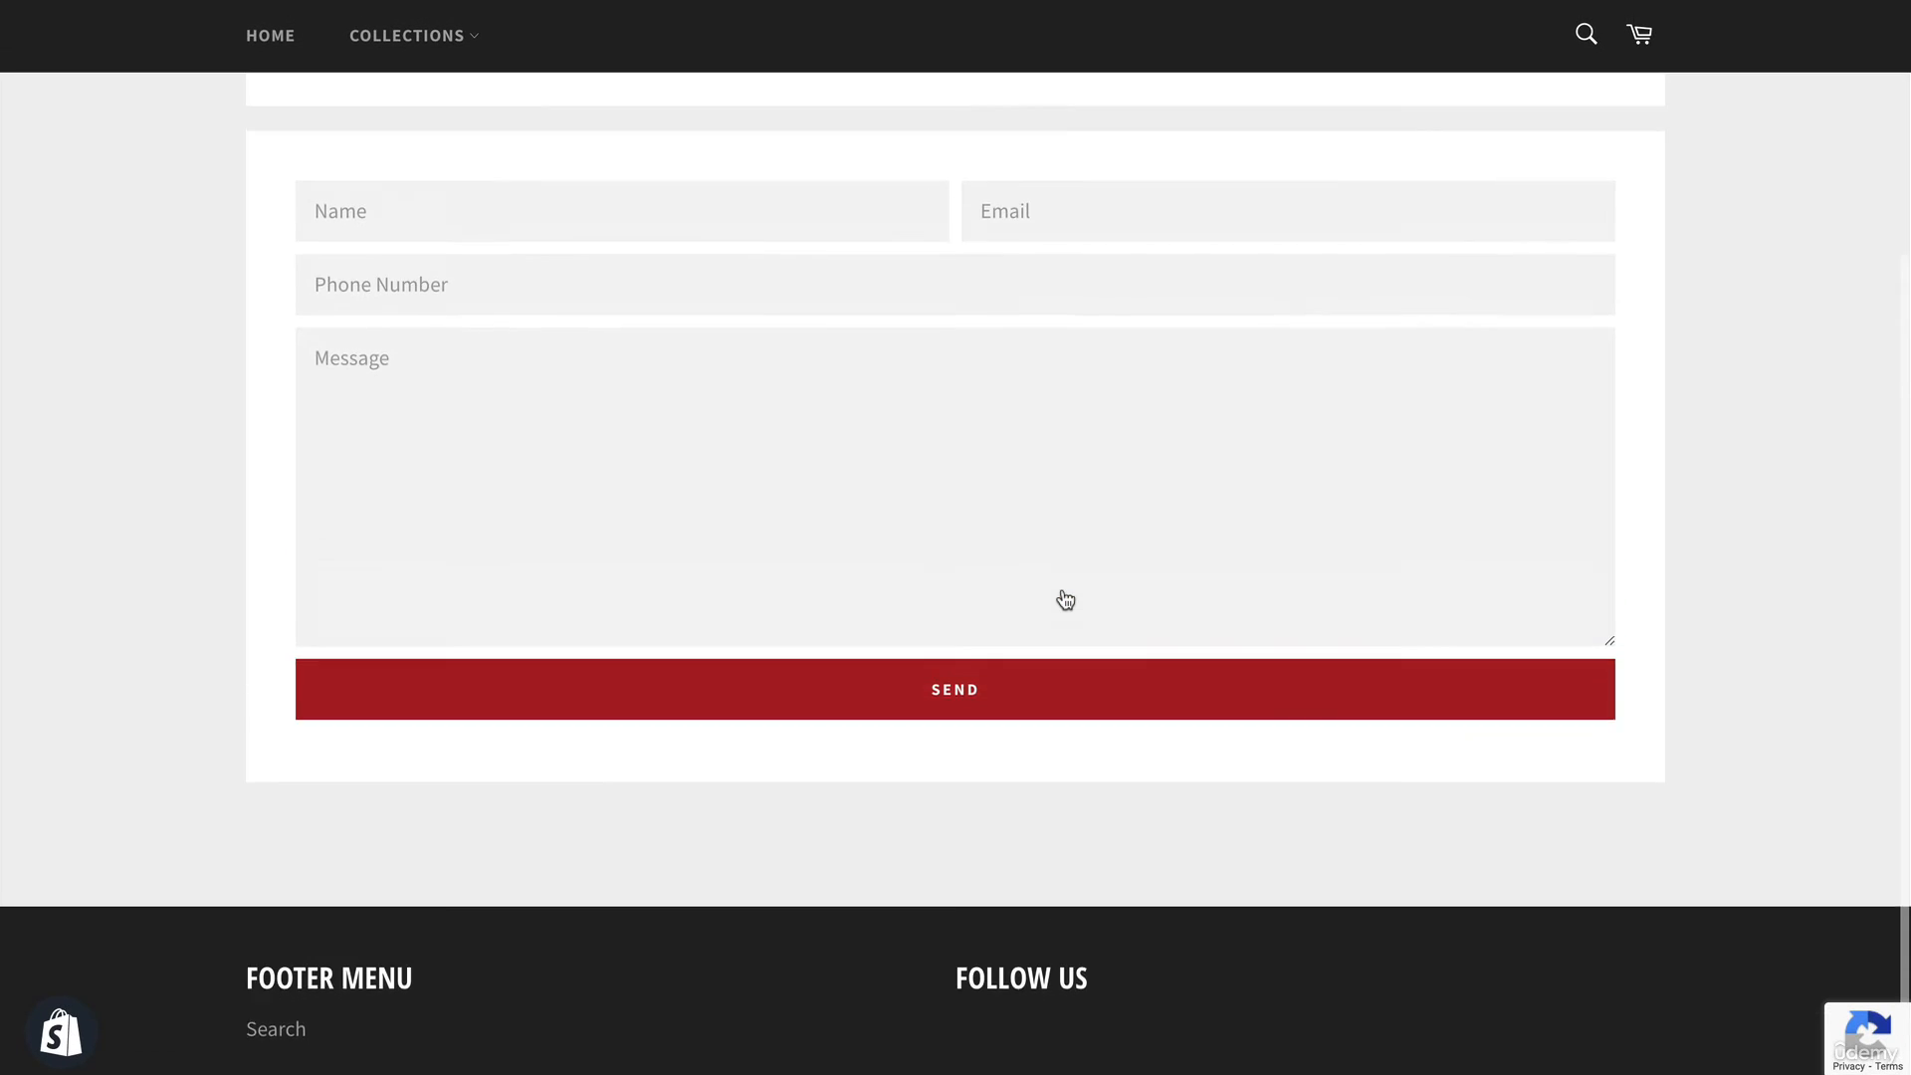
- Scroll through the live Contact Us page and its name, email, phone and message form
{"action": "scroll", "scroll_direction": "up", "scroll_amount": 3}
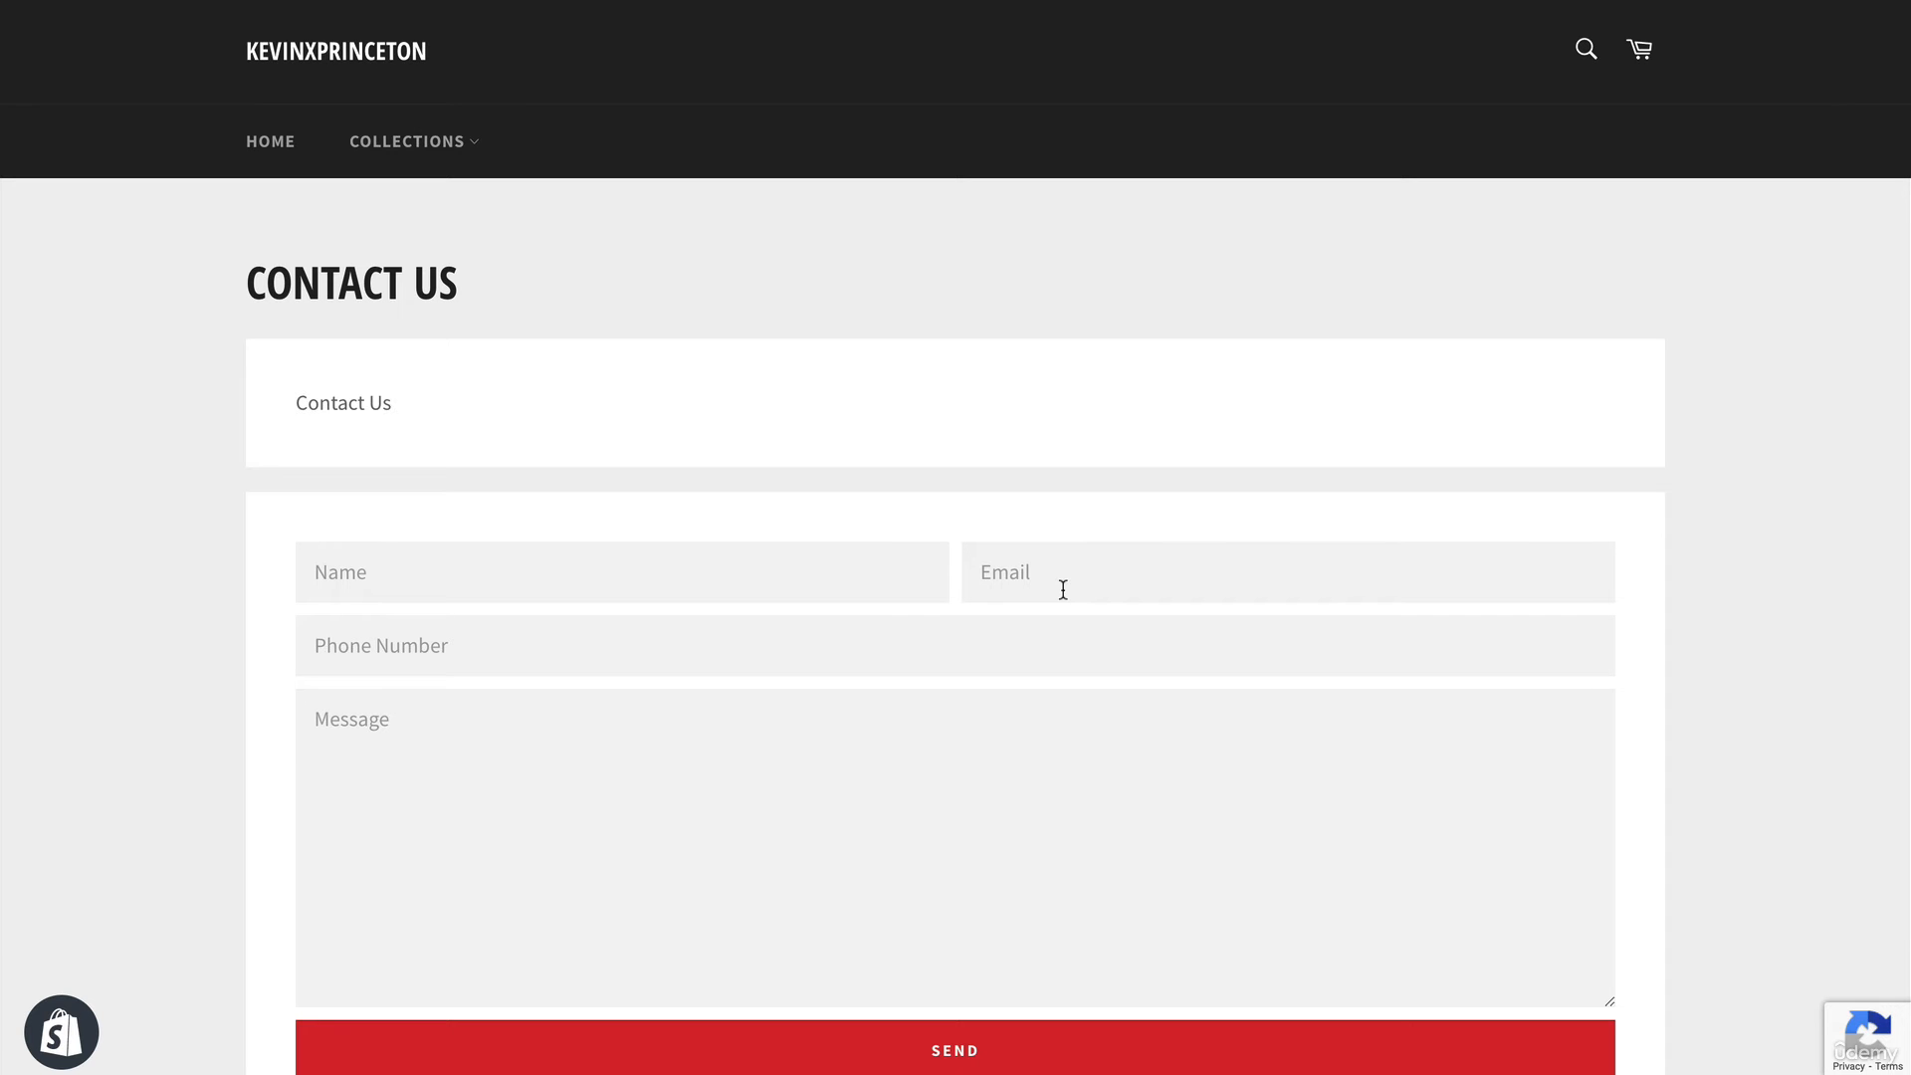
{"action": "scroll", "scroll_direction": "down", "scroll_amount": 3}
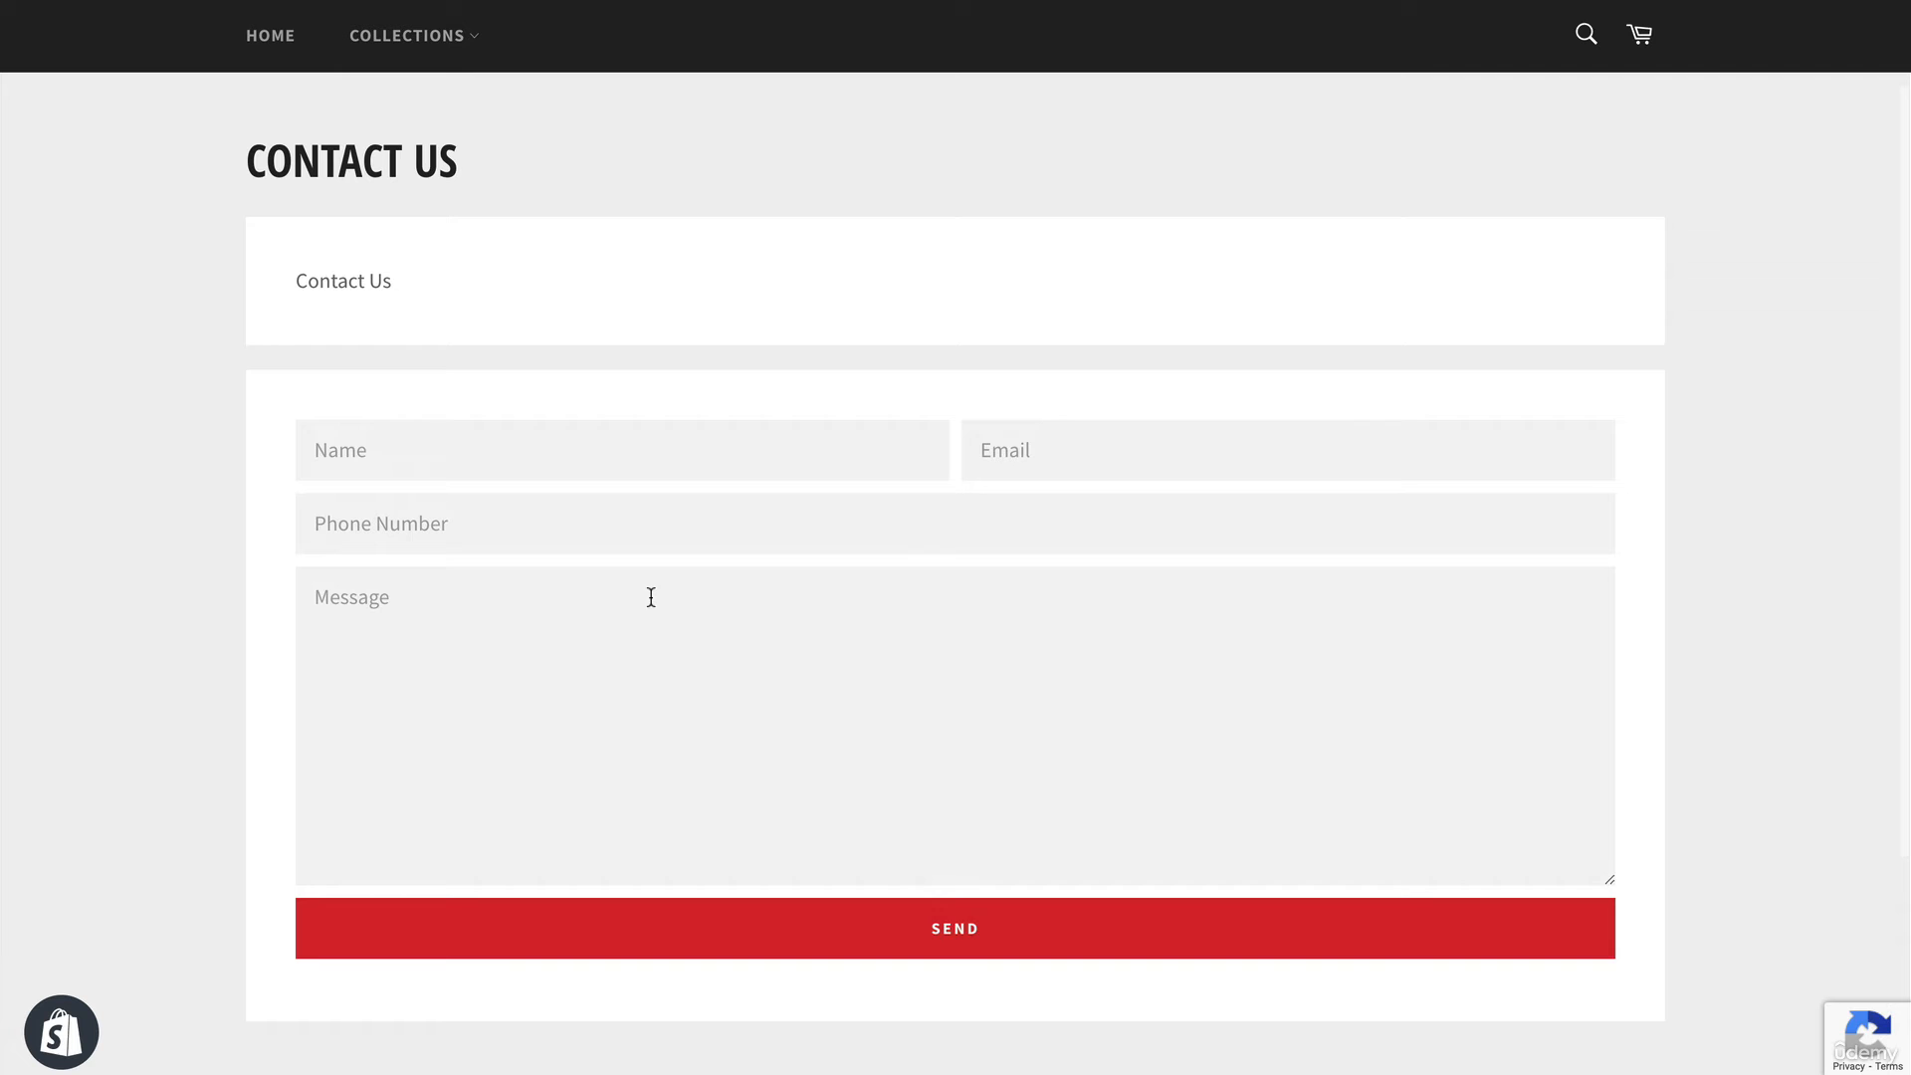
{"action": "mouse_move", "coordinate": [424, 442]}
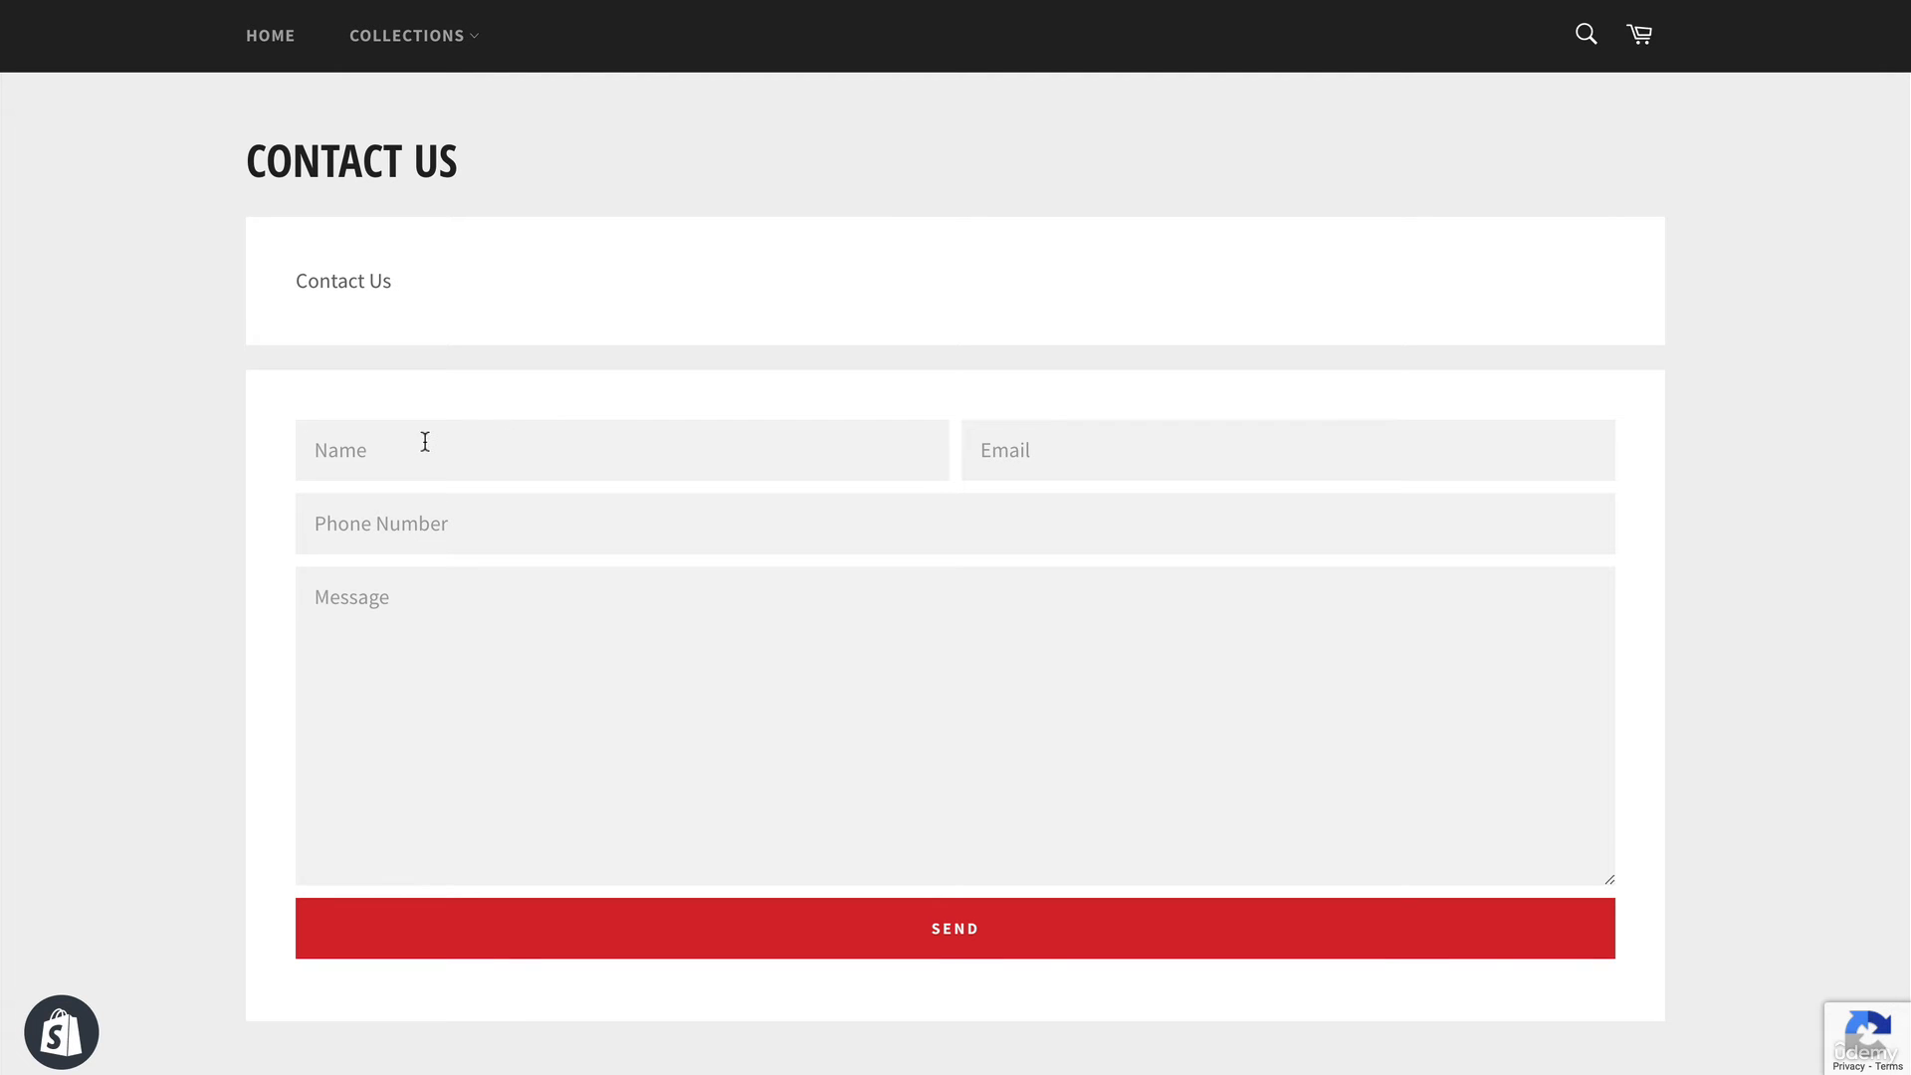
{"action": "mouse_move", "coordinate": [523, 522]}
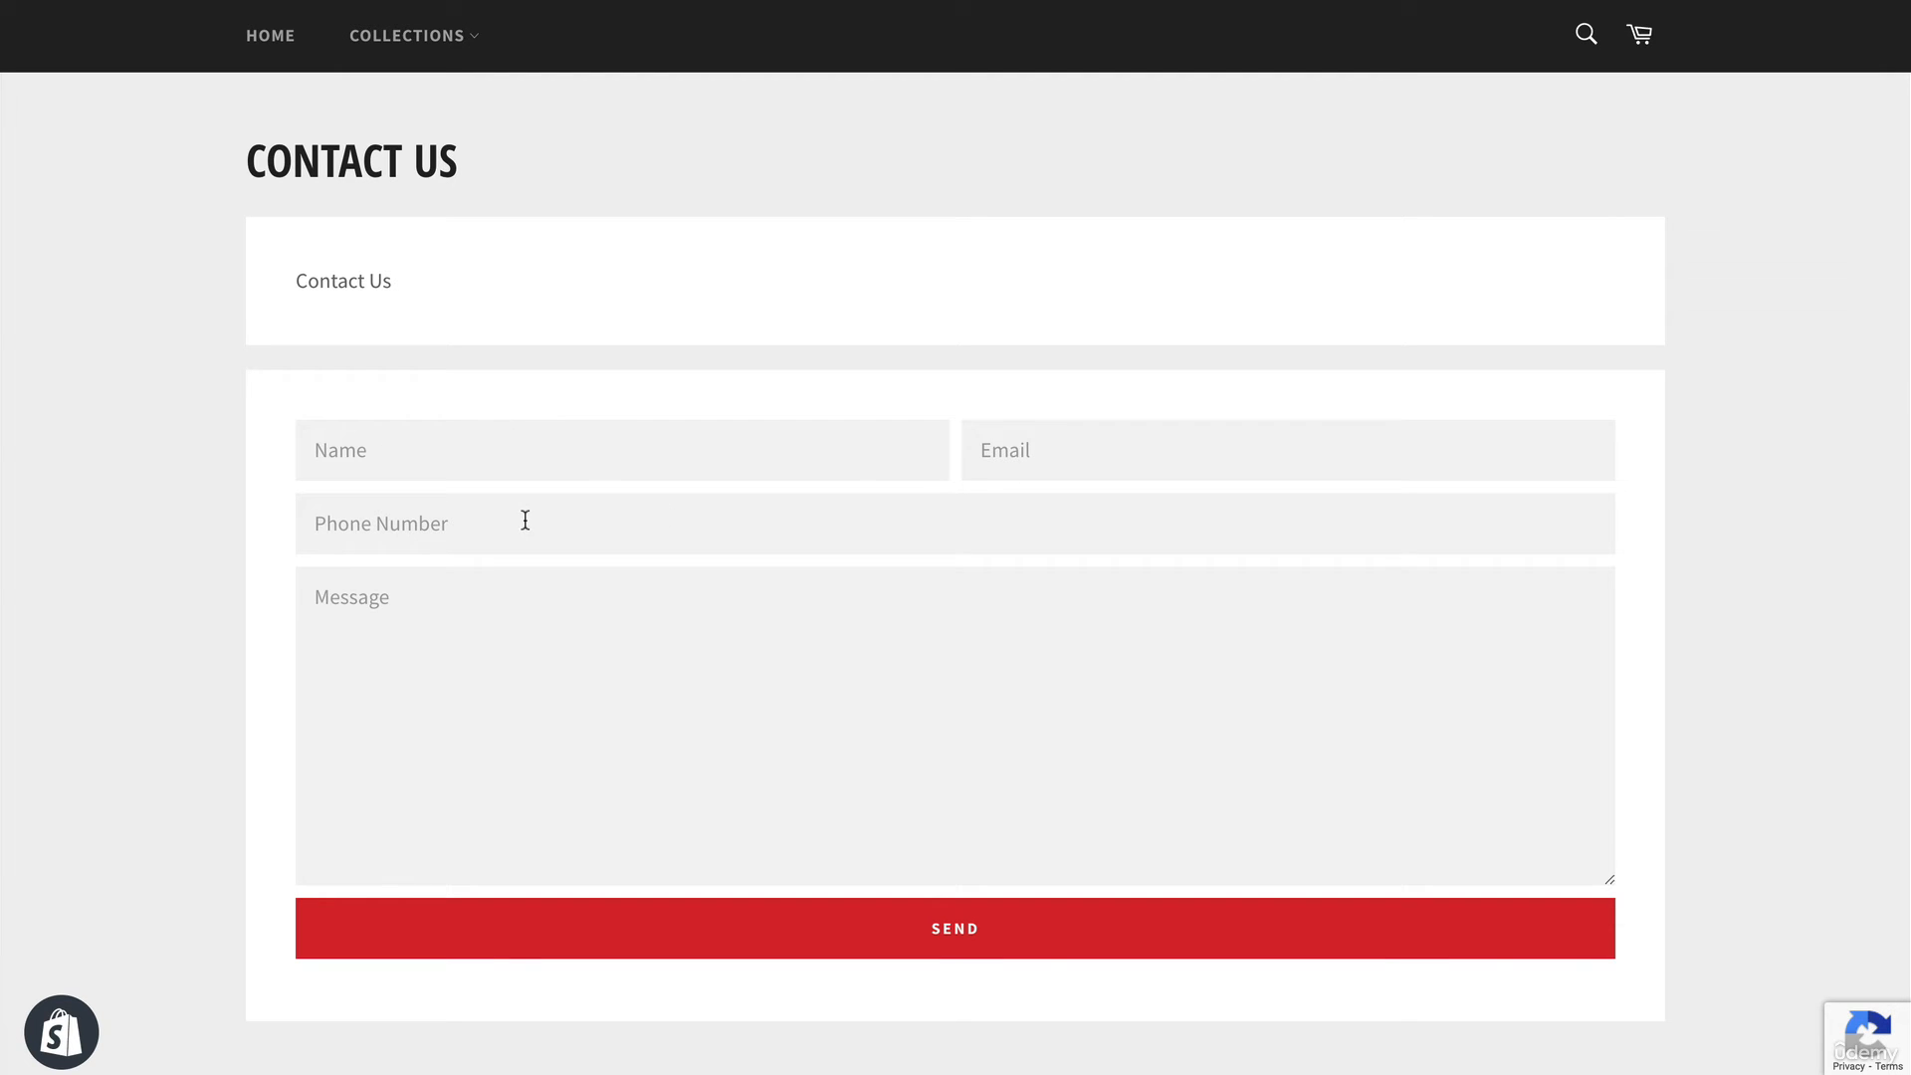
{"action": "mouse_move", "coordinate": [806, 811]}
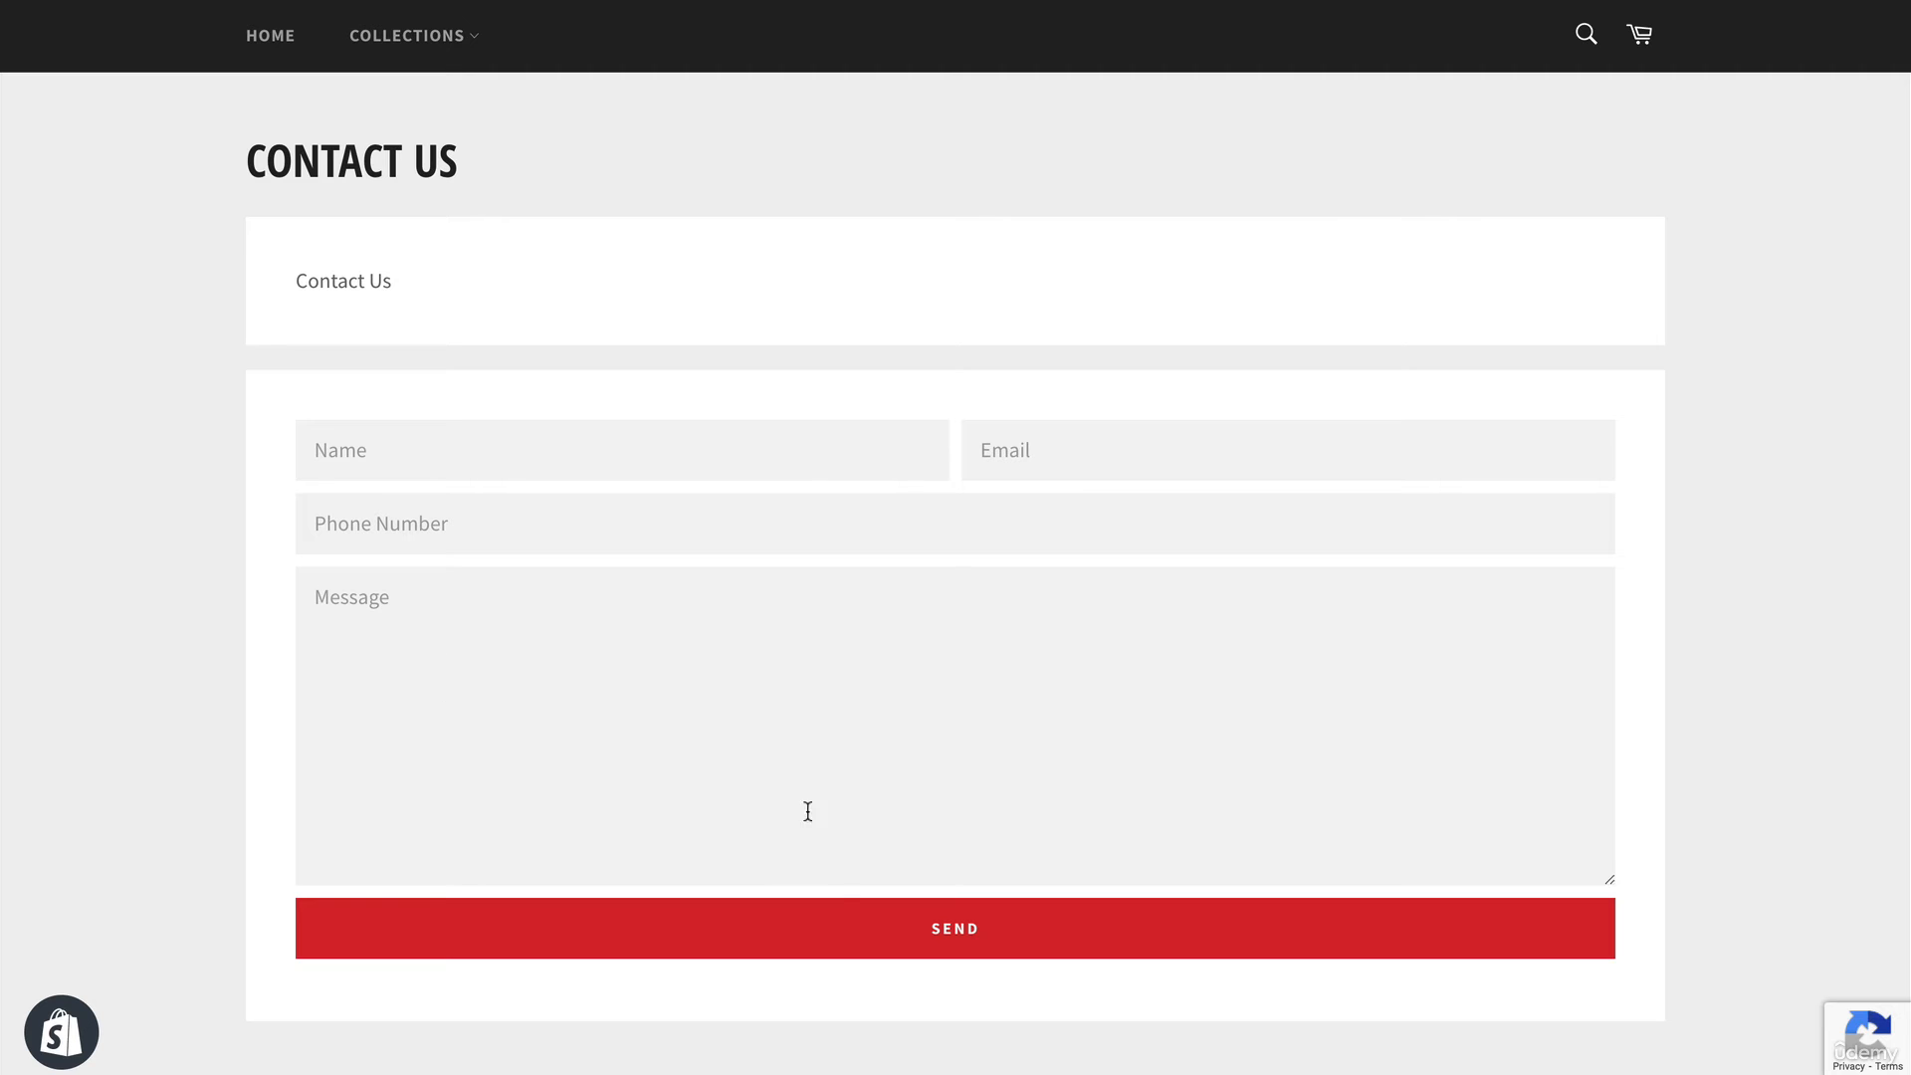
{"action": "mouse_move", "coordinate": [740, 579]}
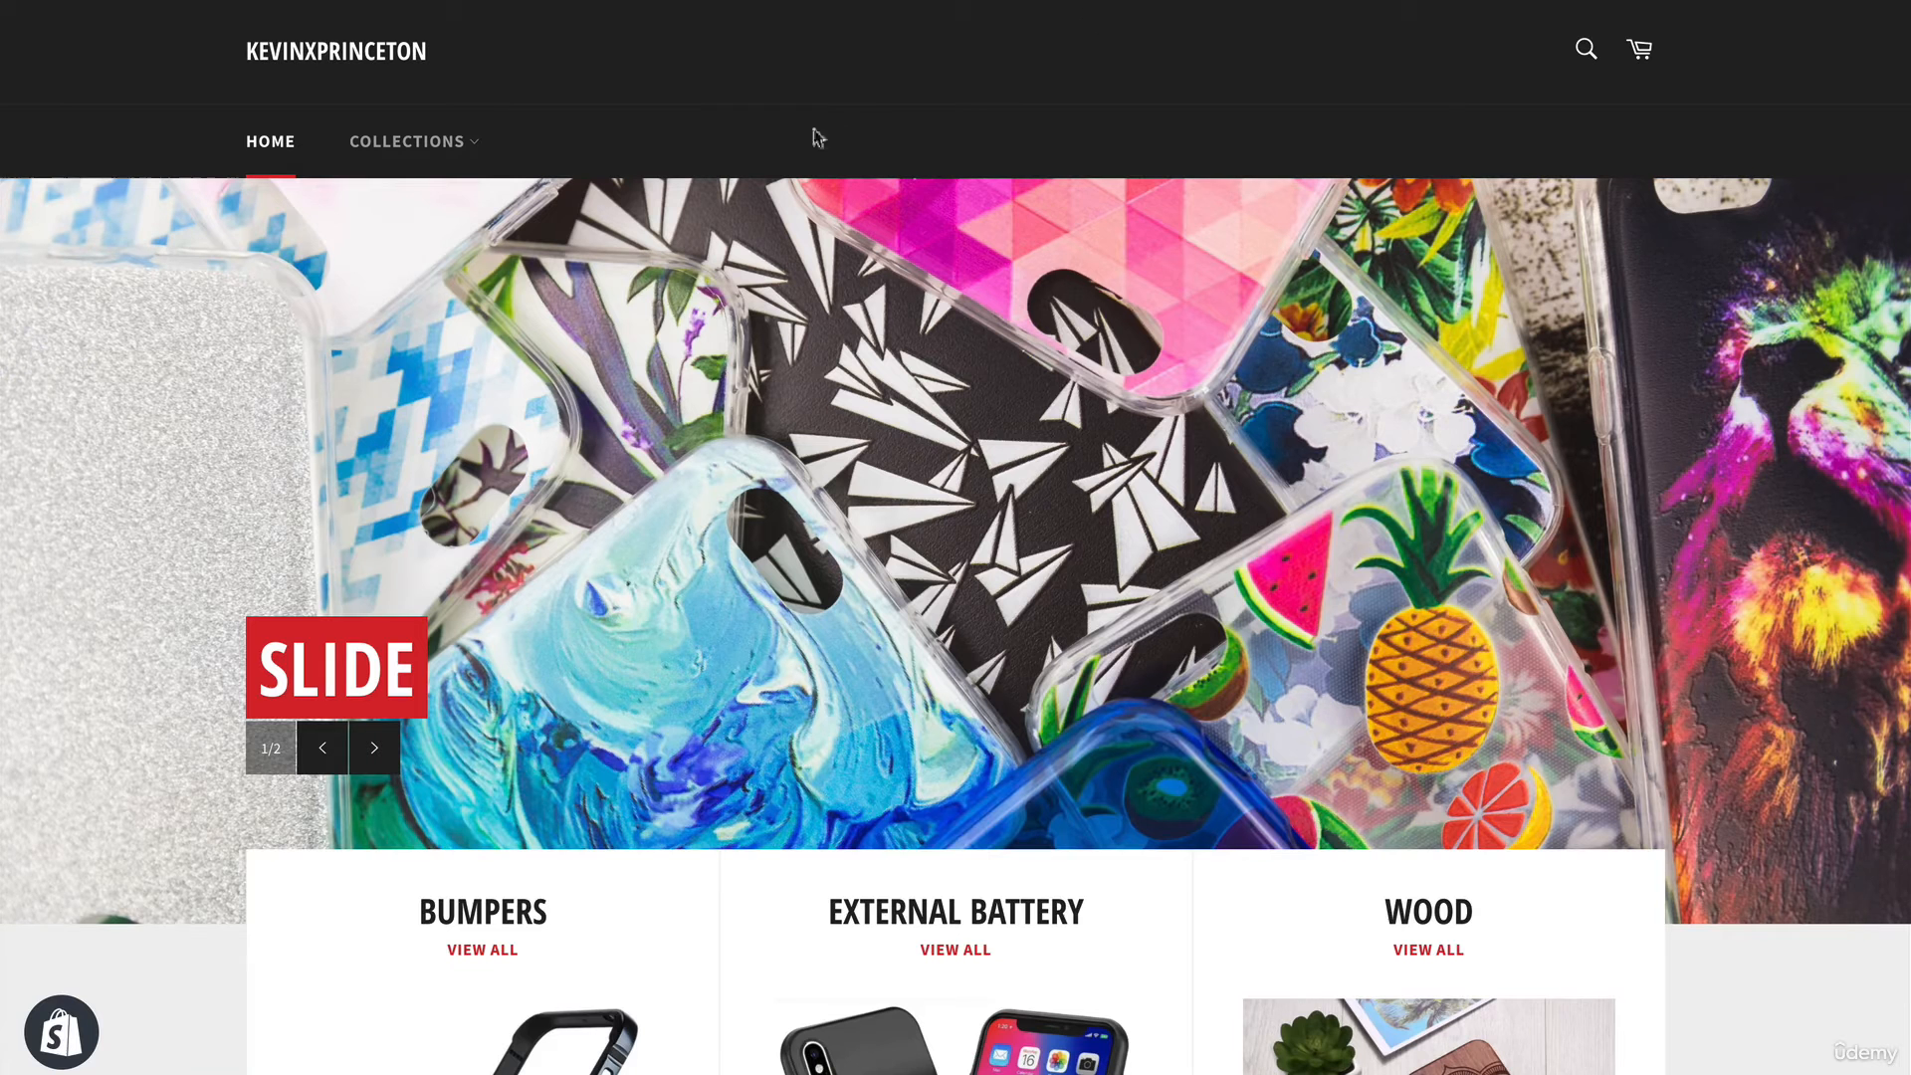
{"action": "mouse_move", "coordinate": [610, 118]}
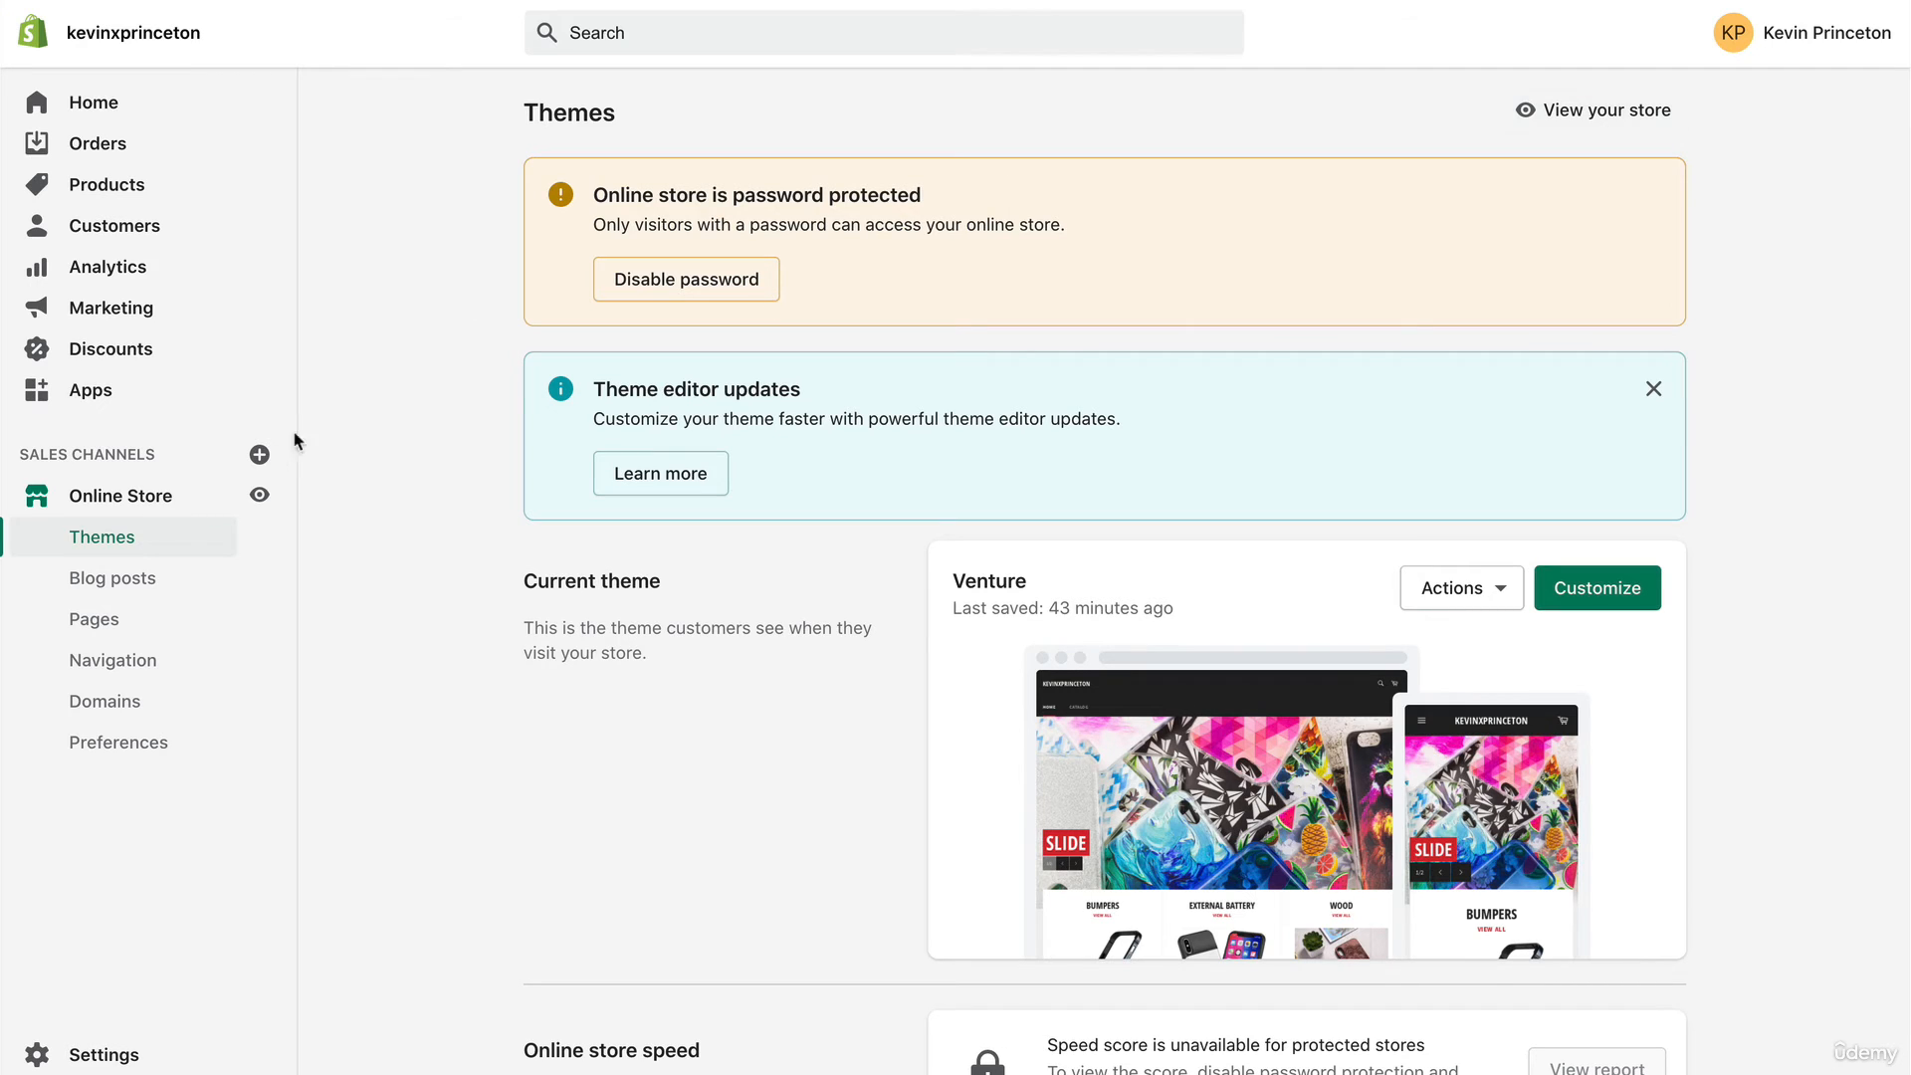
{"action": "mouse_move", "coordinate": [124, 665]}
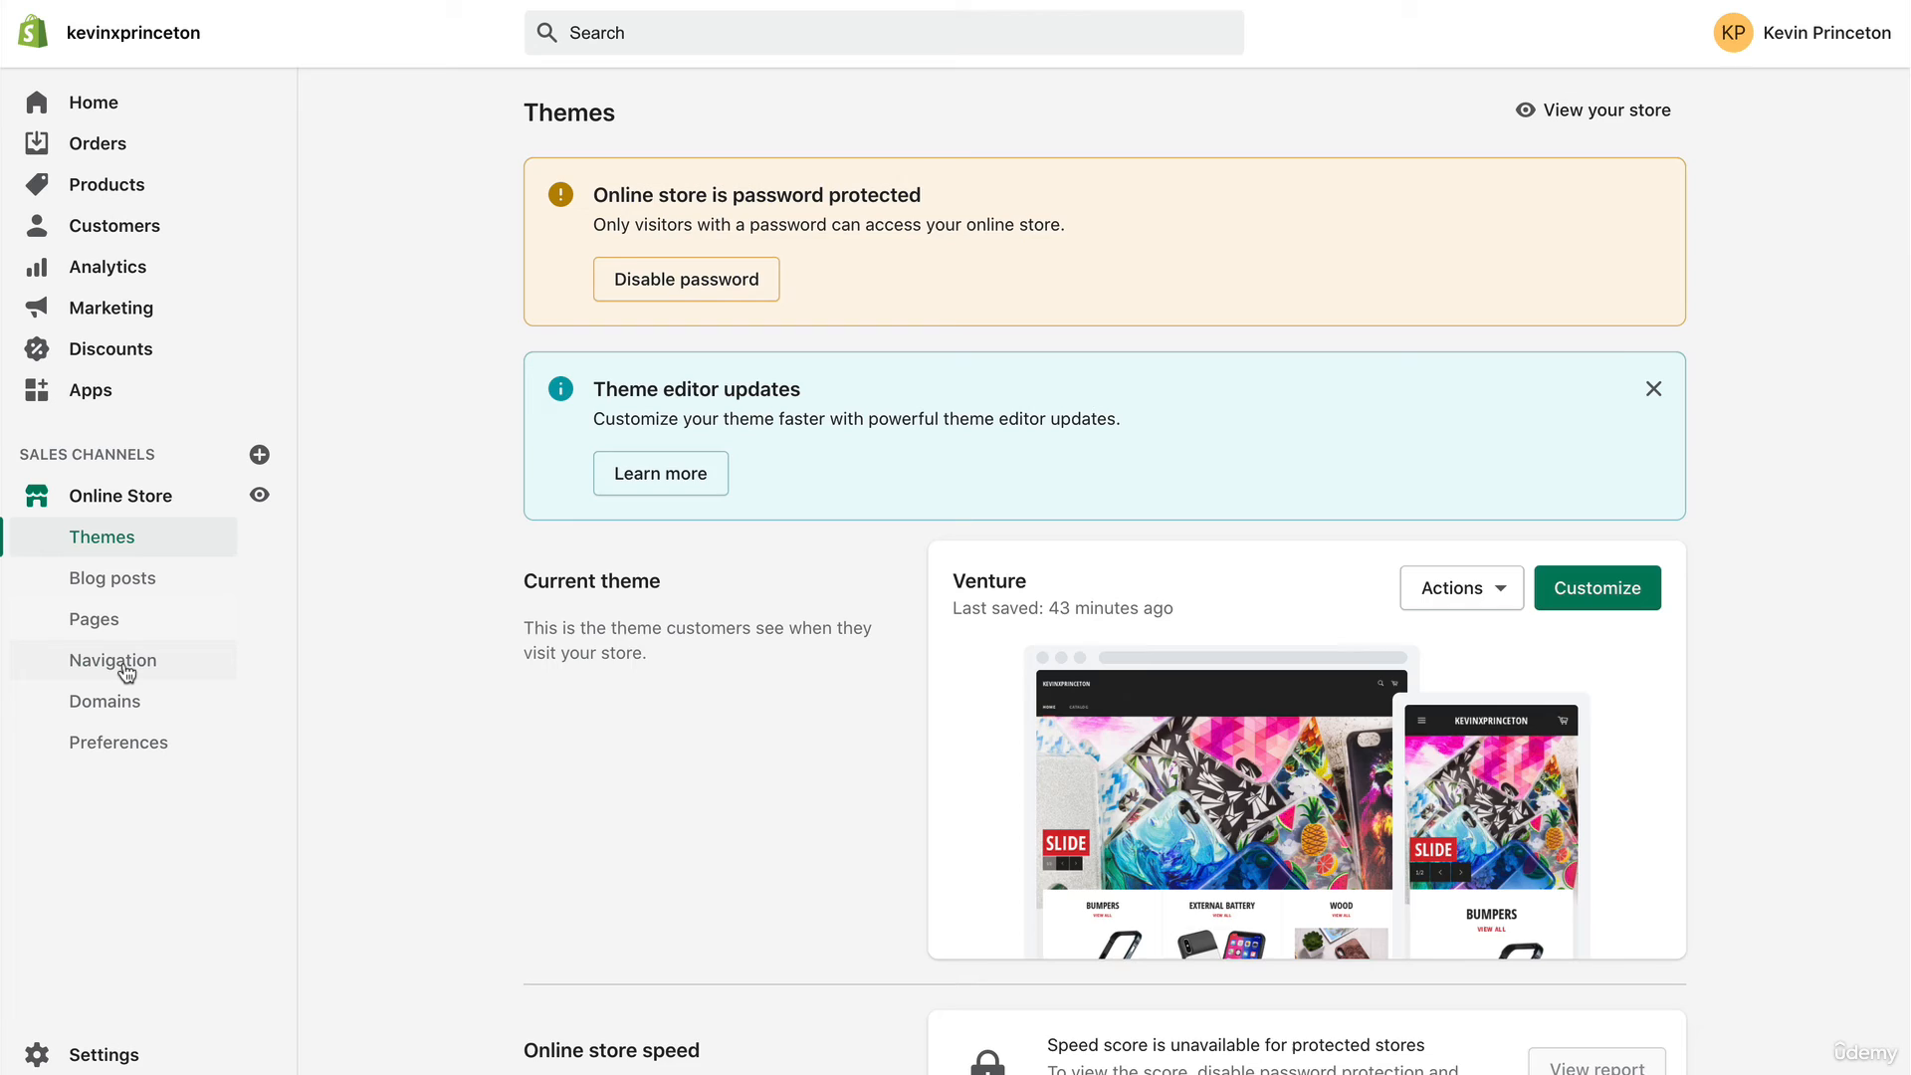
- Go to the store's Navigation section listing the Footer and Main menus
{"action": "left_click", "coordinate": [111, 659]}
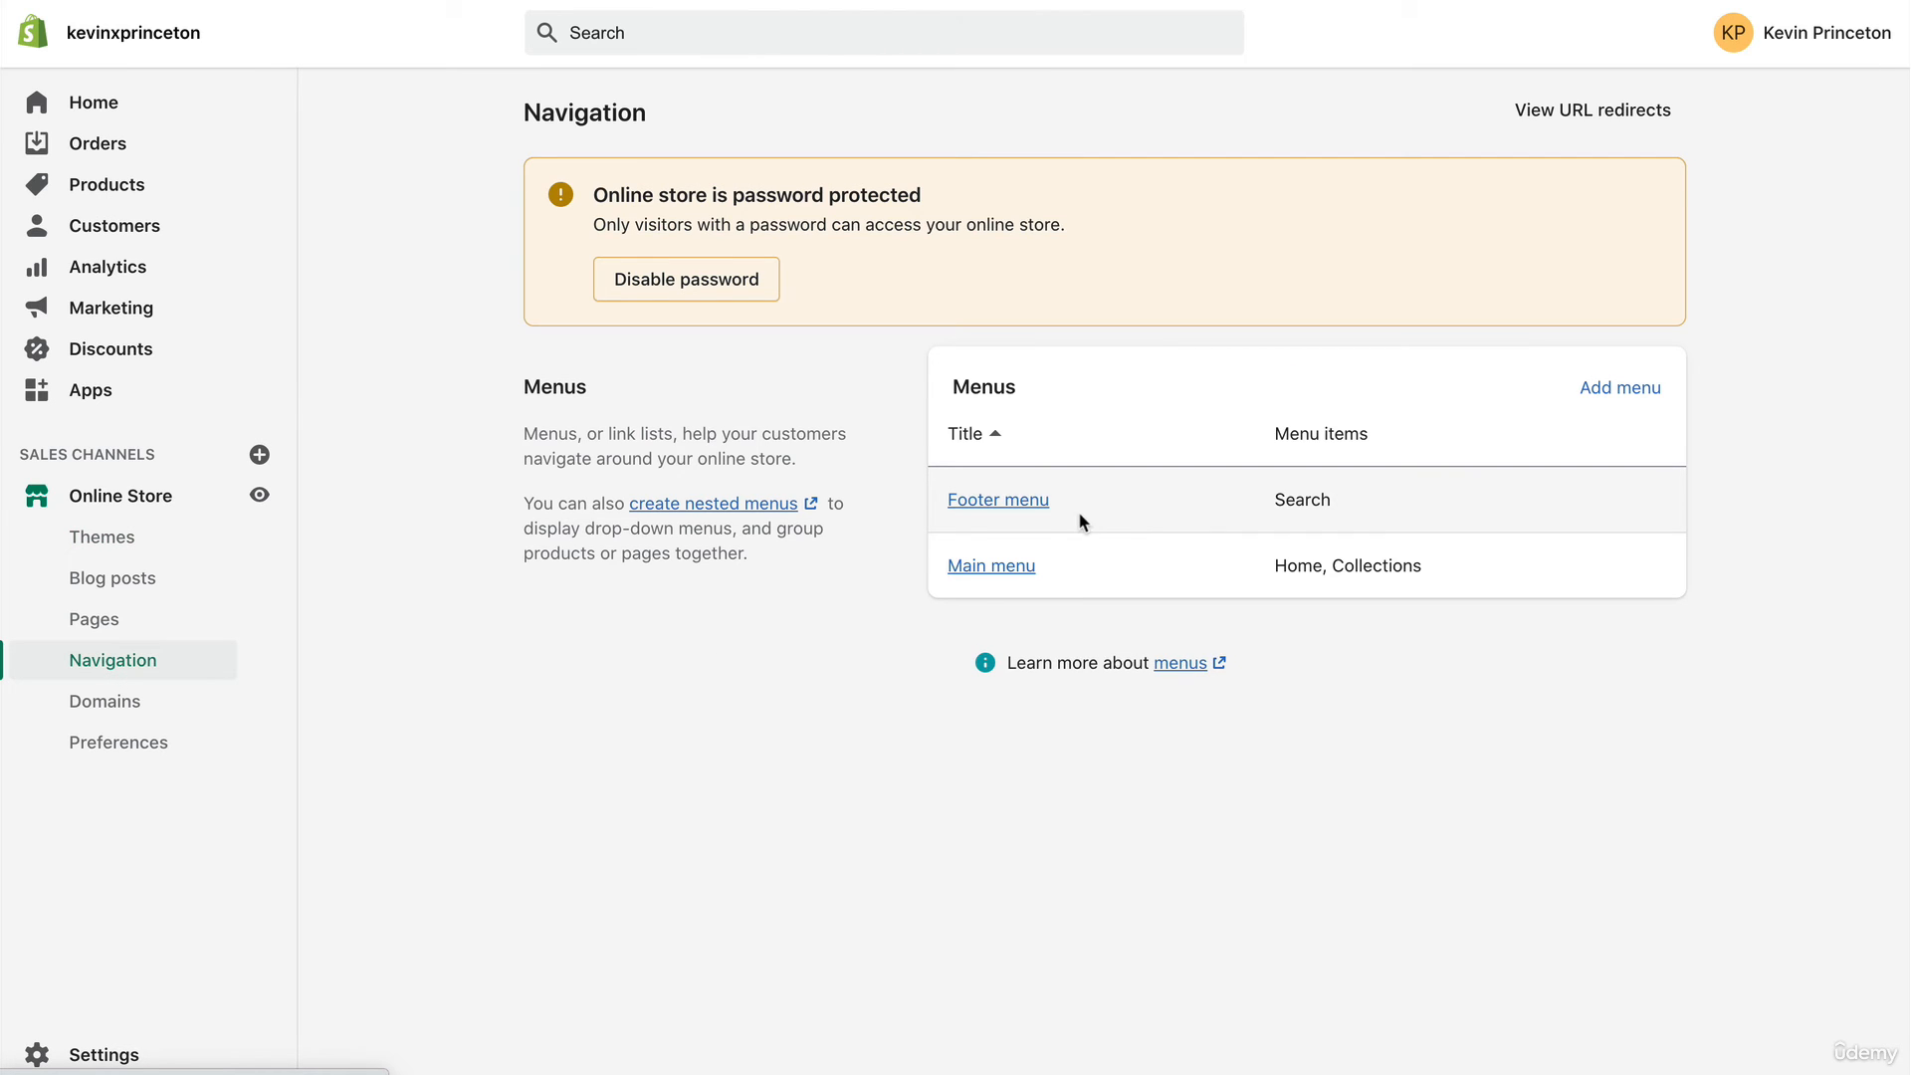
{"action": "mouse_move", "coordinate": [995, 499]}
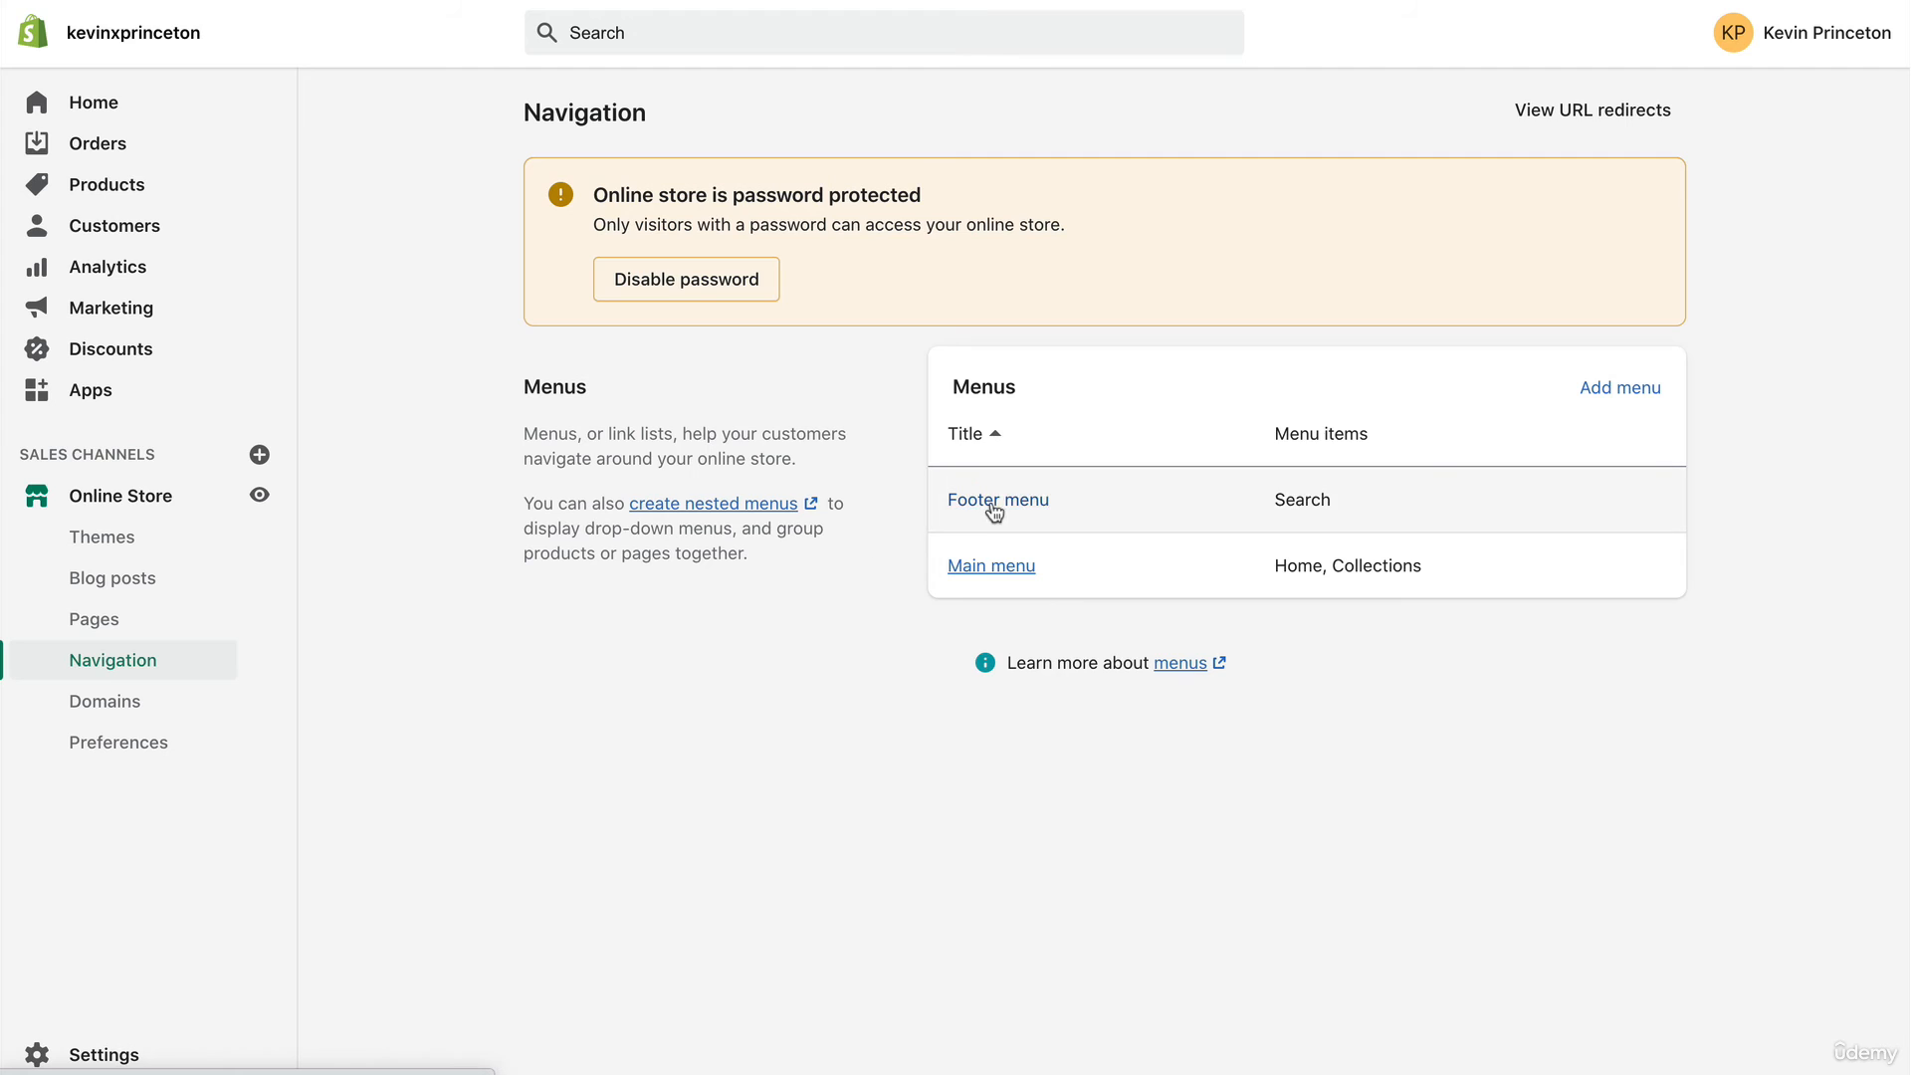
{"action": "mouse_move", "coordinate": [997, 499]}
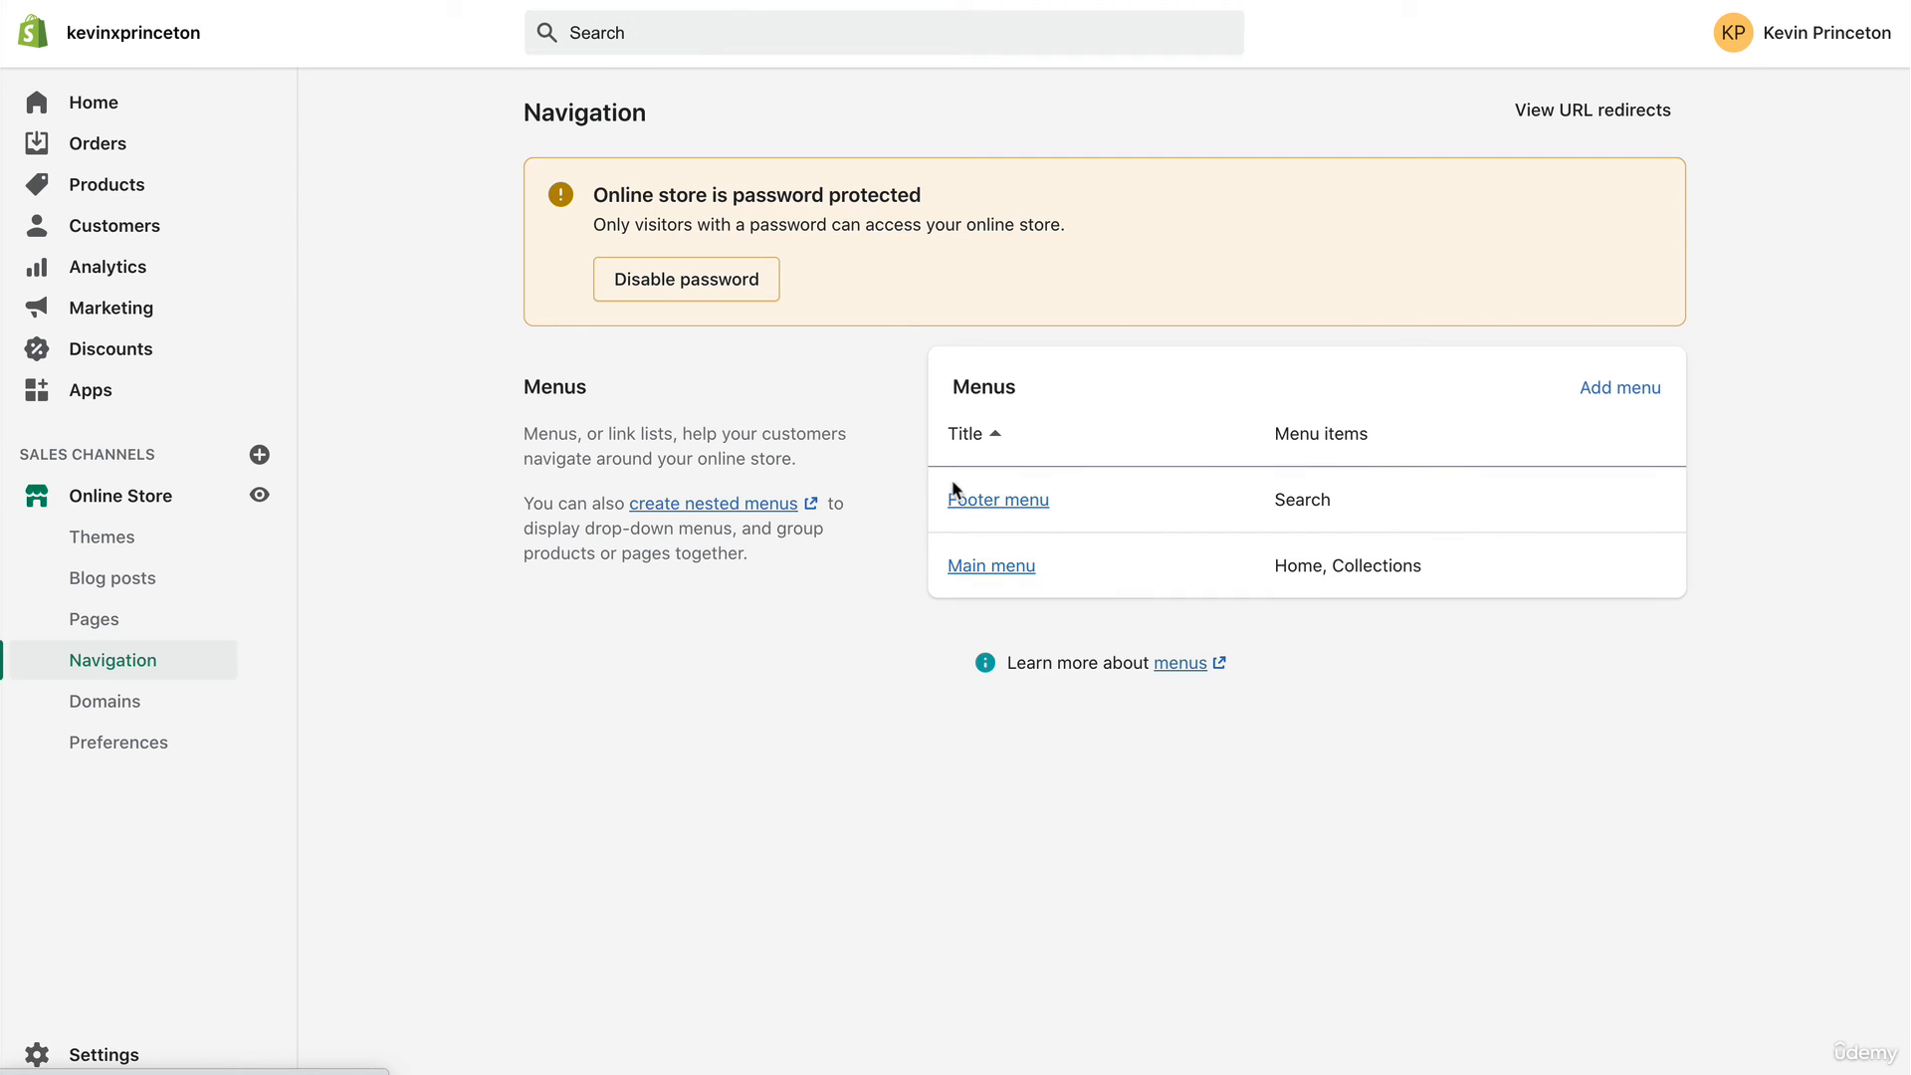
{"action": "mouse_move", "coordinate": [834, 655]}
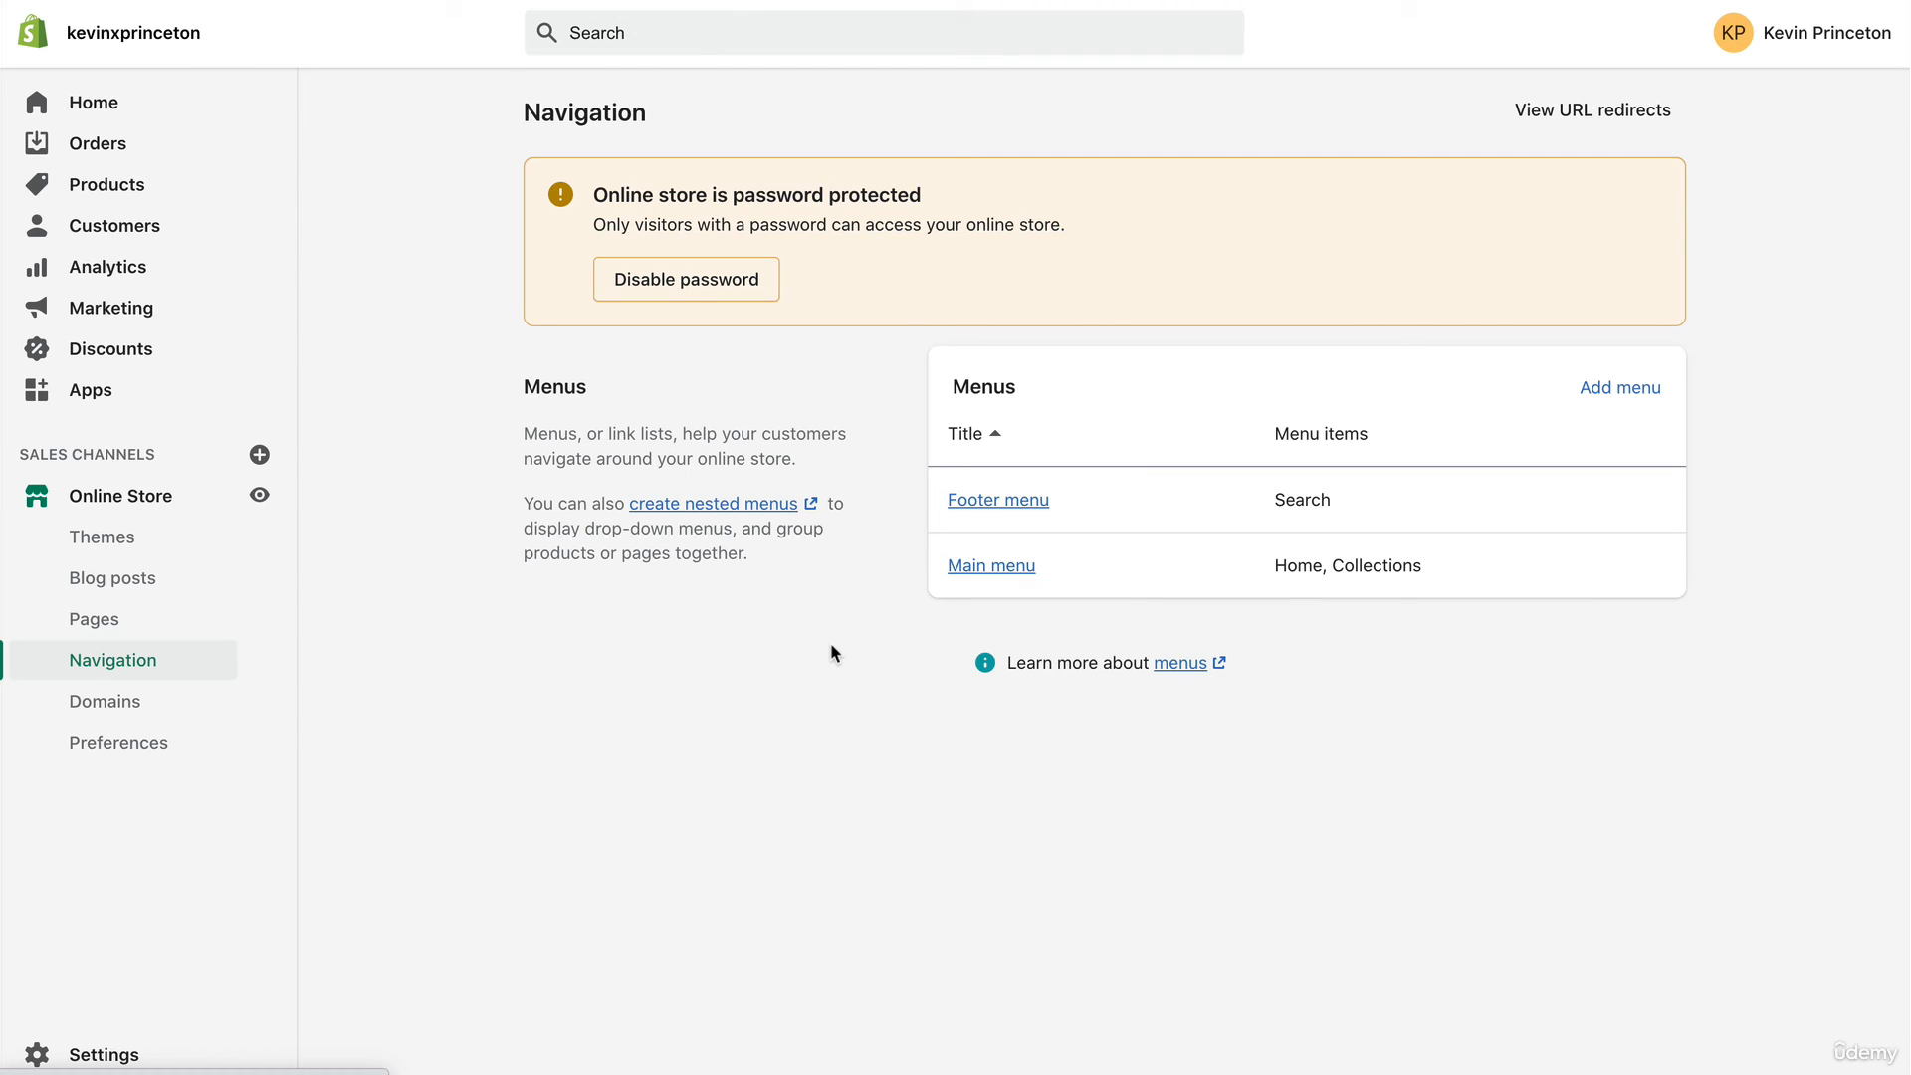
{"action": "mouse_move", "coordinate": [981, 565]}
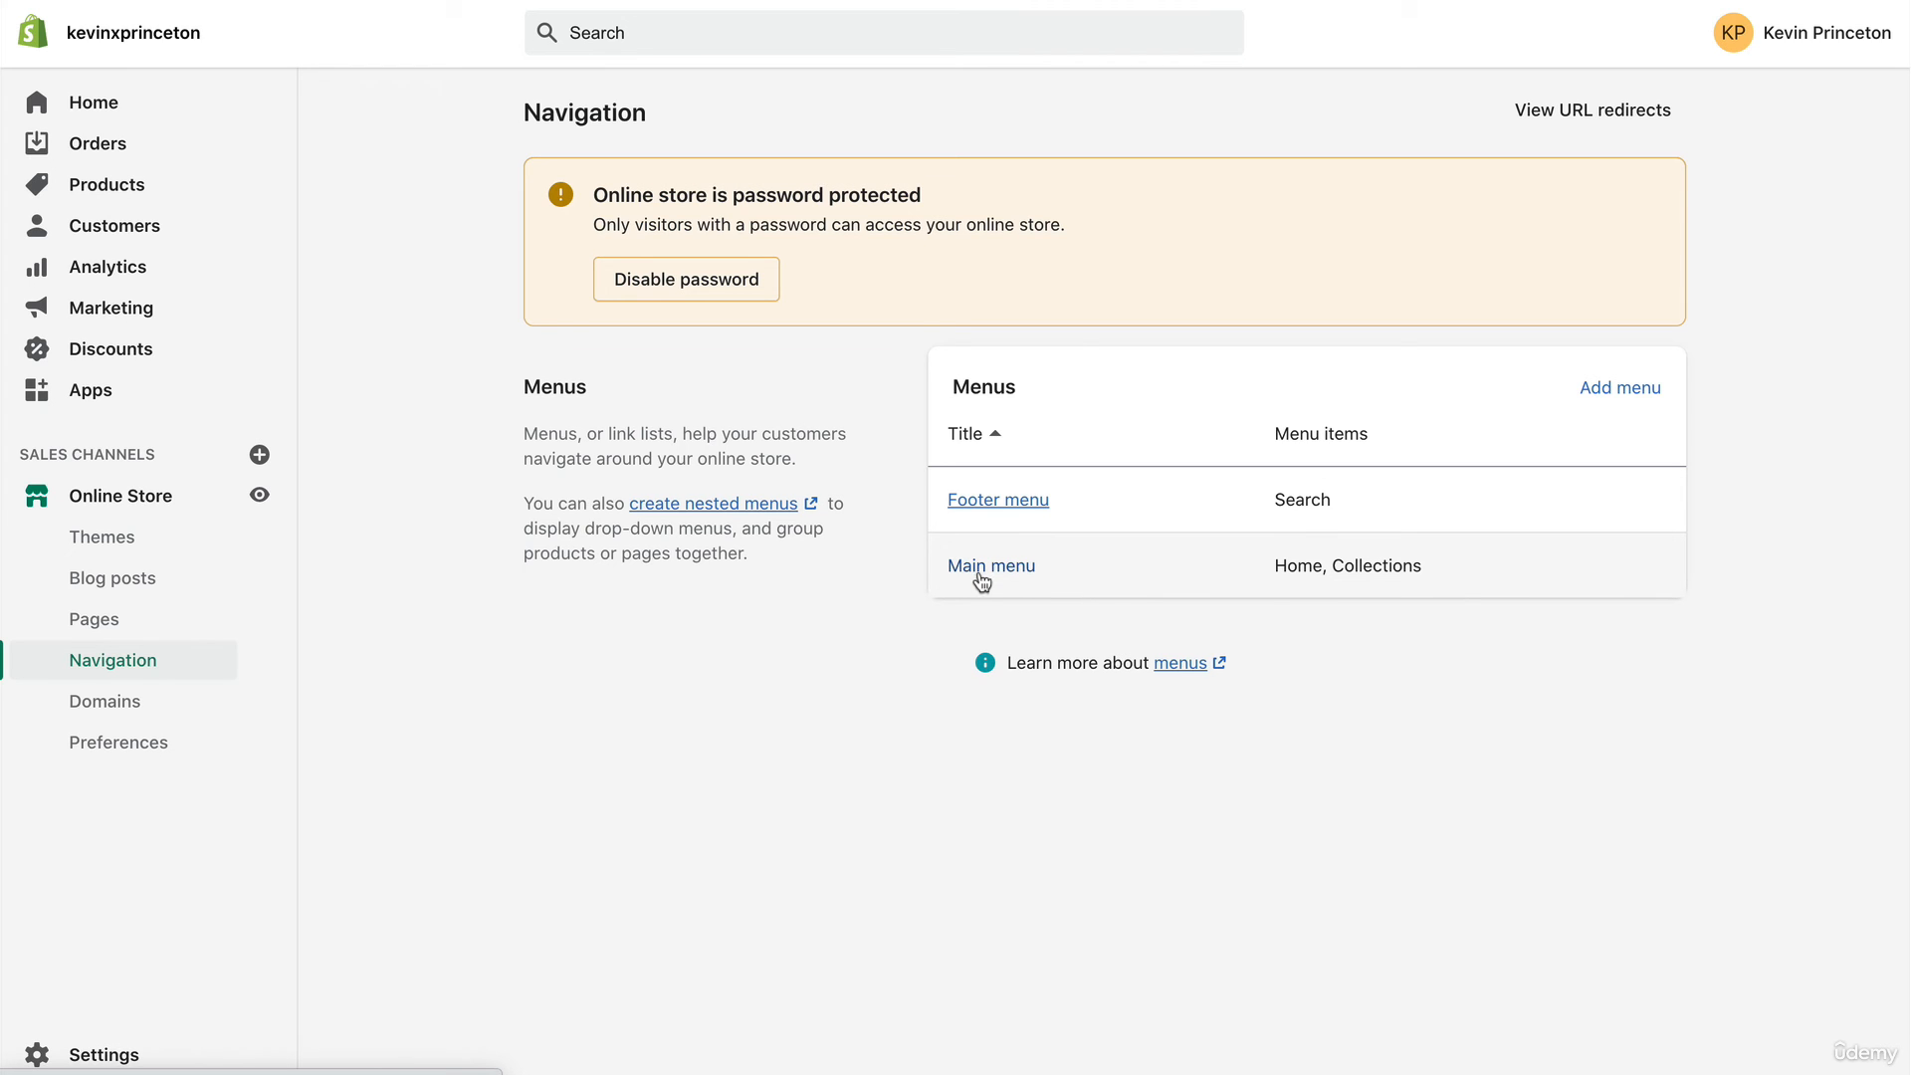
- Add a Contact Us item to the Main menu linked to the Contact Us page
{"action": "left_click", "coordinate": [991, 563]}
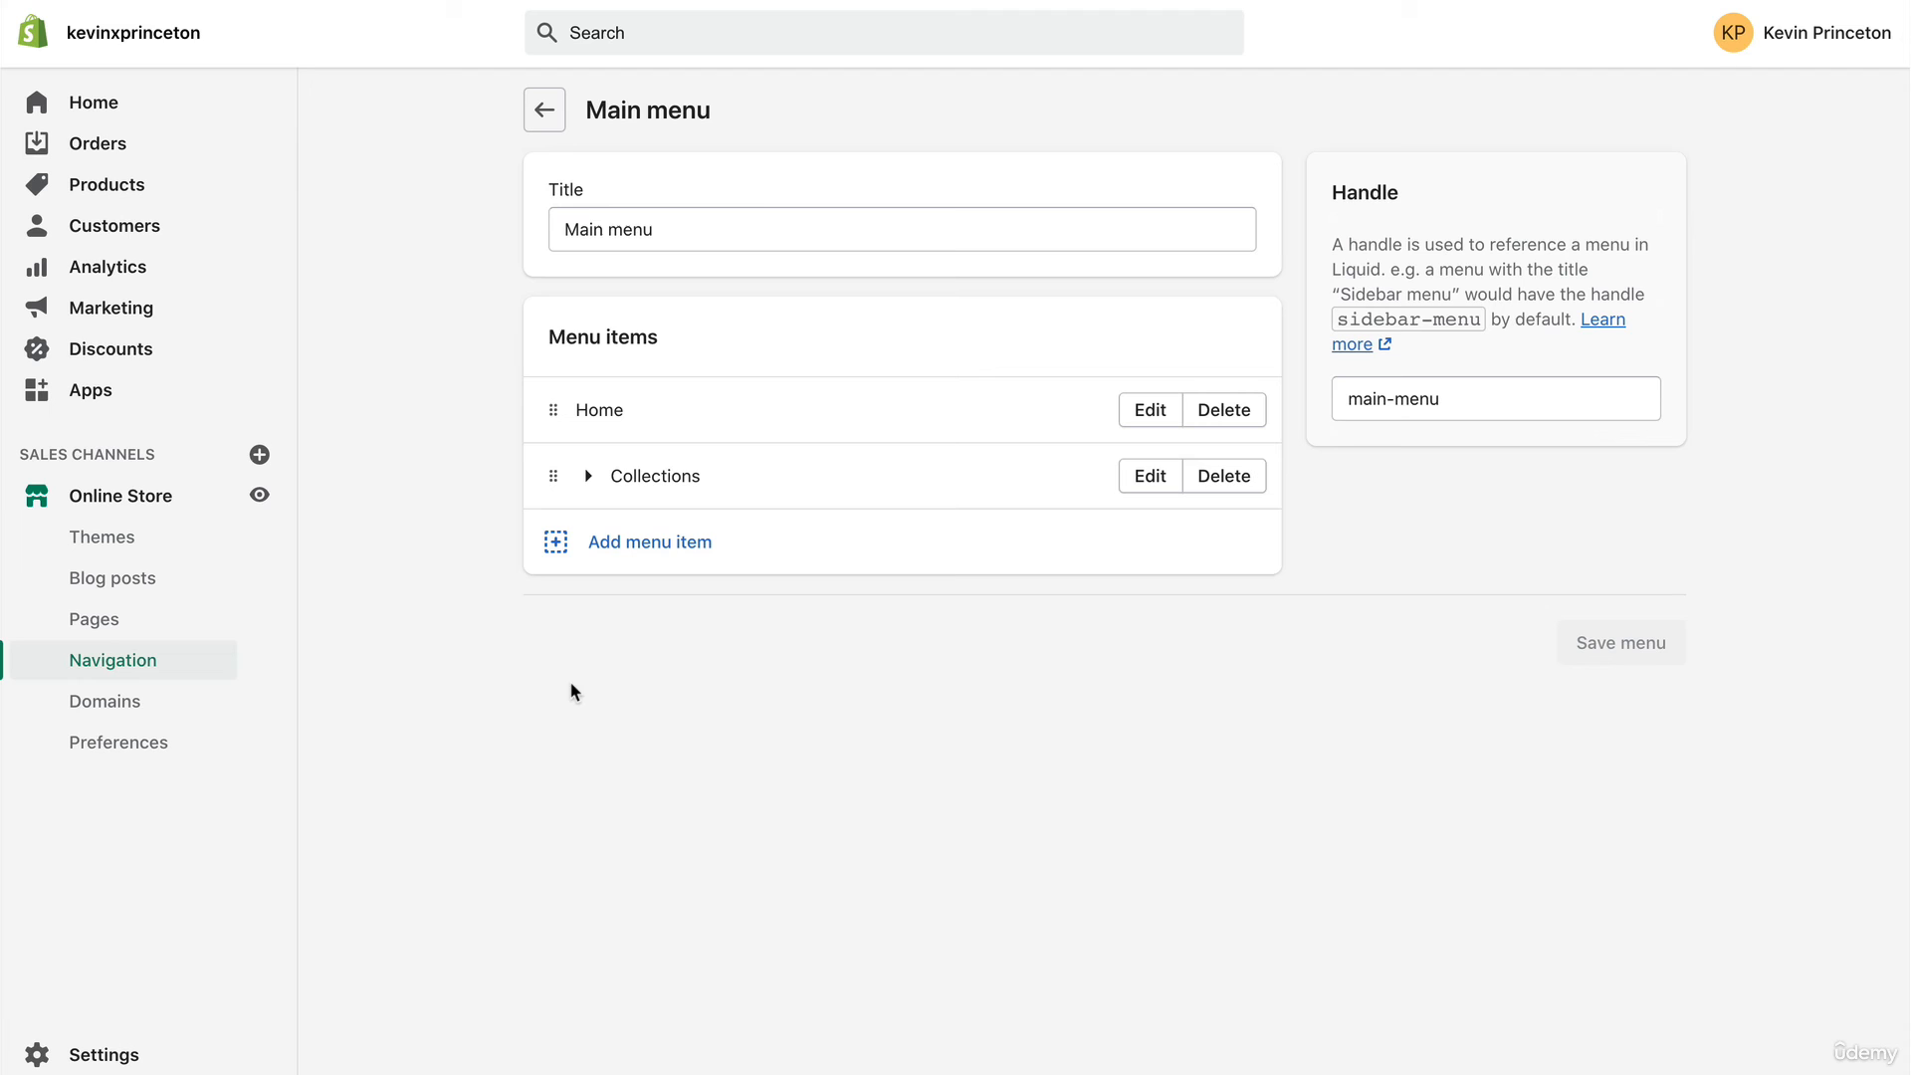
{"action": "left_click", "coordinate": [649, 541]}
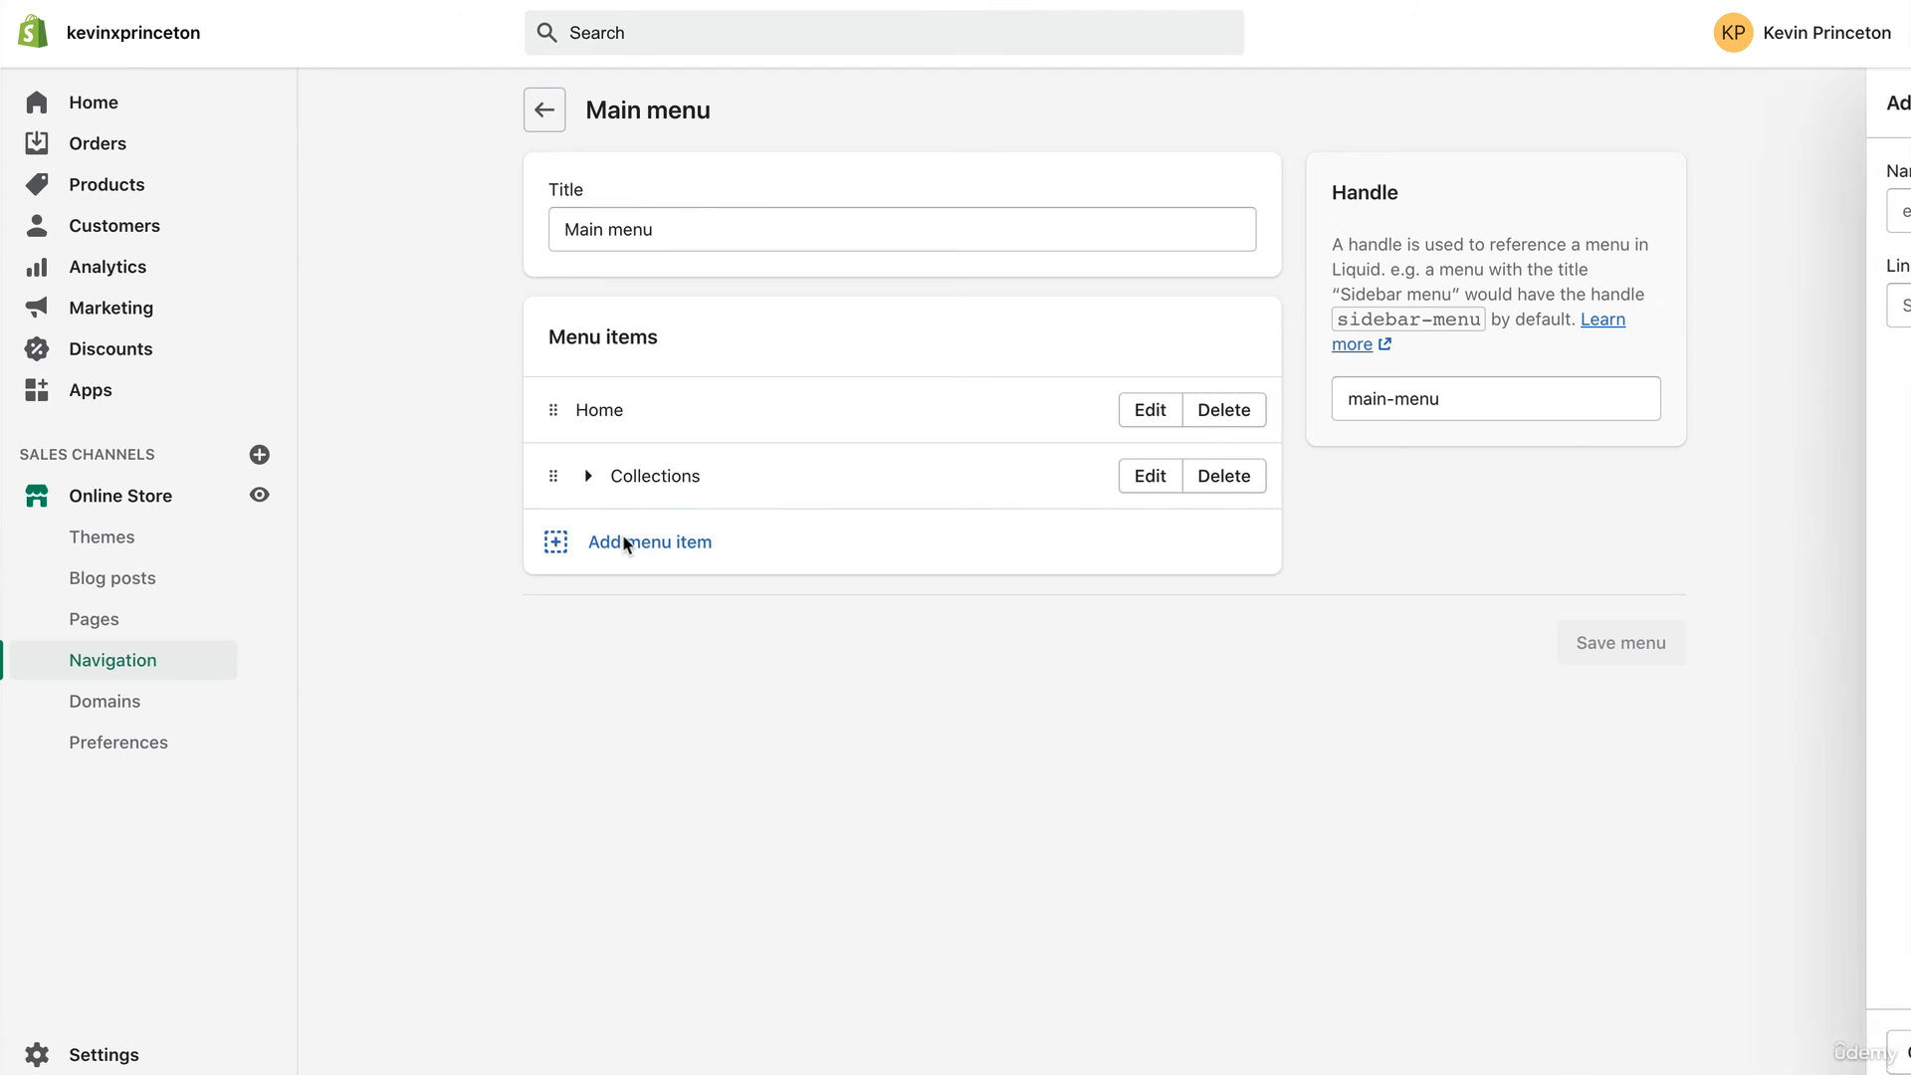
{"action": "left_click", "coordinate": [649, 541]}
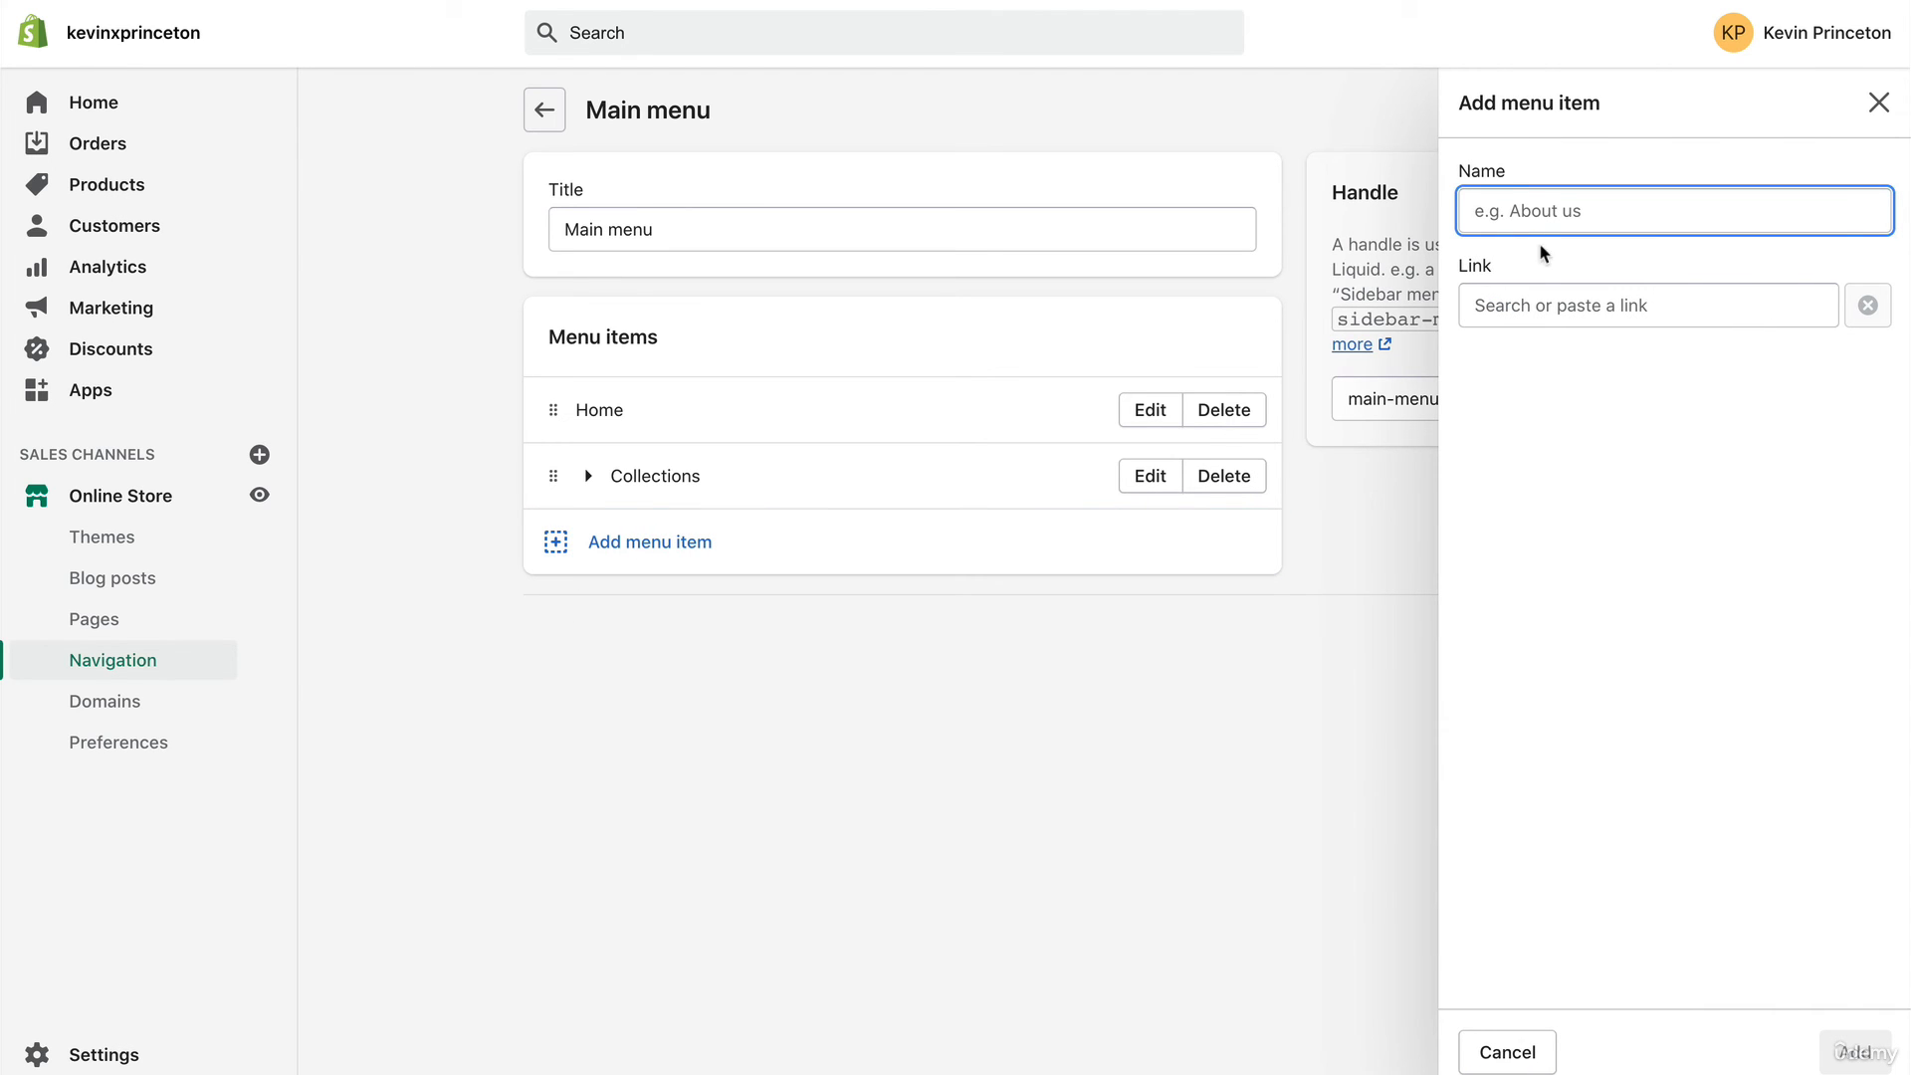
{"action": "left_click", "coordinate": [1646, 304]}
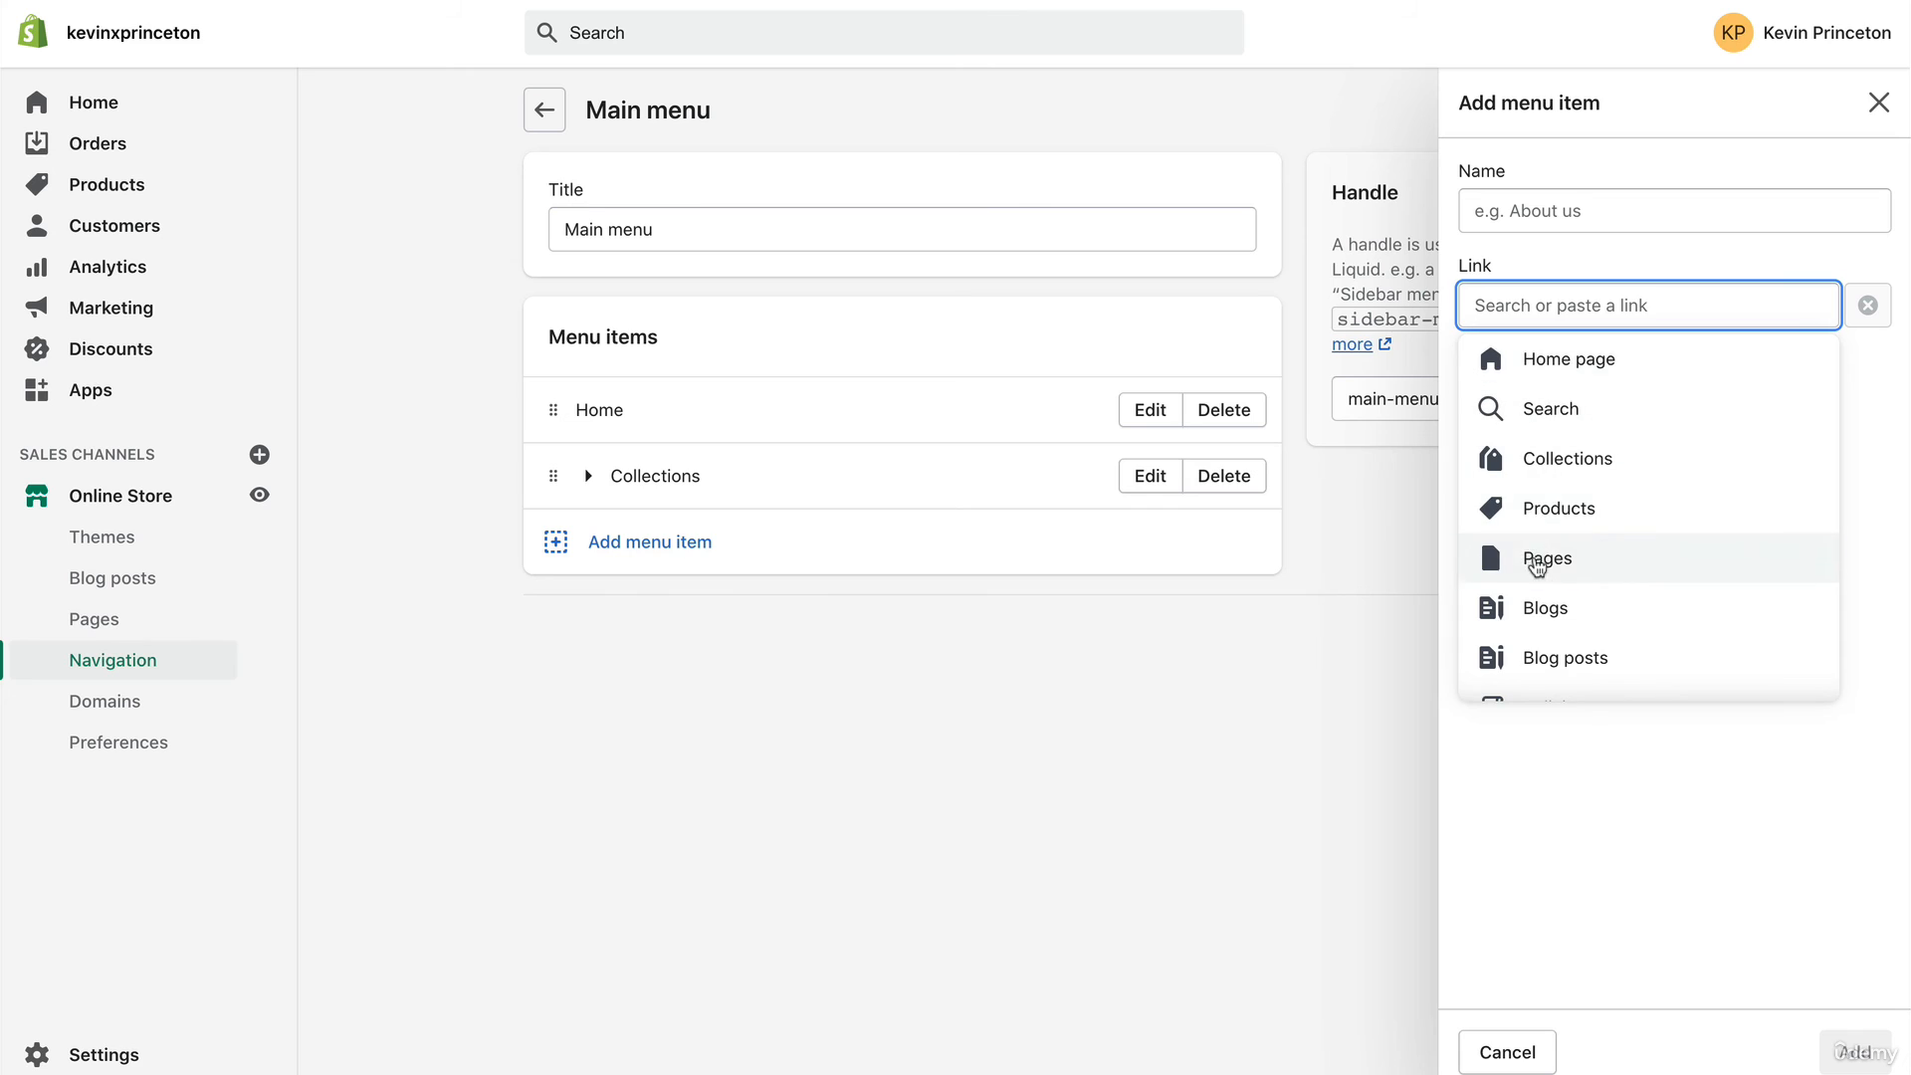
{"action": "left_click", "coordinate": [1546, 557]}
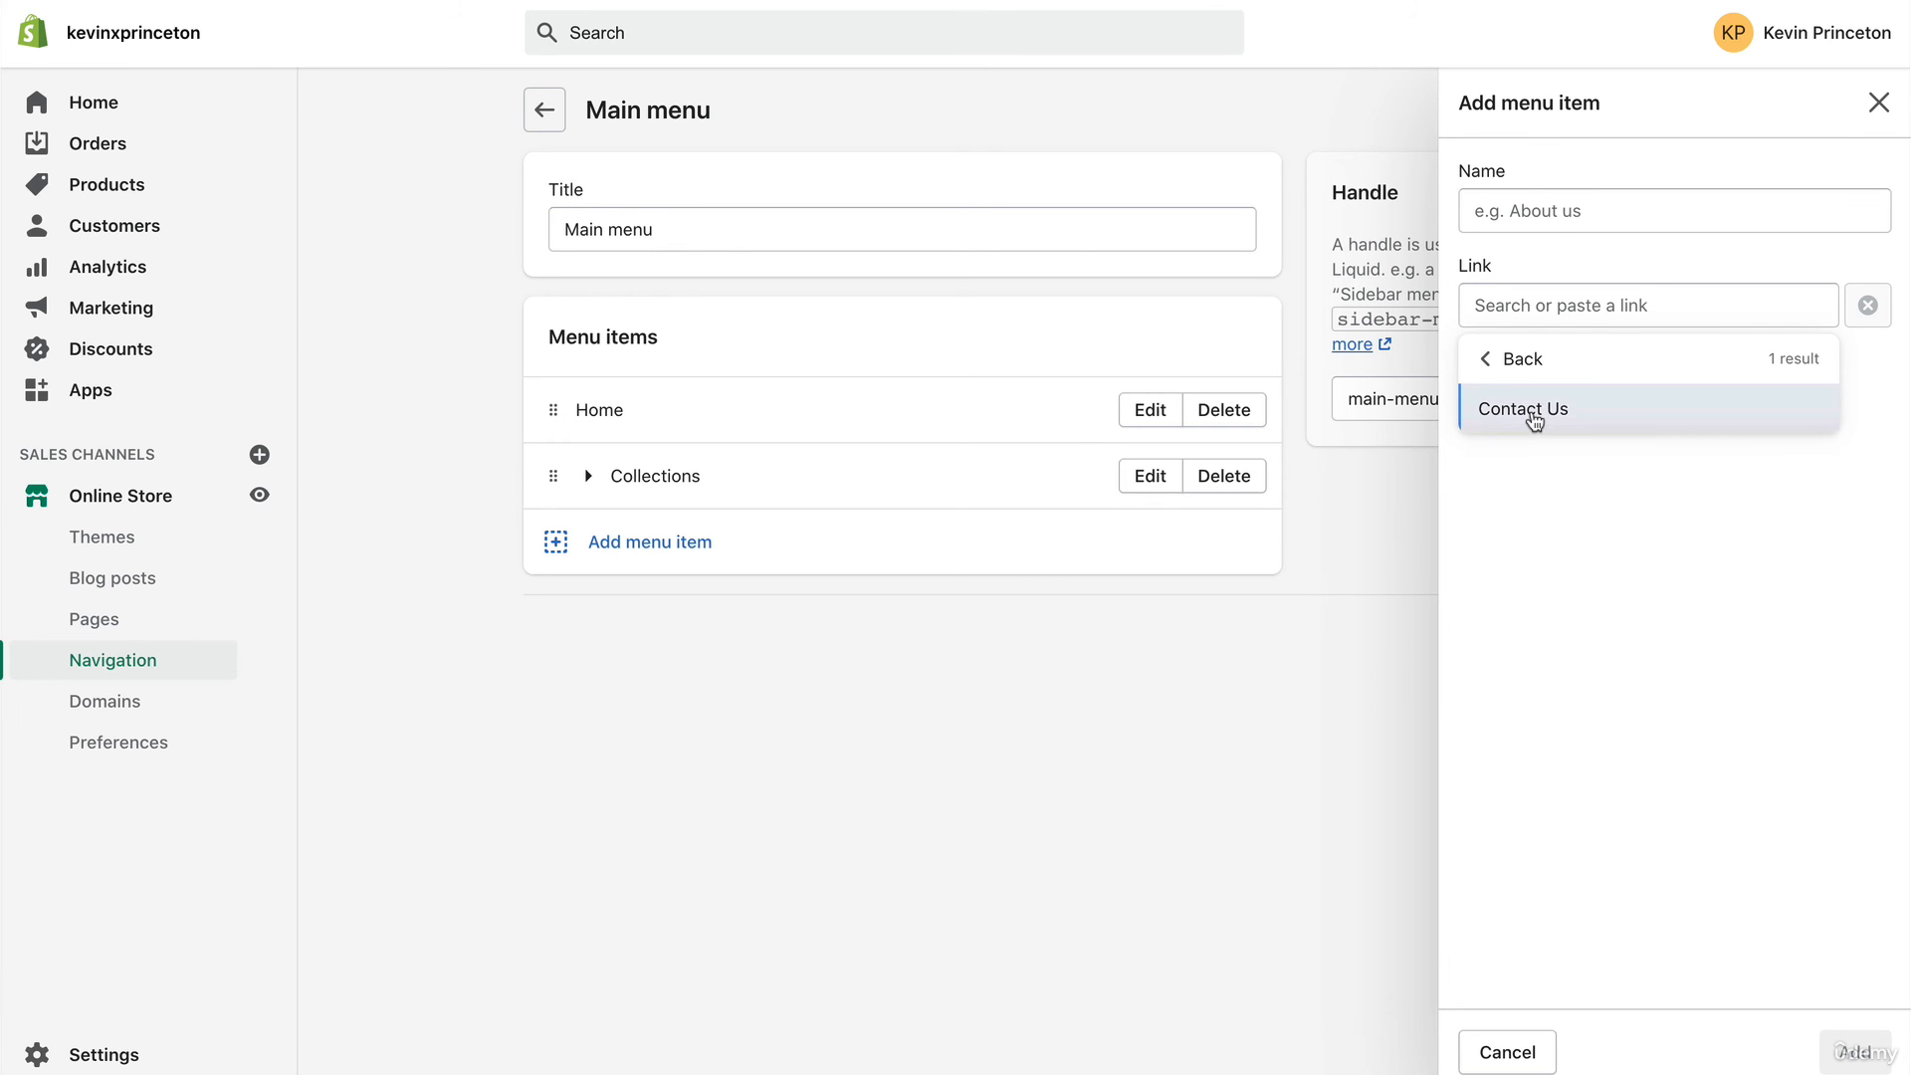
{"action": "left_click", "coordinate": [1521, 408]}
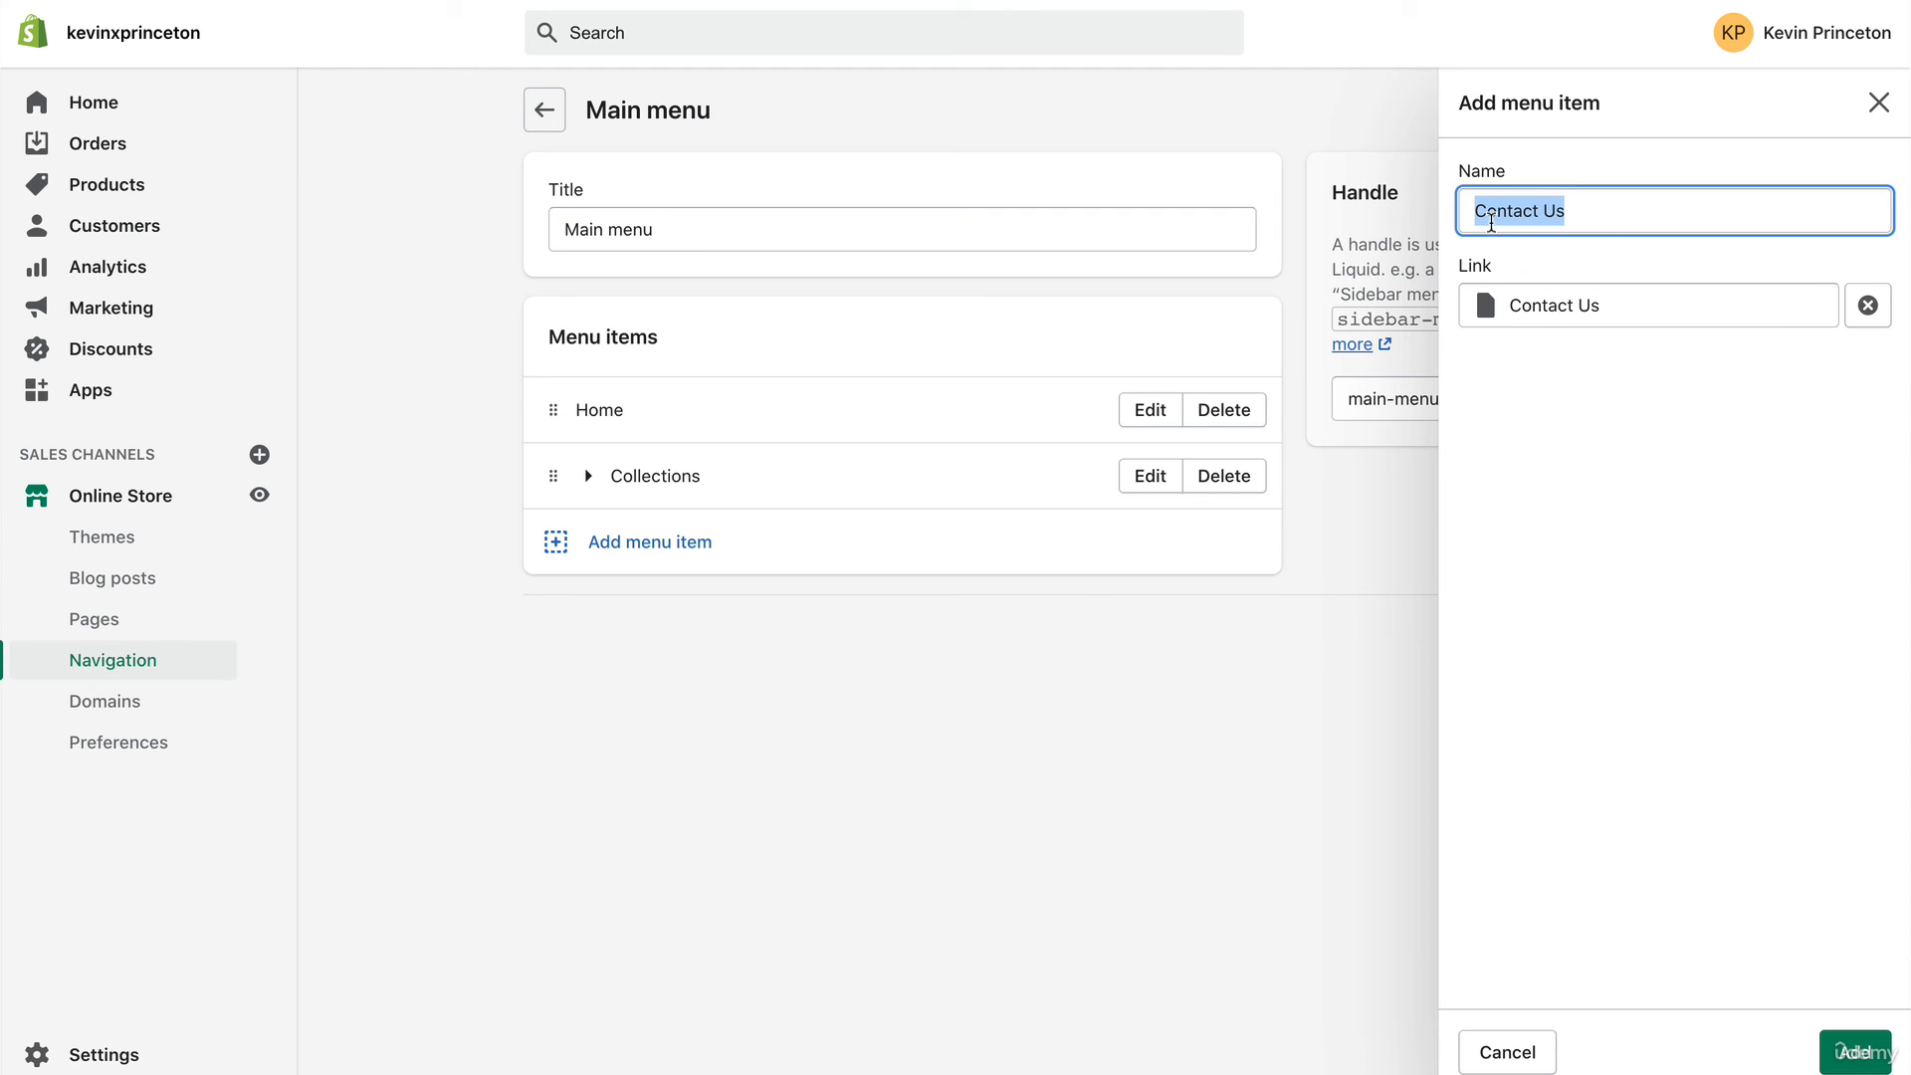
{"action": "left_click", "coordinate": [1853, 1051]}
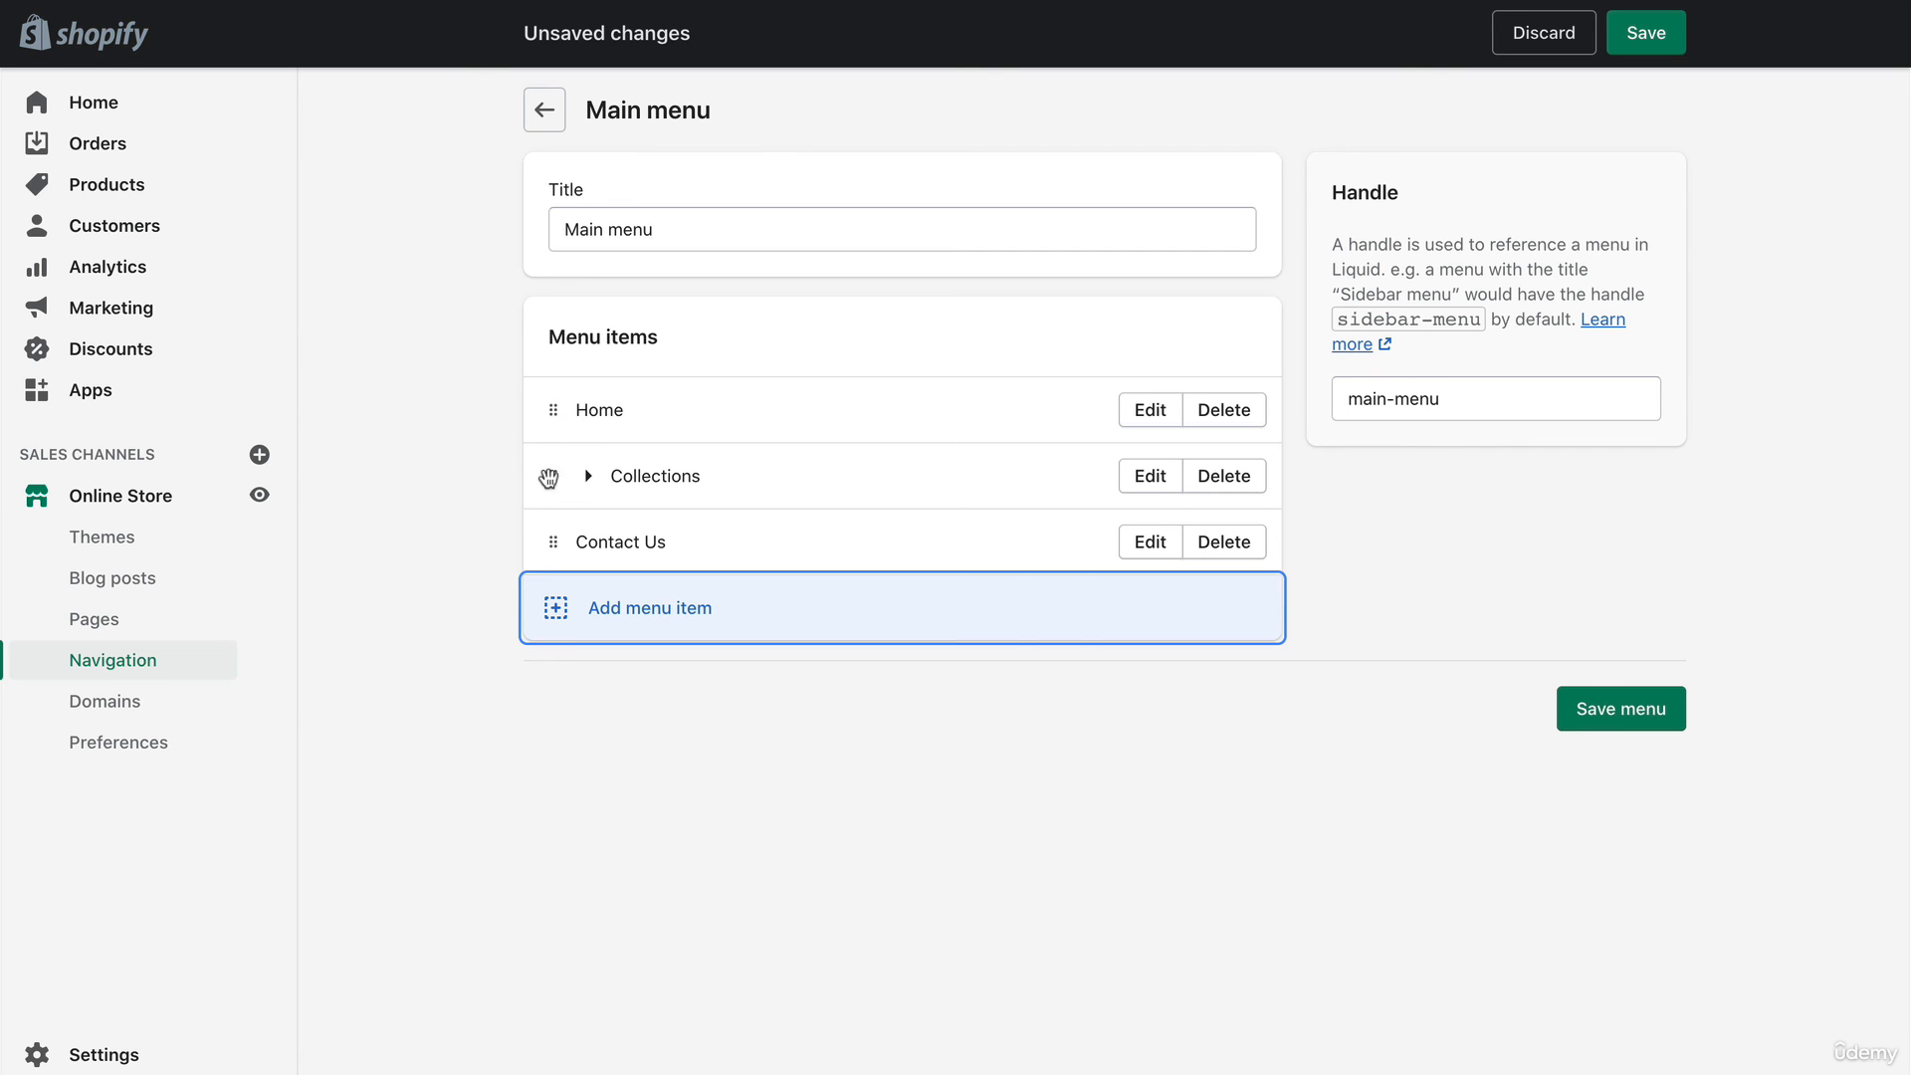
{"action": "mouse_move", "coordinate": [579, 547]}
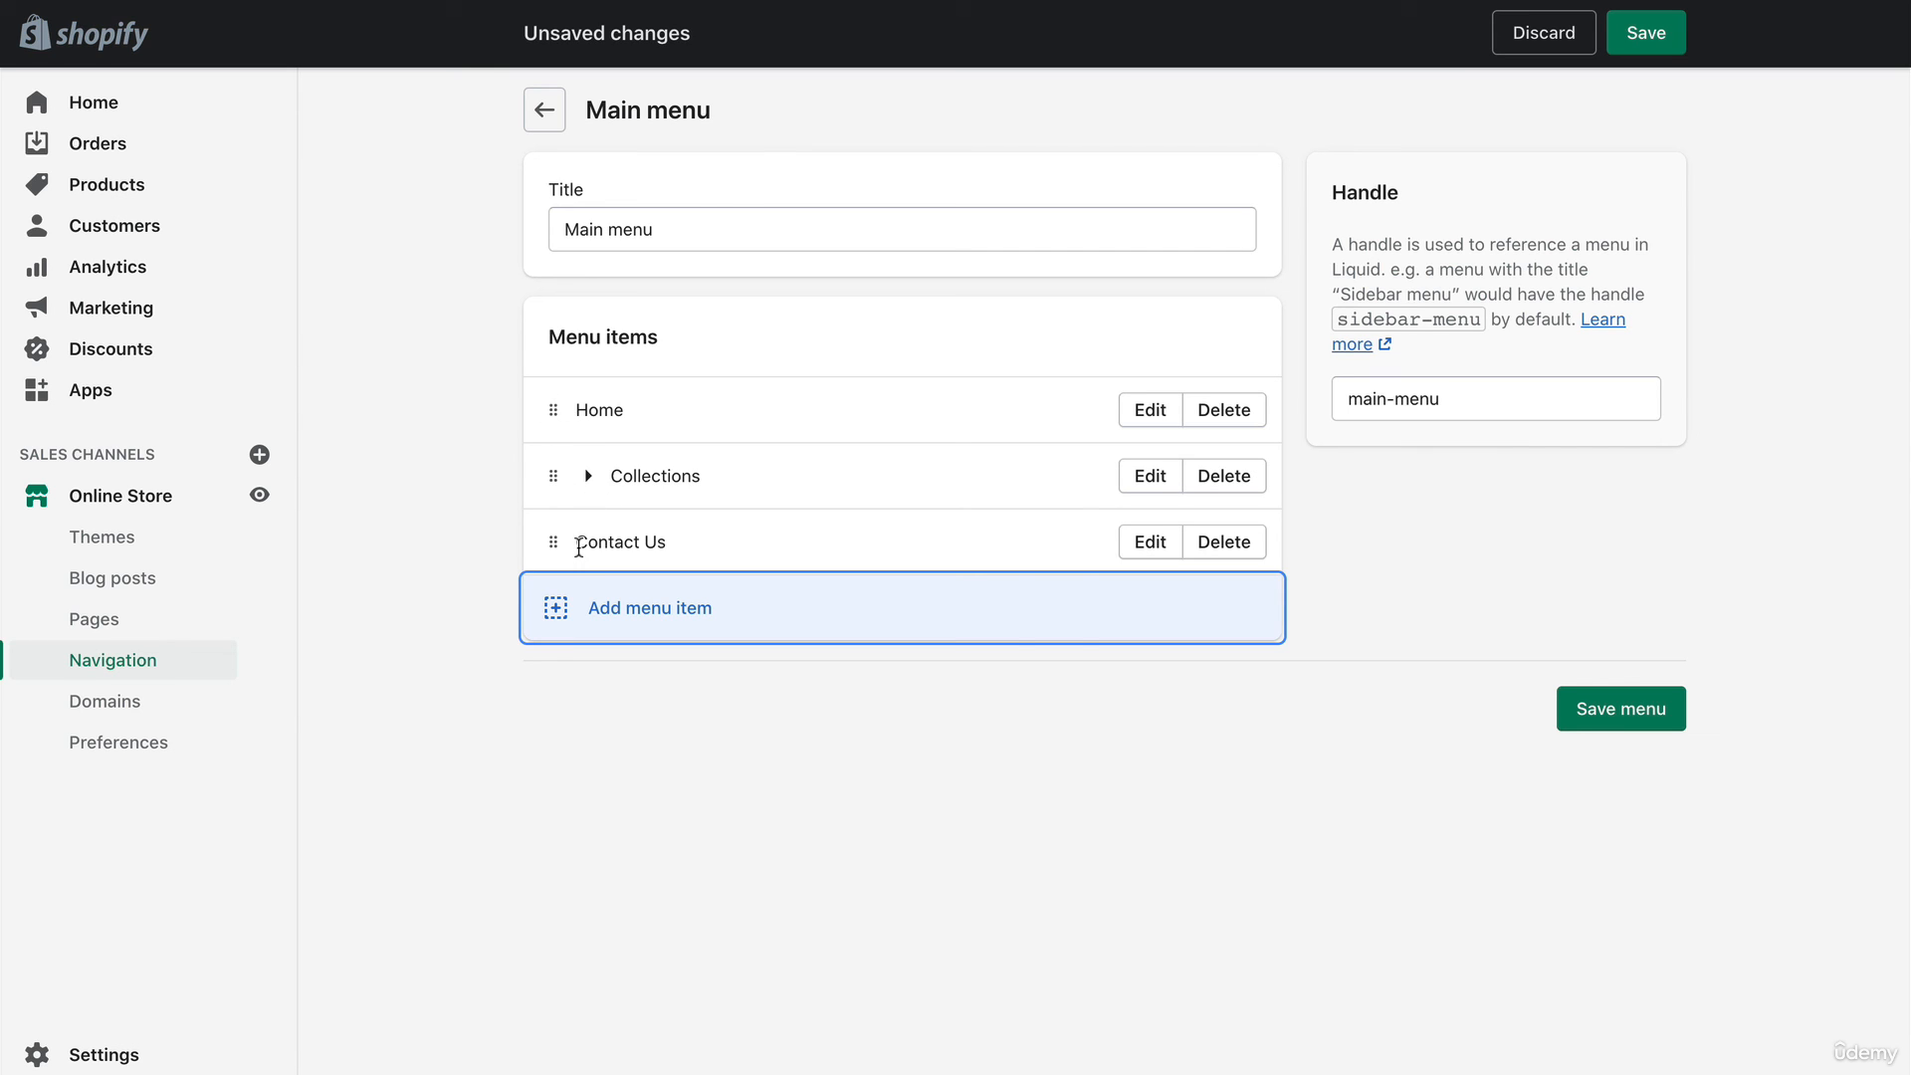
{"action": "mouse_move", "coordinate": [575, 545]}
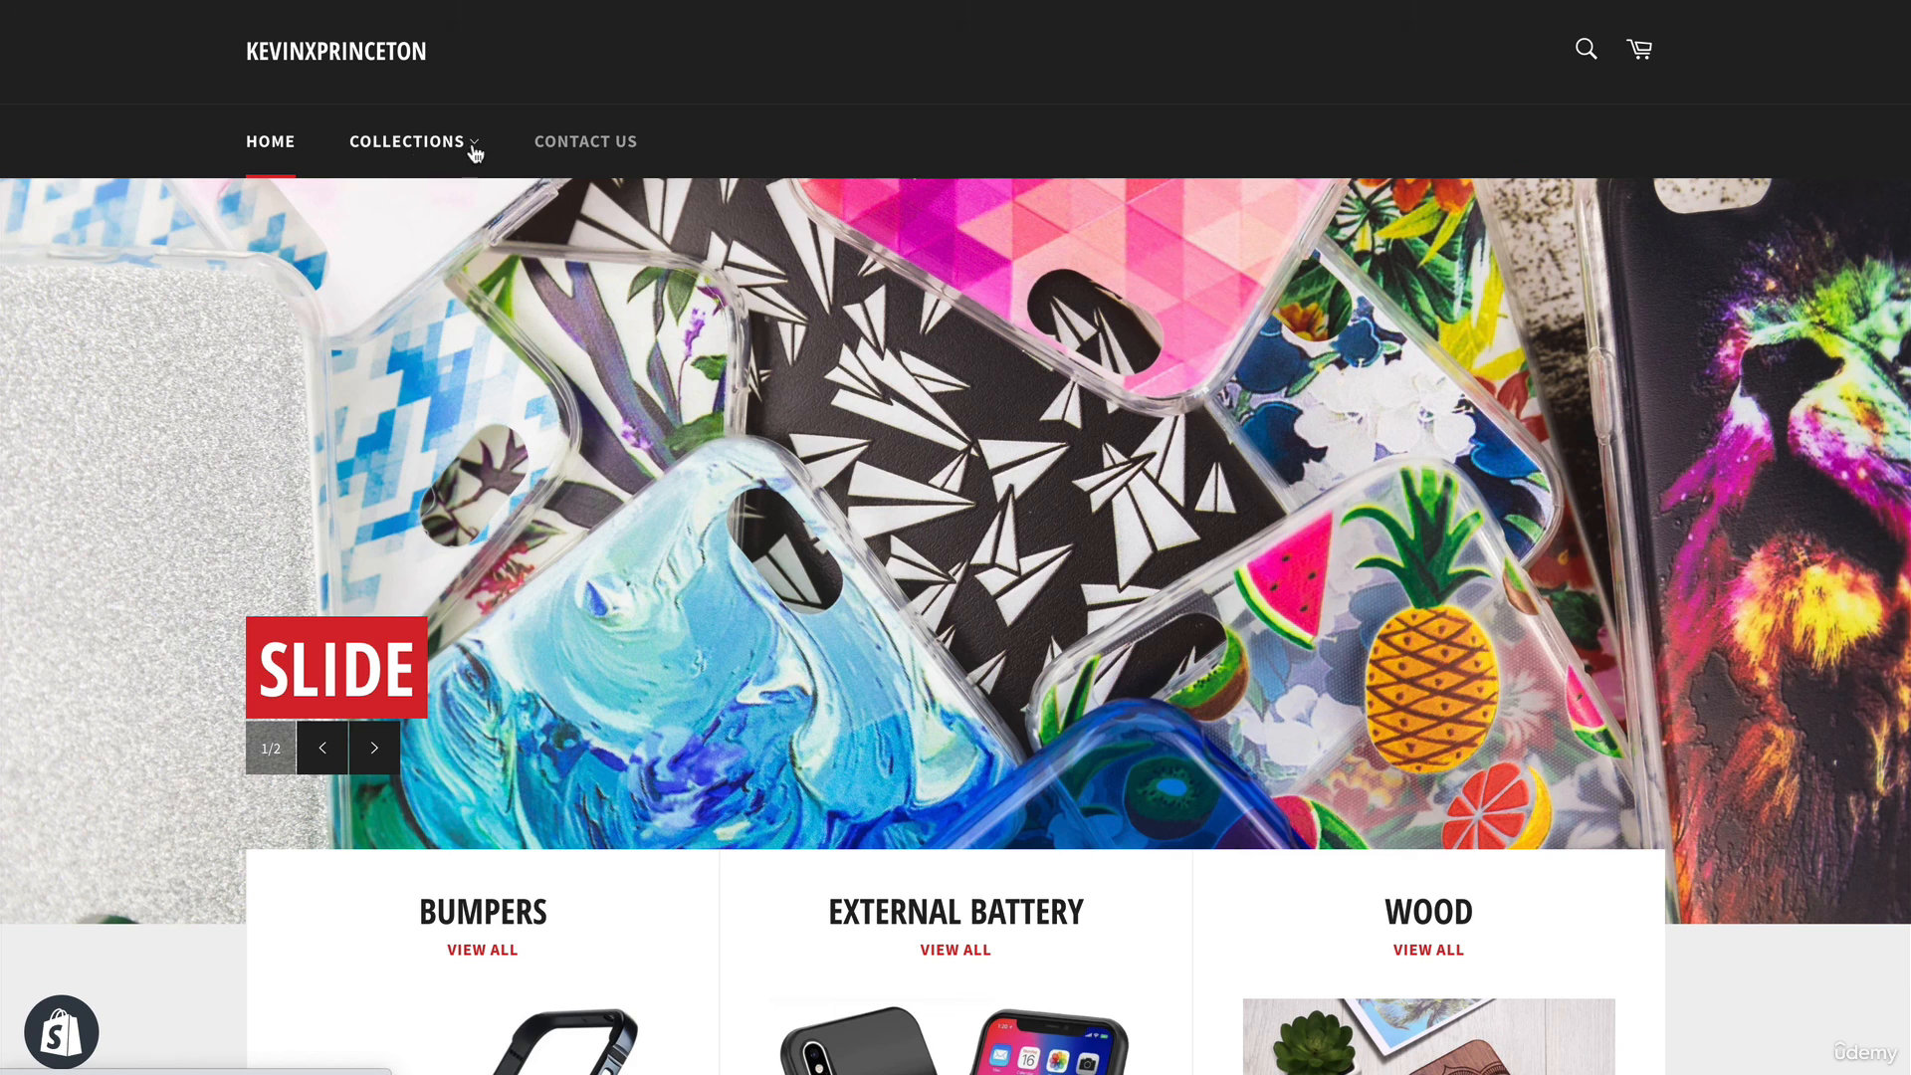
- Check the header's Contact Us link opens the contact page, then return Home
{"action": "left_click", "coordinate": [406, 142]}
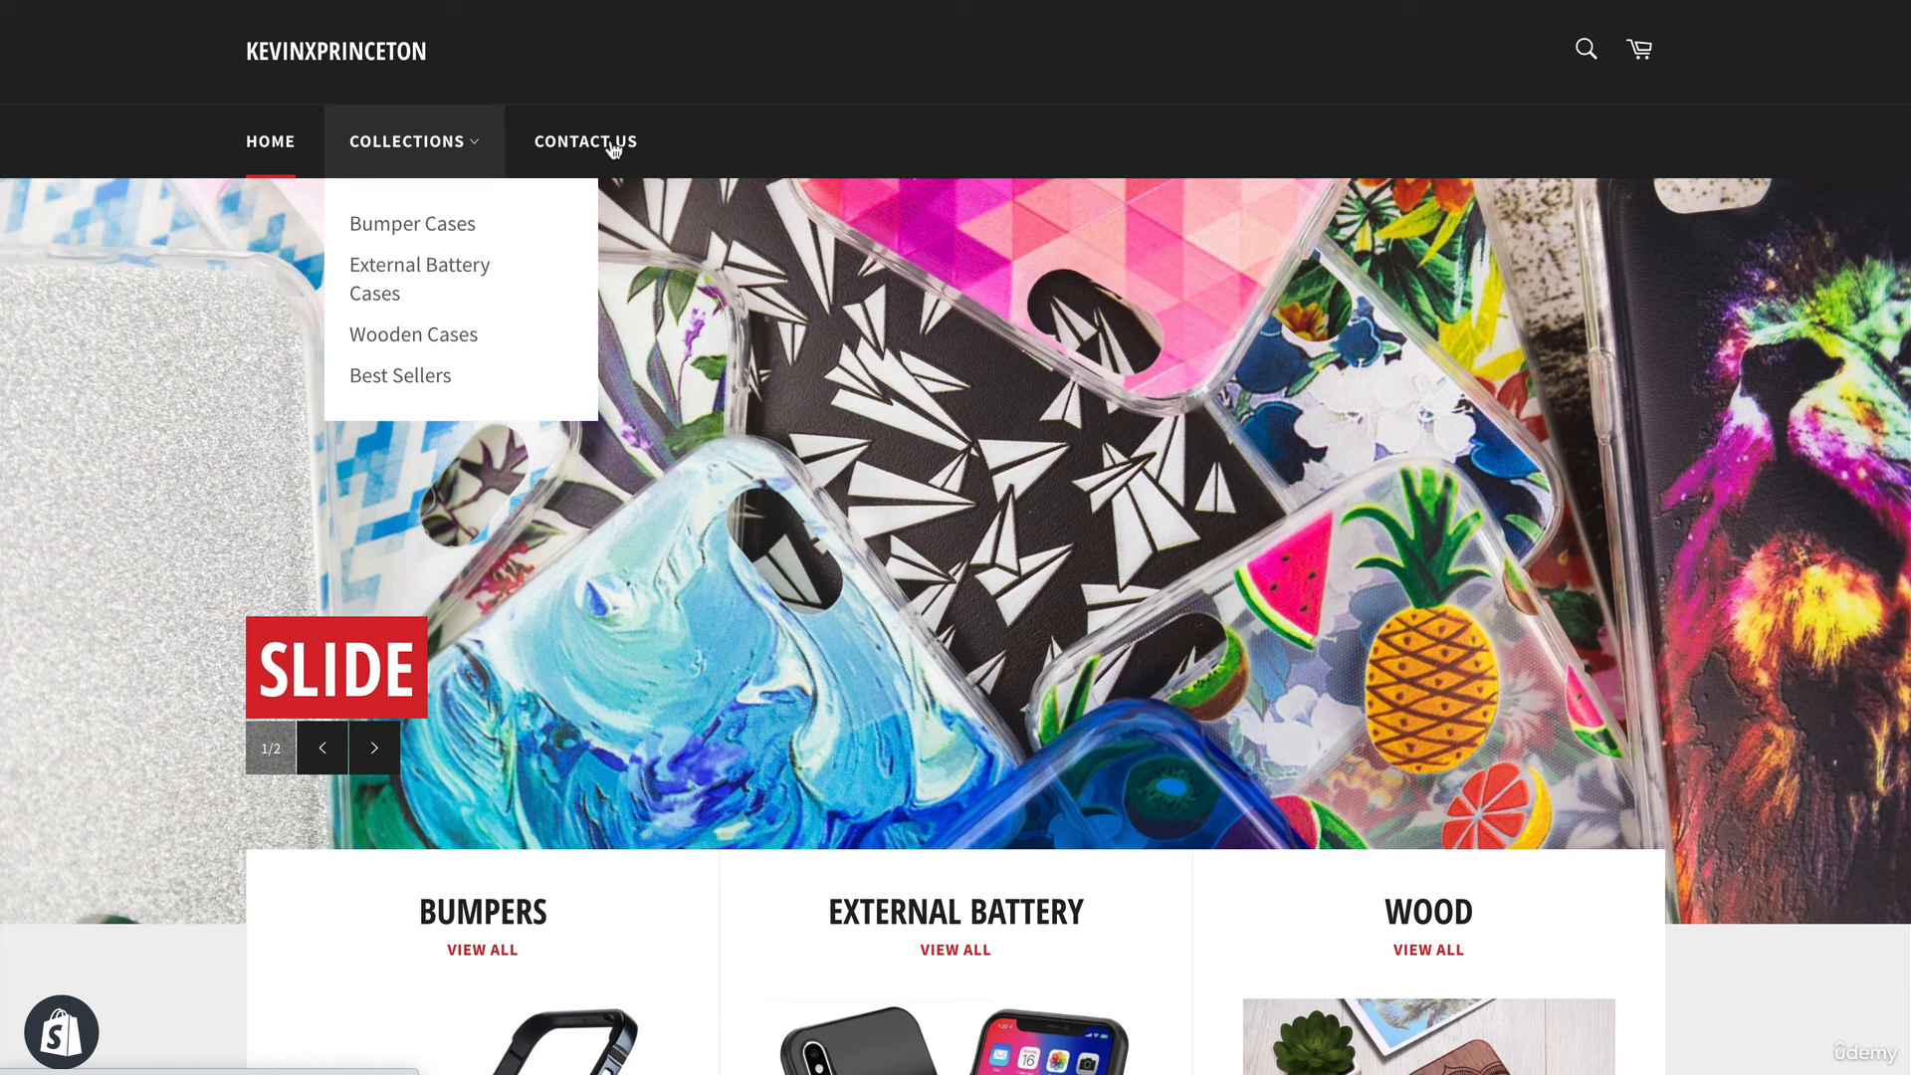
{"action": "left_click", "coordinate": [585, 141]}
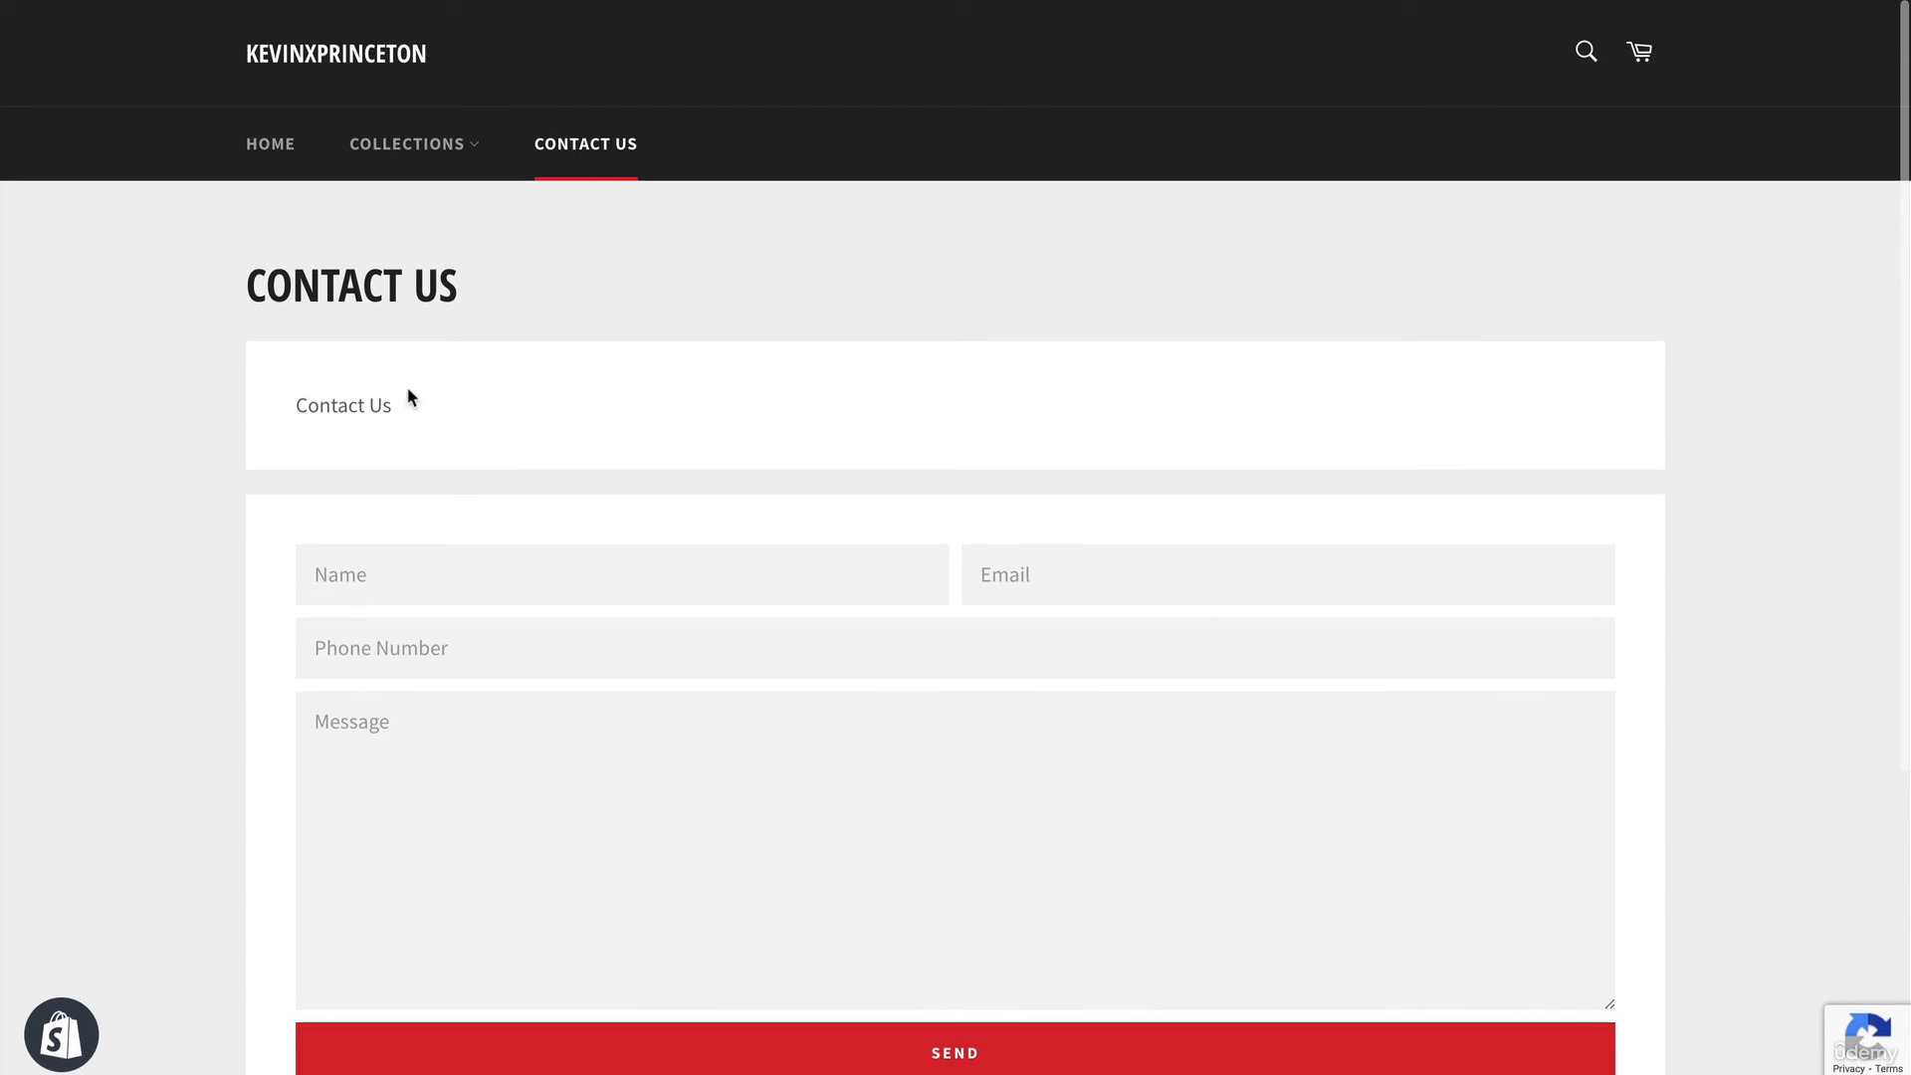
{"action": "scroll", "scroll_direction": "down", "scroll_amount": 3}
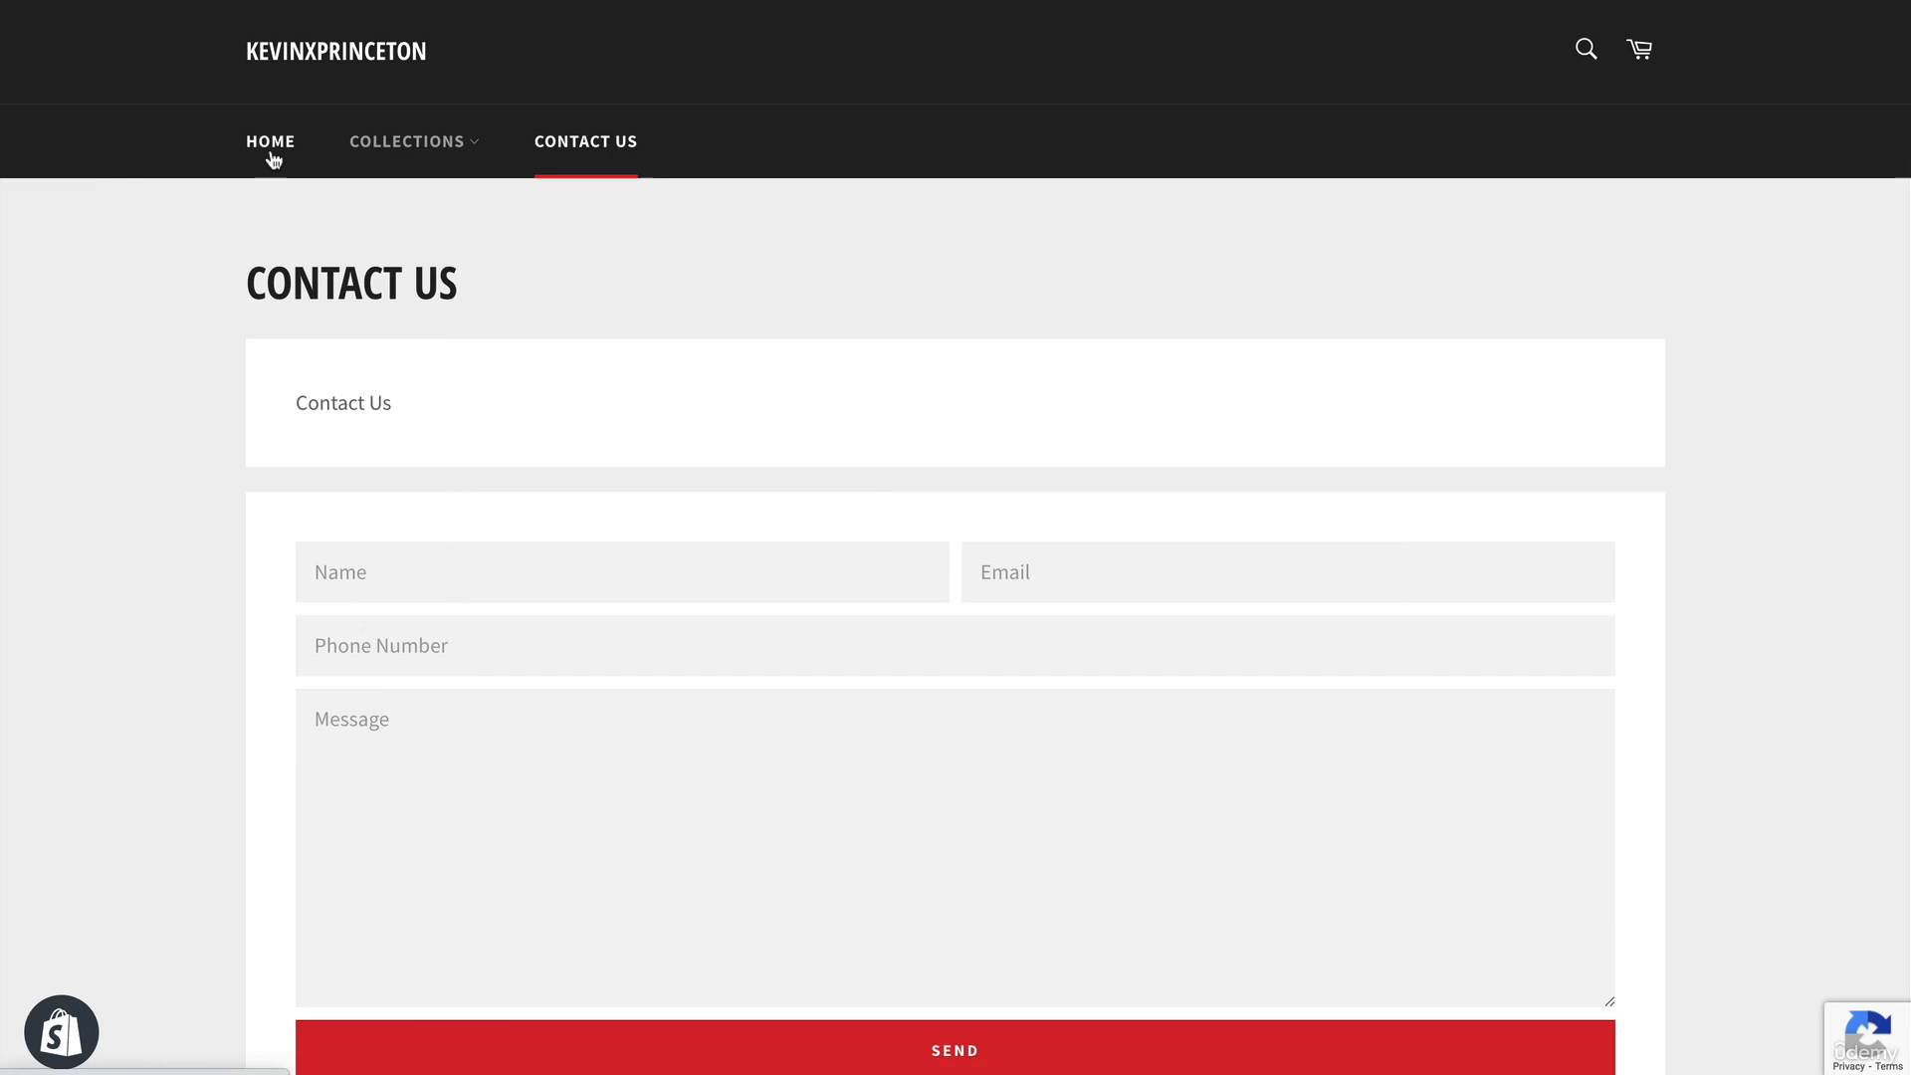
{"action": "left_click", "coordinate": [269, 141]}
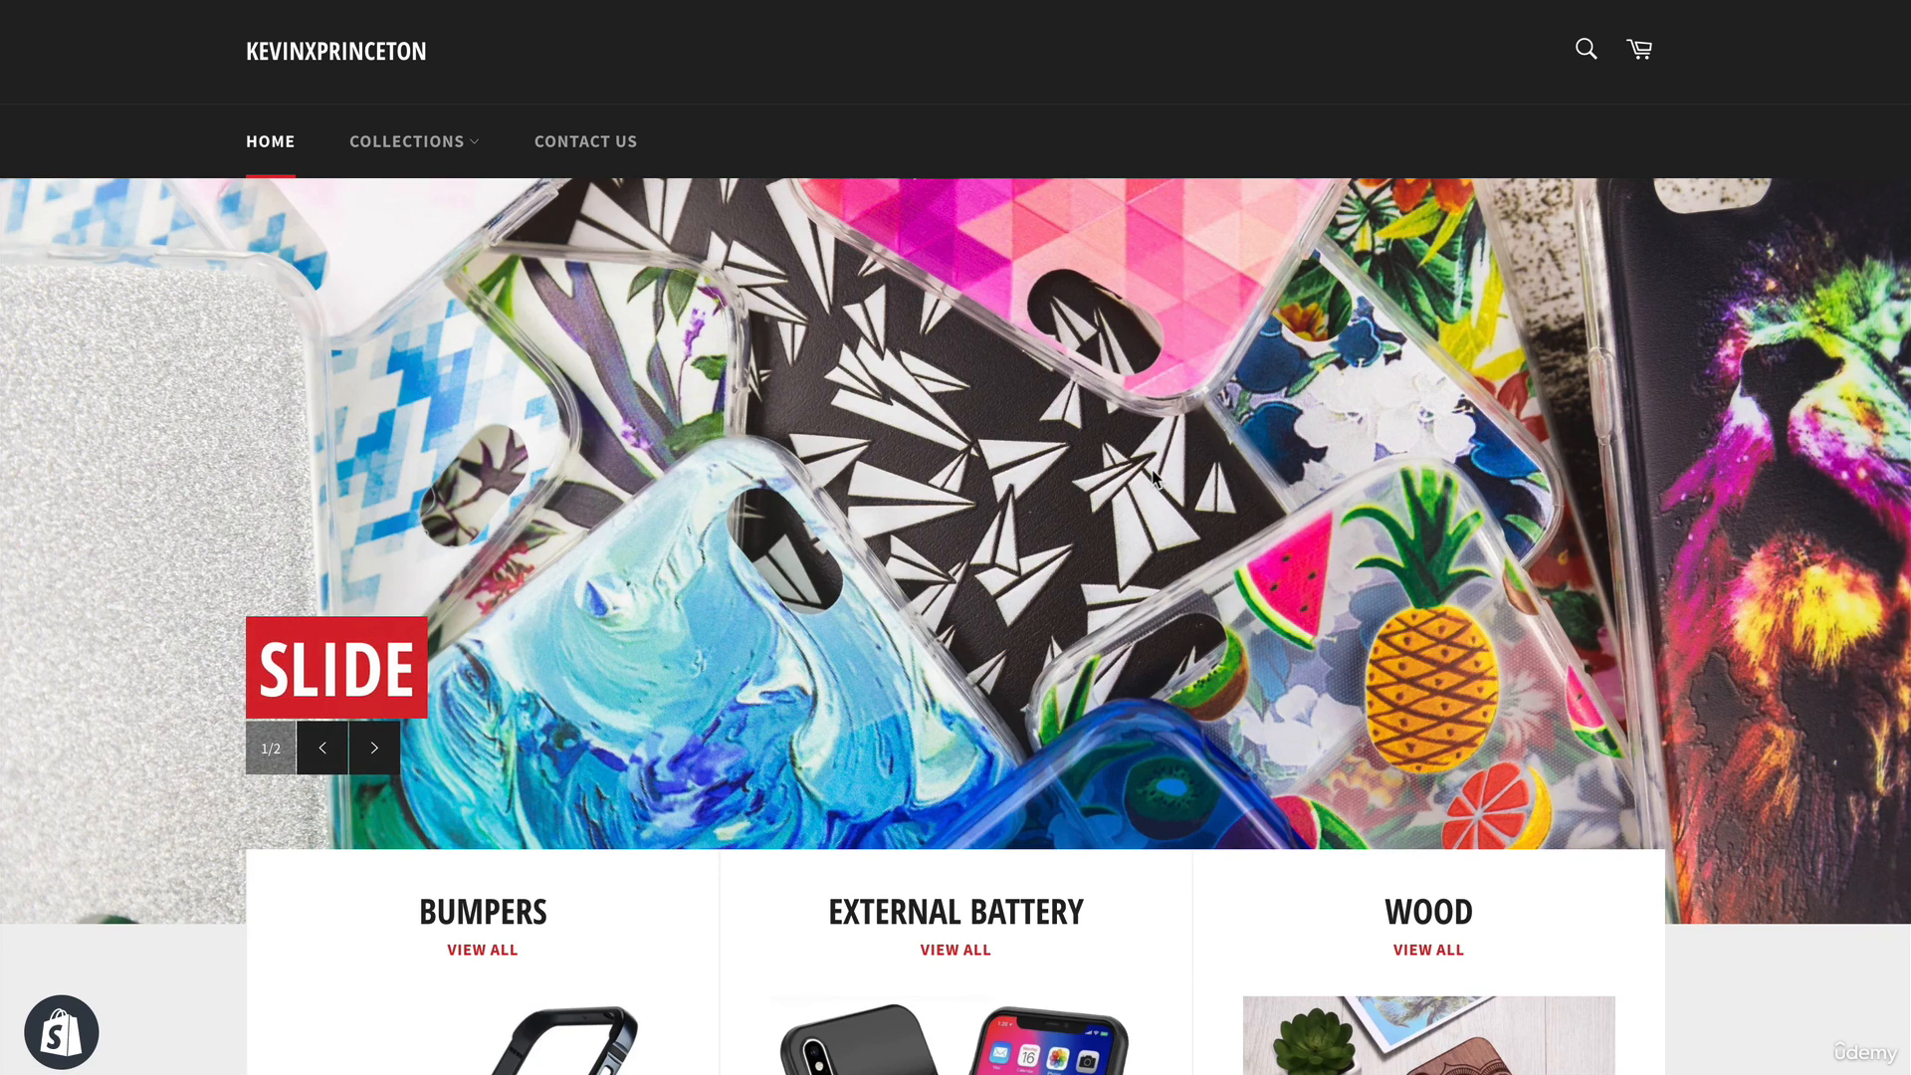